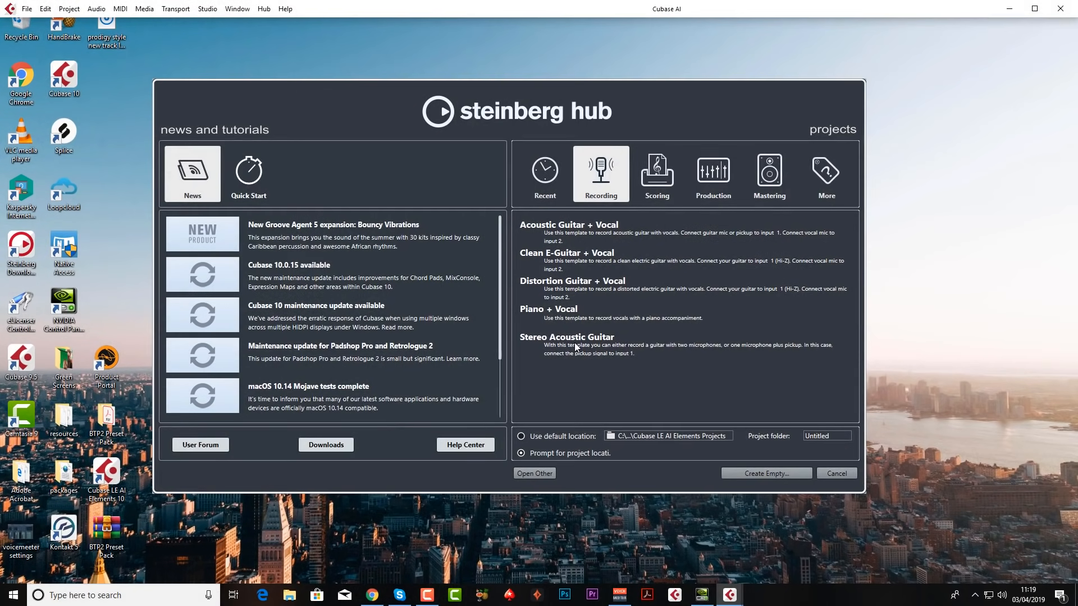
pyautogui.moveTo(737, 435)
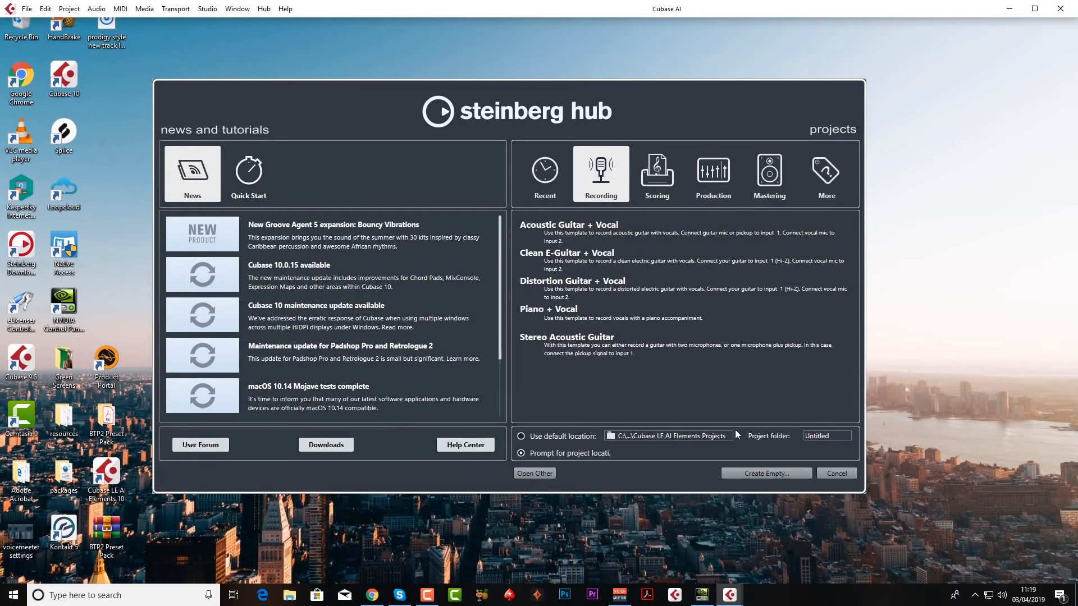
# Step: Browse the Recording and More template categories, select Acoustic Guitar + Vocal, then show the Production templates
pyautogui.click(835, 473)
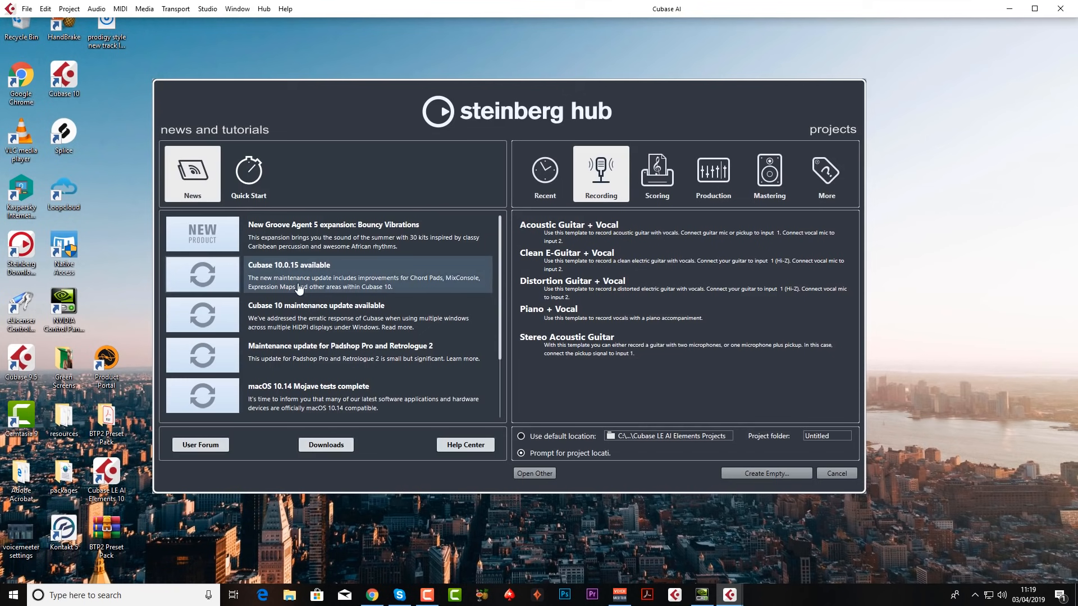
pyautogui.moveTo(350, 296)
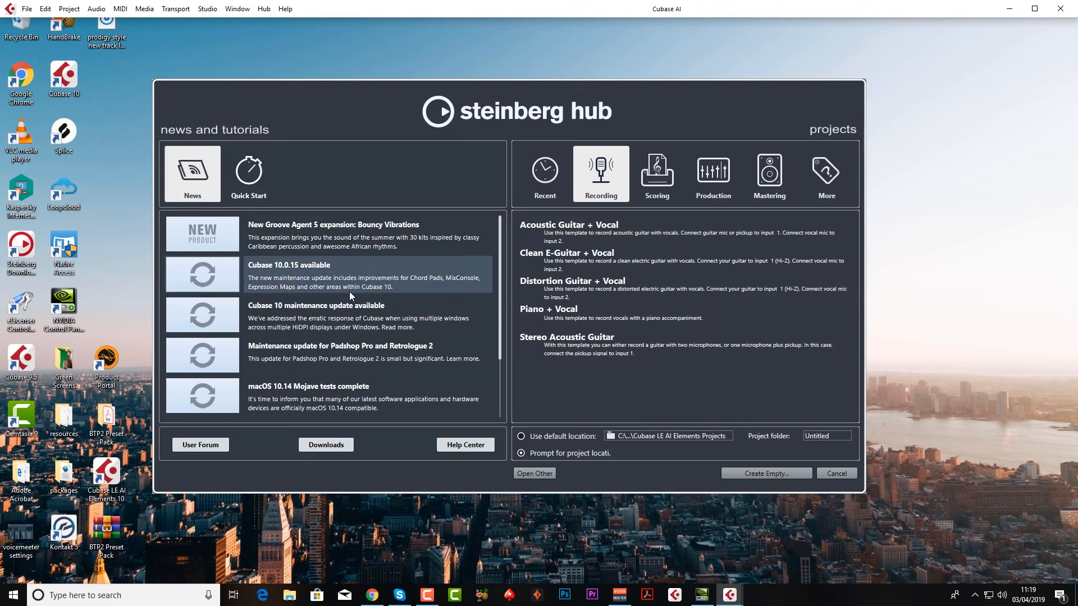
pyautogui.moveTo(632, 251)
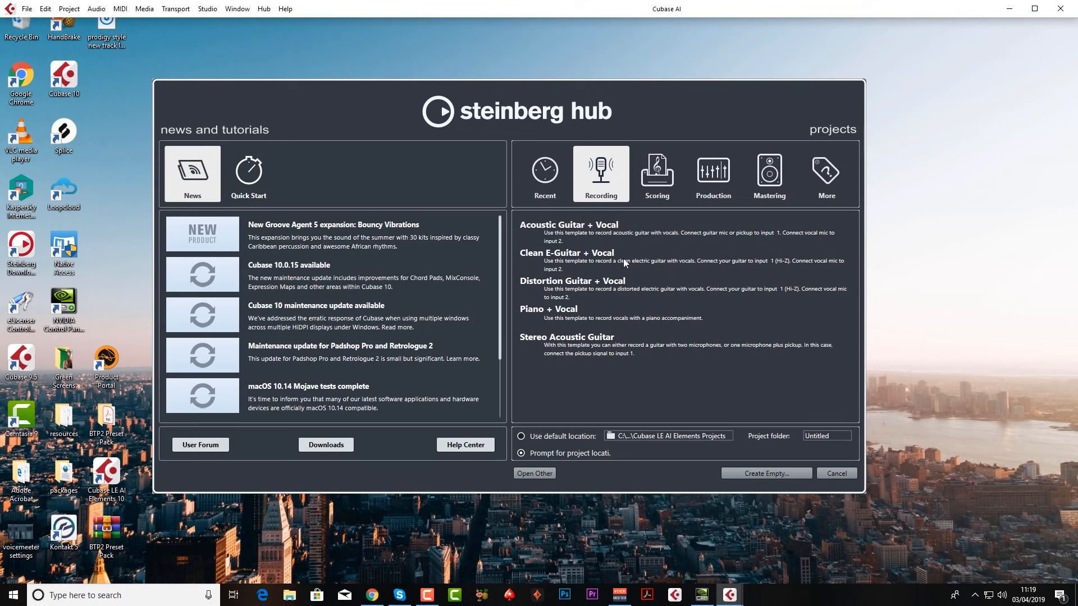
pyautogui.click(825, 174)
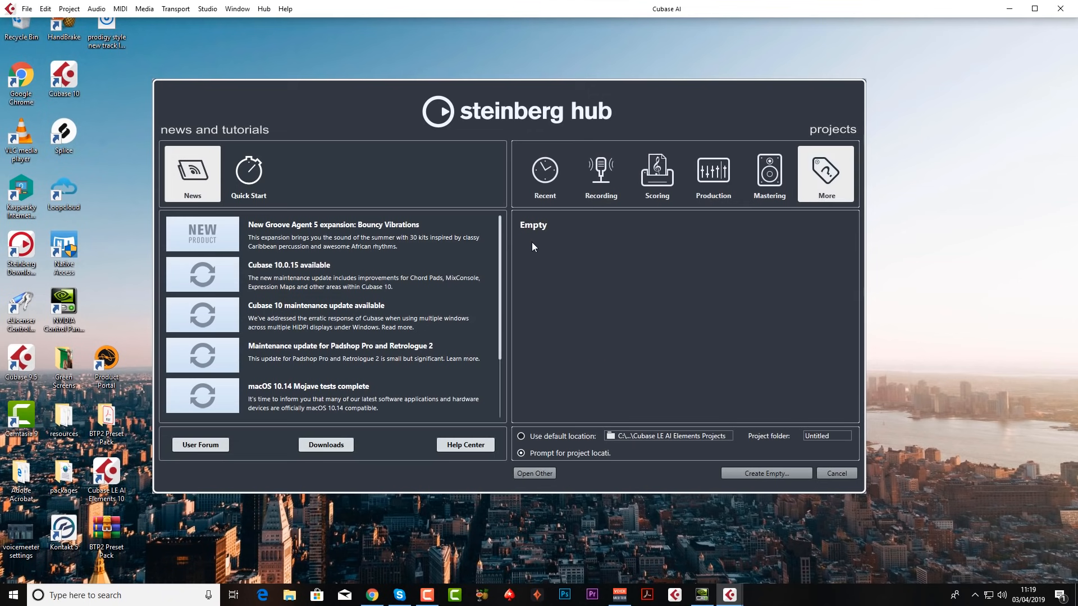
pyautogui.click(600, 174)
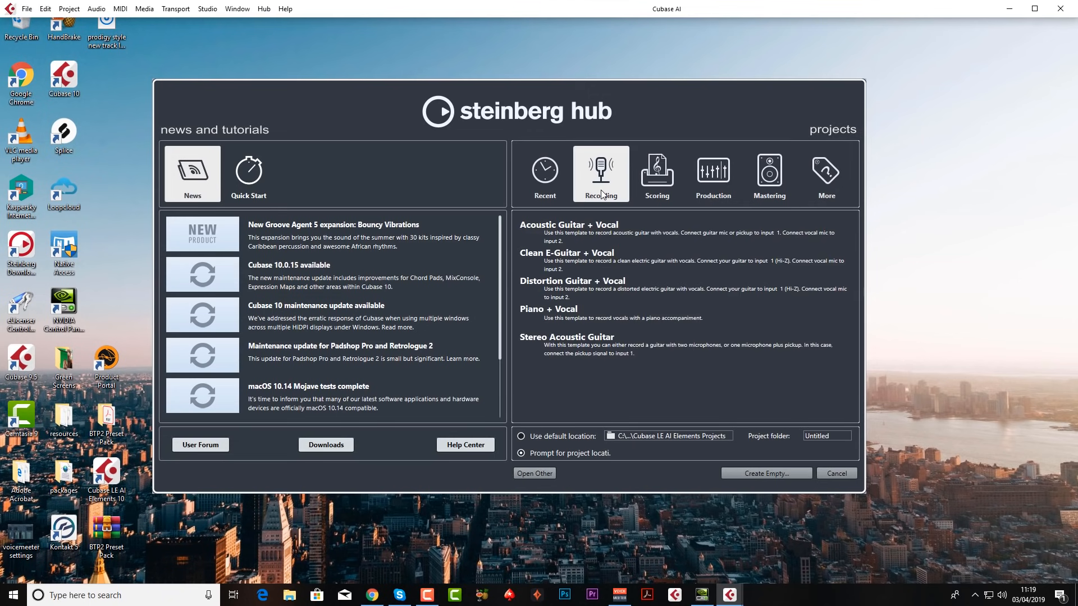
pyautogui.moveTo(555, 261)
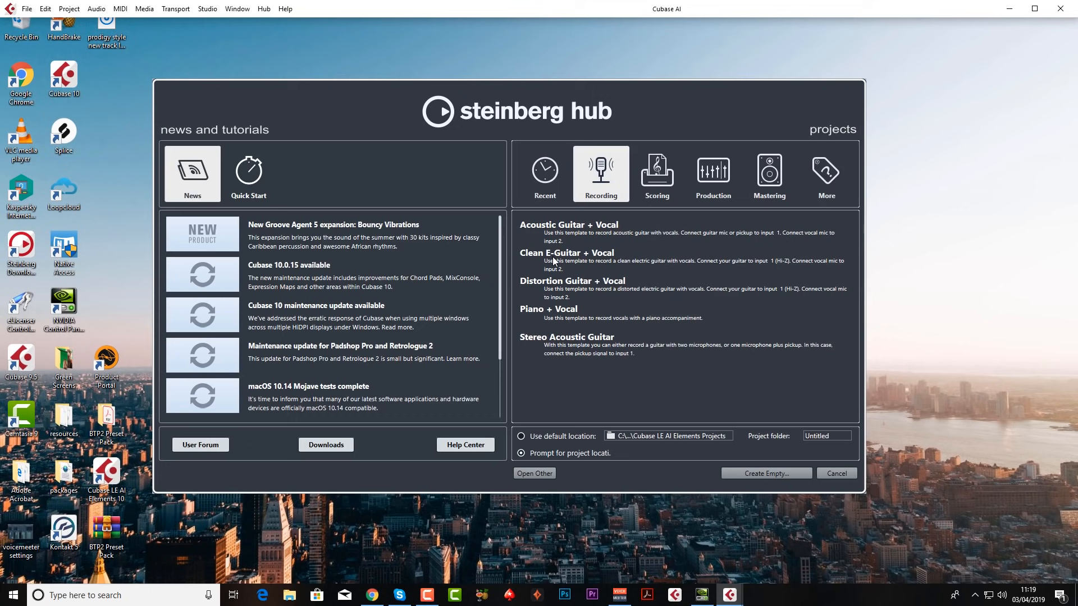
pyautogui.moveTo(576, 238)
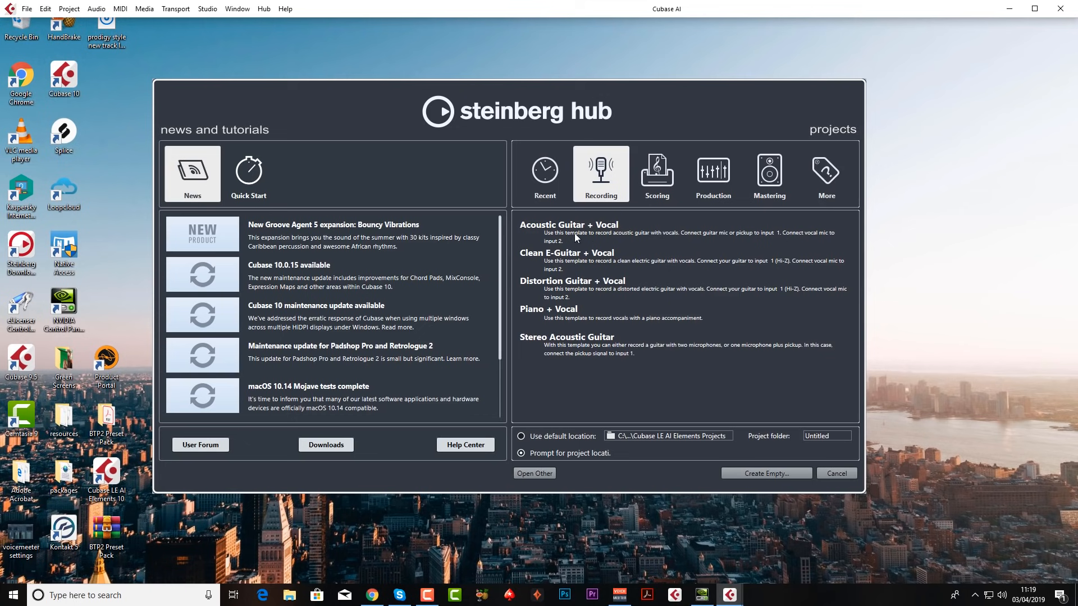
pyautogui.click(568, 229)
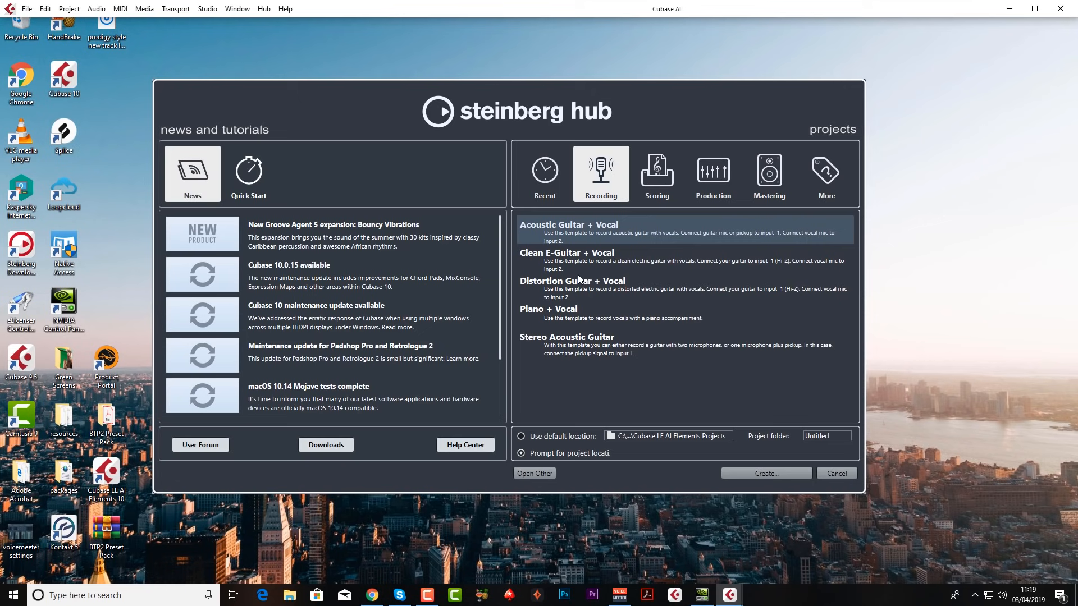
pyautogui.click(712, 174)
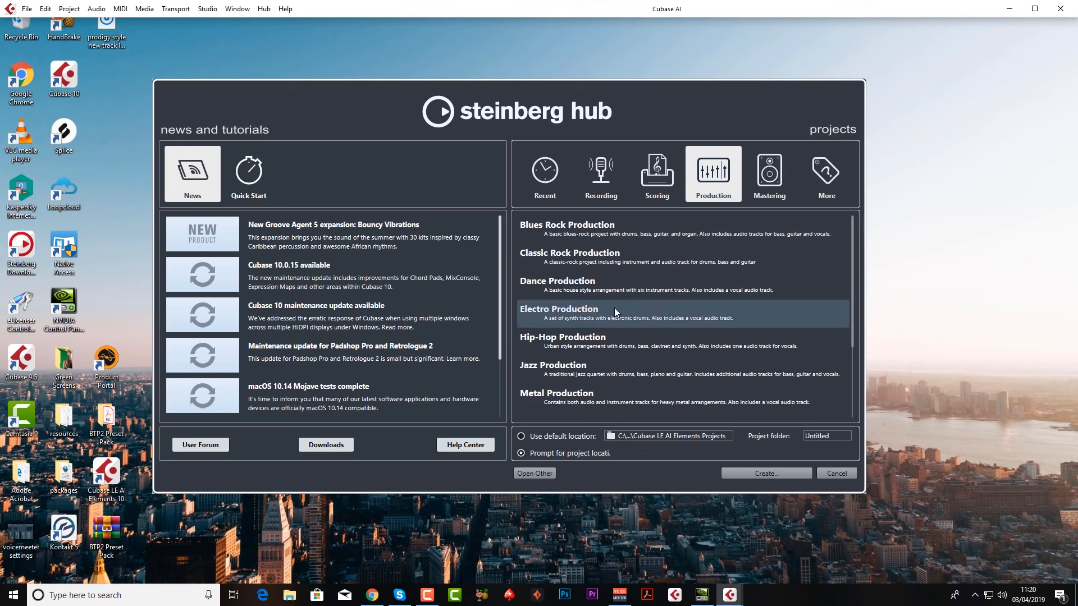
pyautogui.moveTo(563, 325)
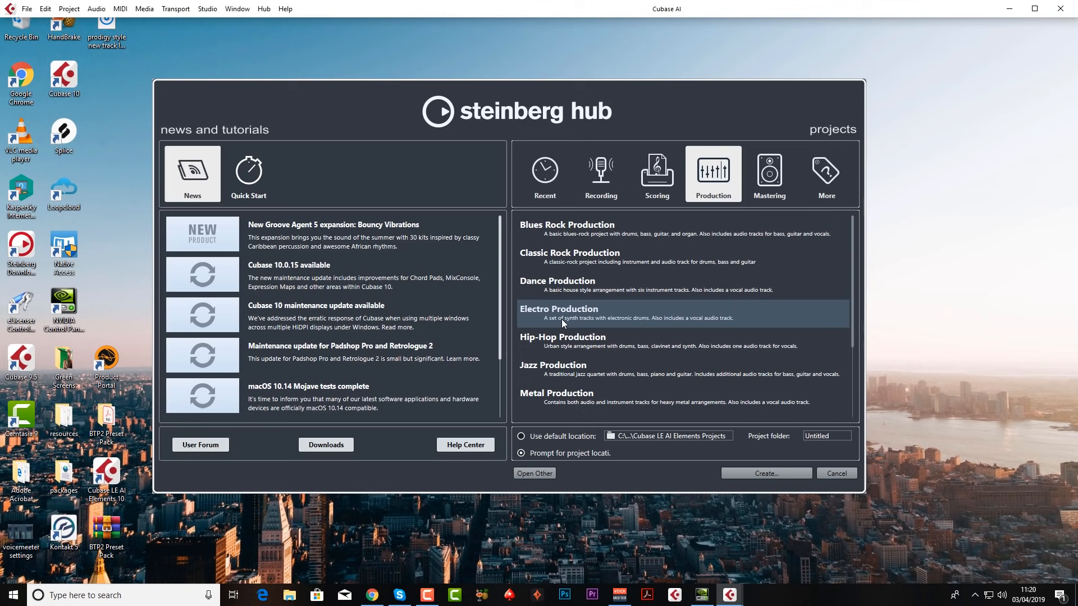
pyautogui.moveTo(602, 338)
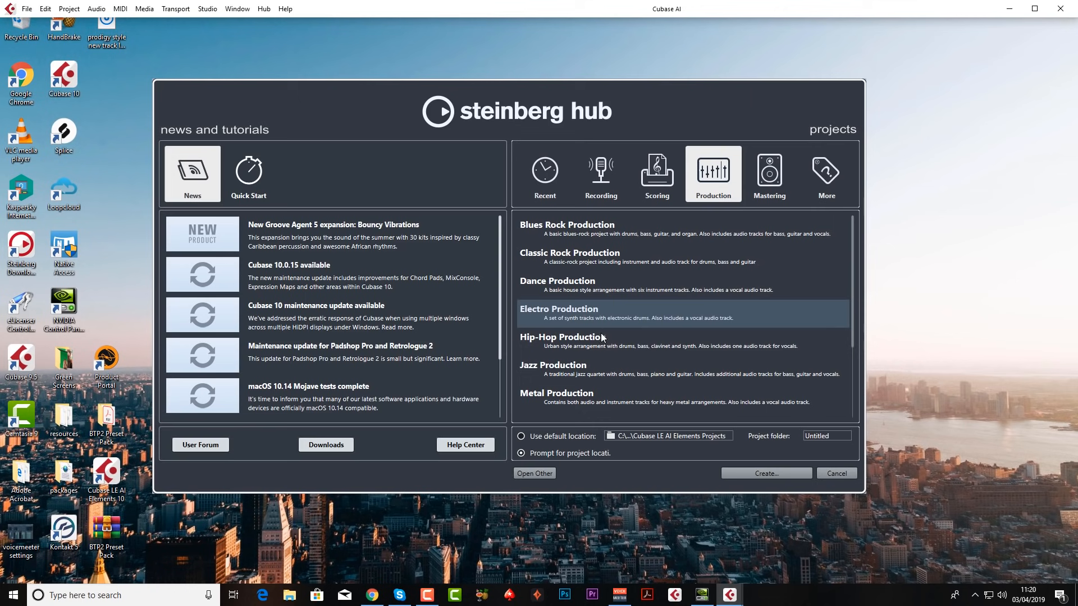
# Step: Select the Empty project template in the More category
pyautogui.click(825, 174)
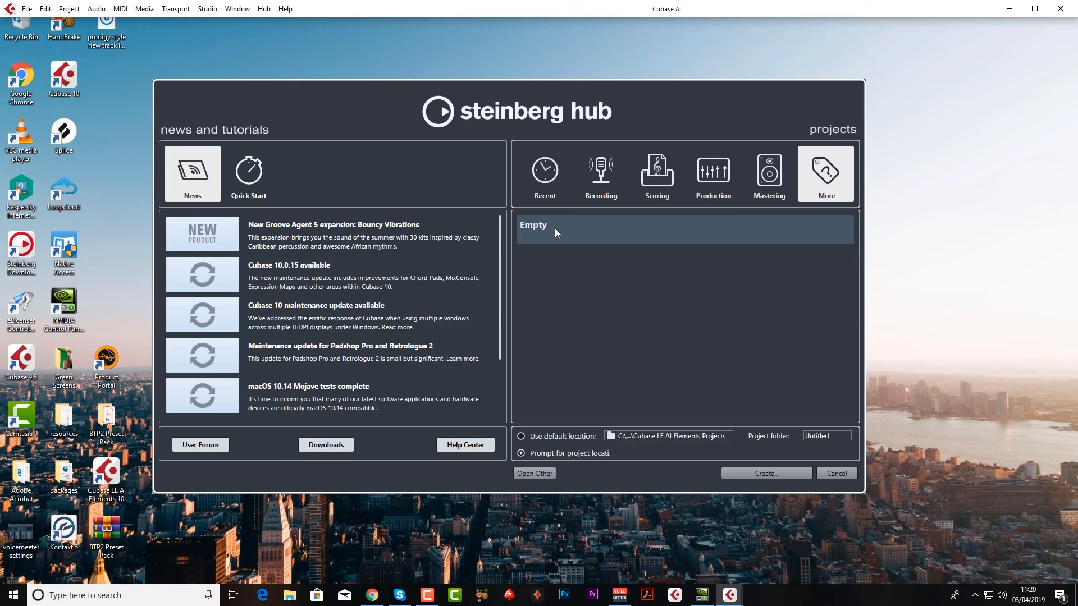
pyautogui.moveTo(596, 234)
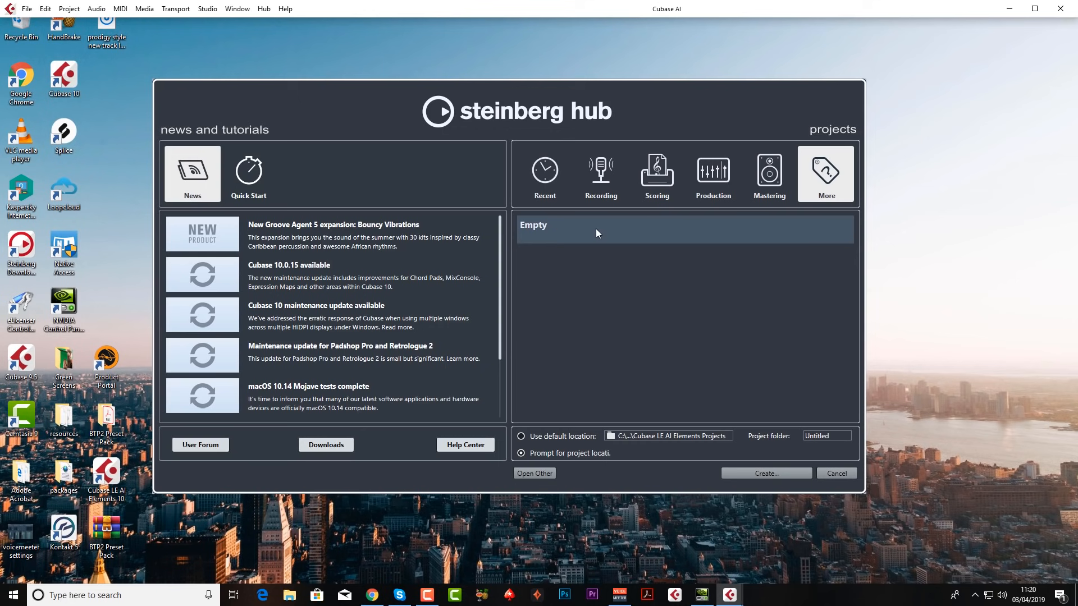
pyautogui.click(521, 452)
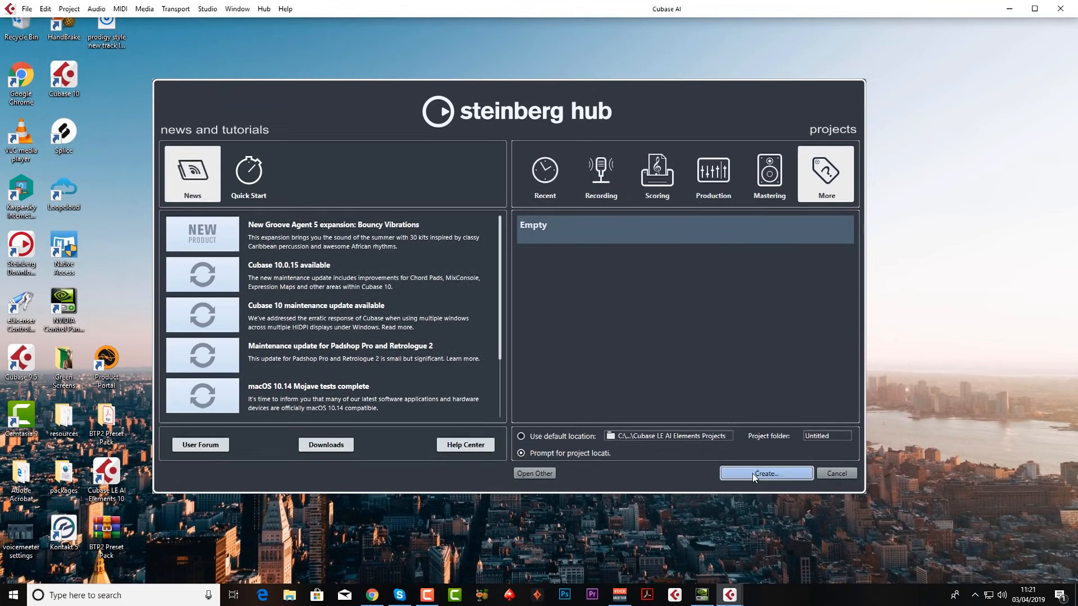
# Step: Create the empty project Untitled1 with AI course track as its project folder
pyautogui.click(764, 474)
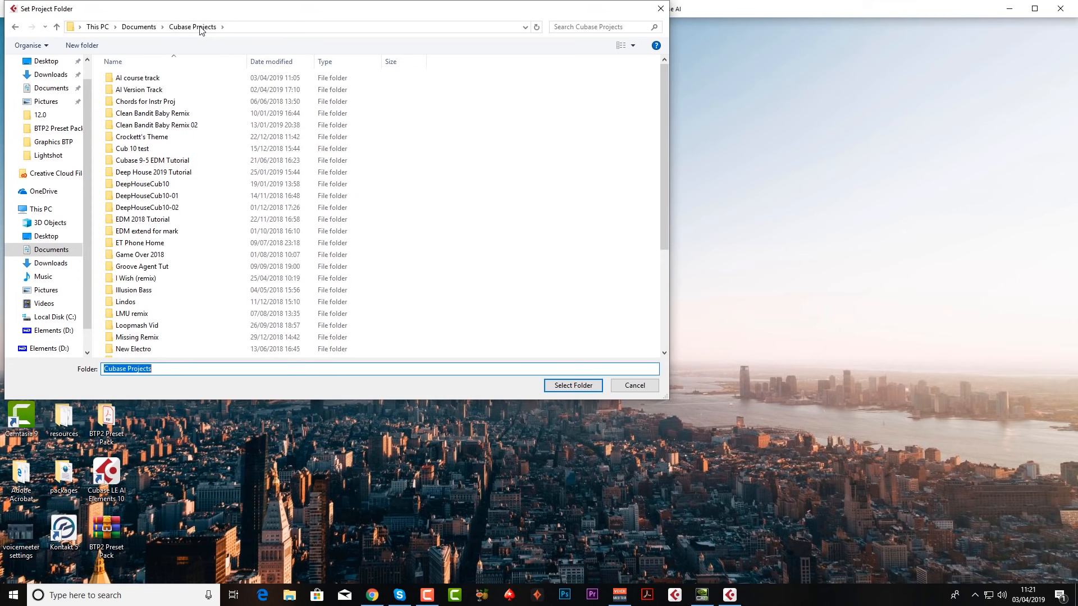
pyautogui.moveTo(80, 45)
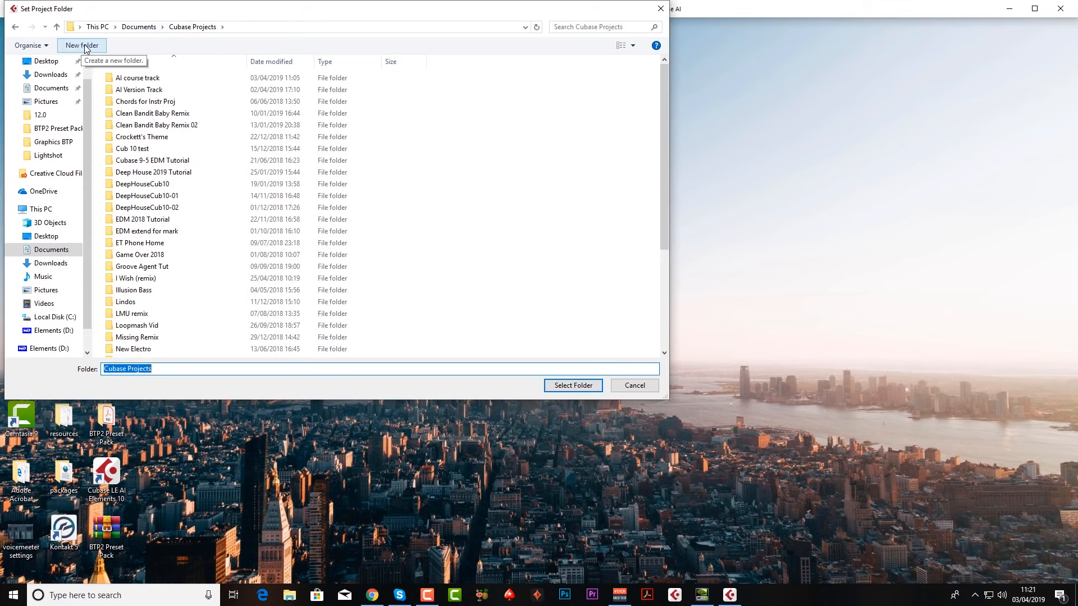
pyautogui.moveTo(165, 231)
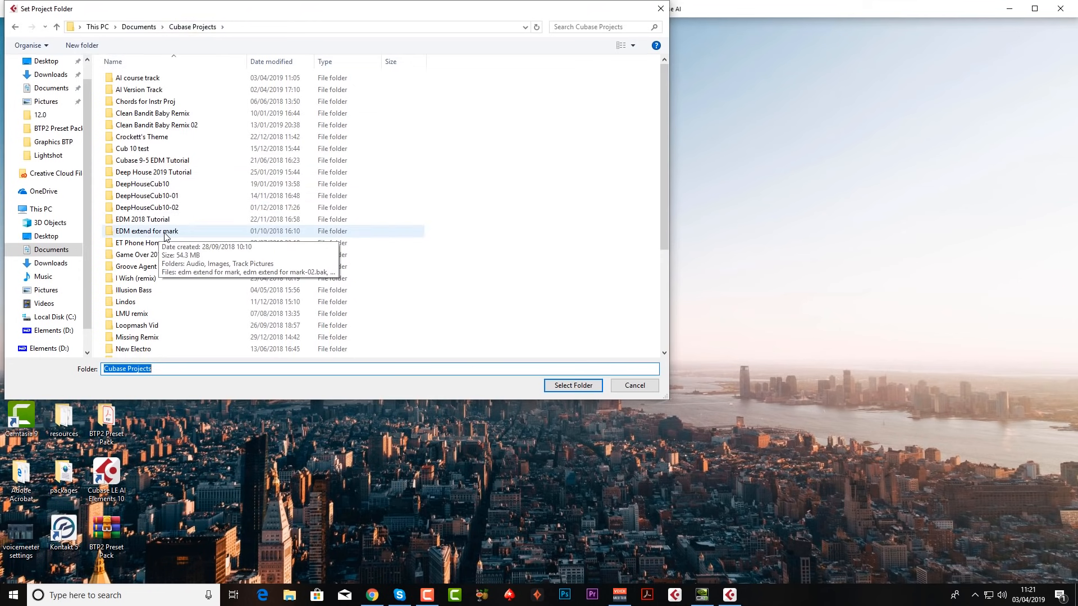
pyautogui.click(137, 78)
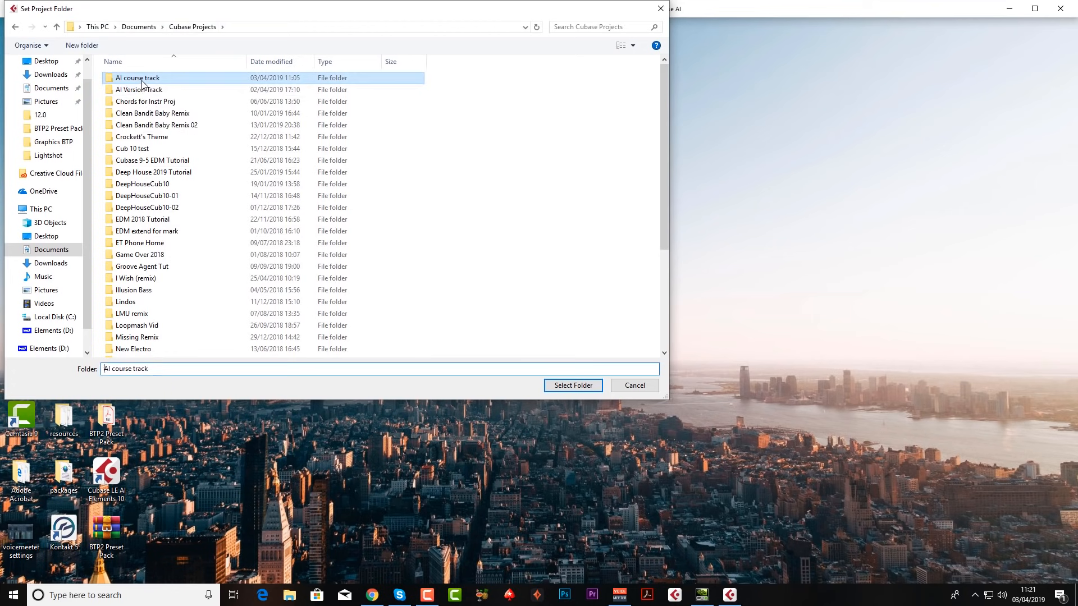
pyautogui.click(572, 386)
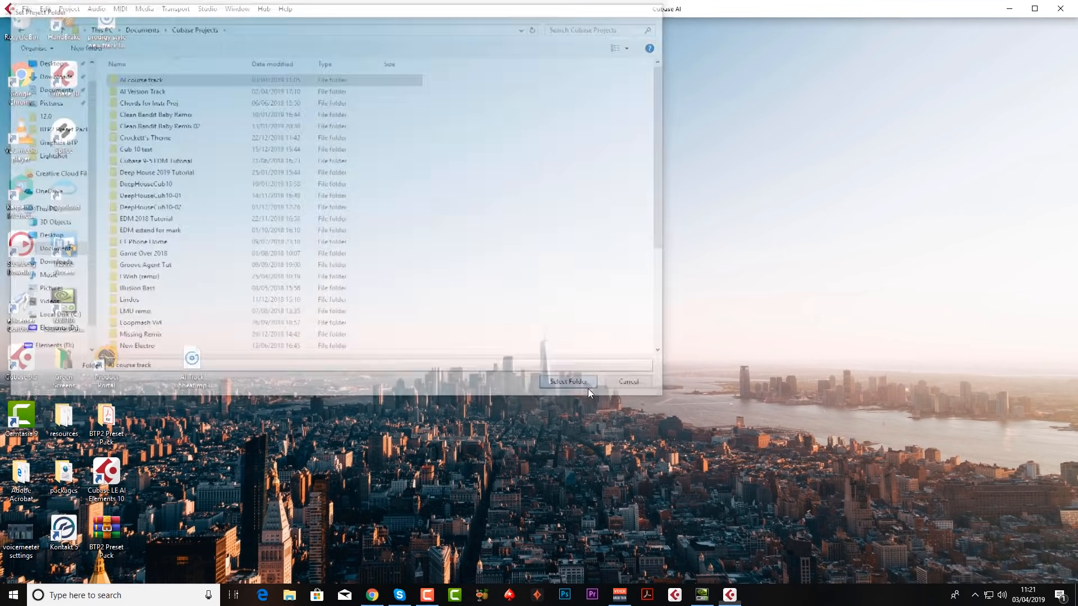
pyautogui.click(568, 381)
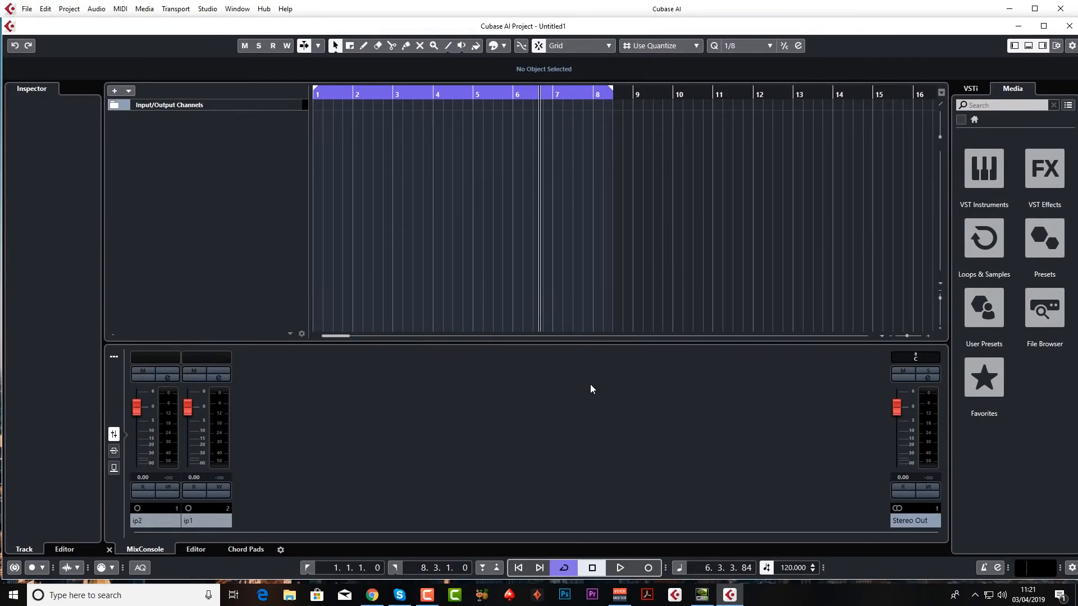
pyautogui.moveTo(515, 33)
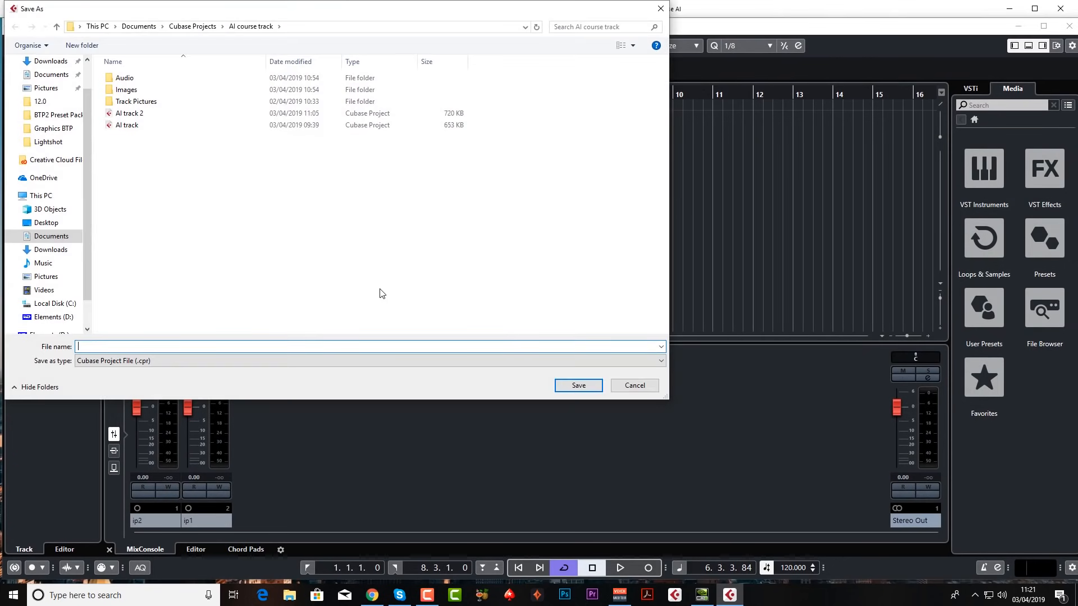
# Step: Save the project as 'AI Demo Track' in the AI course track folder
pyautogui.write('AI Demo Track')
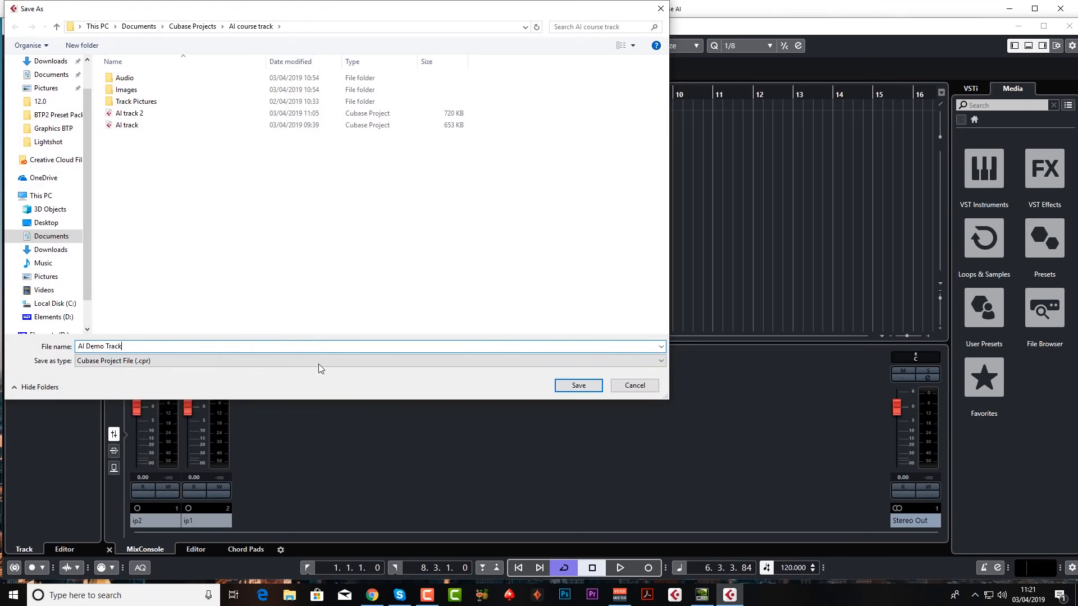
pyautogui.click(577, 385)
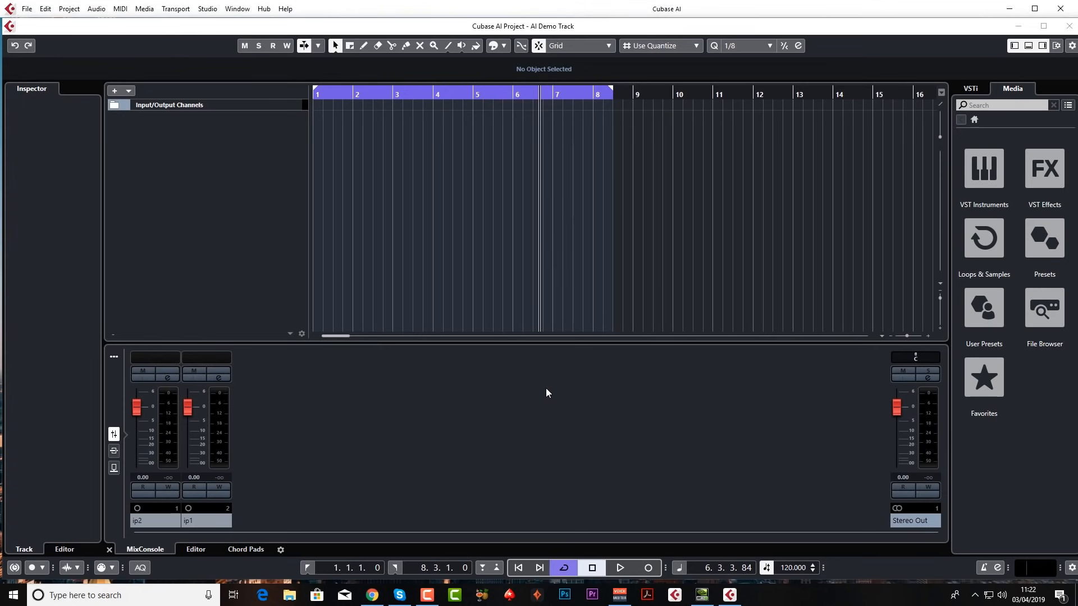
pyautogui.moveTo(213, 10)
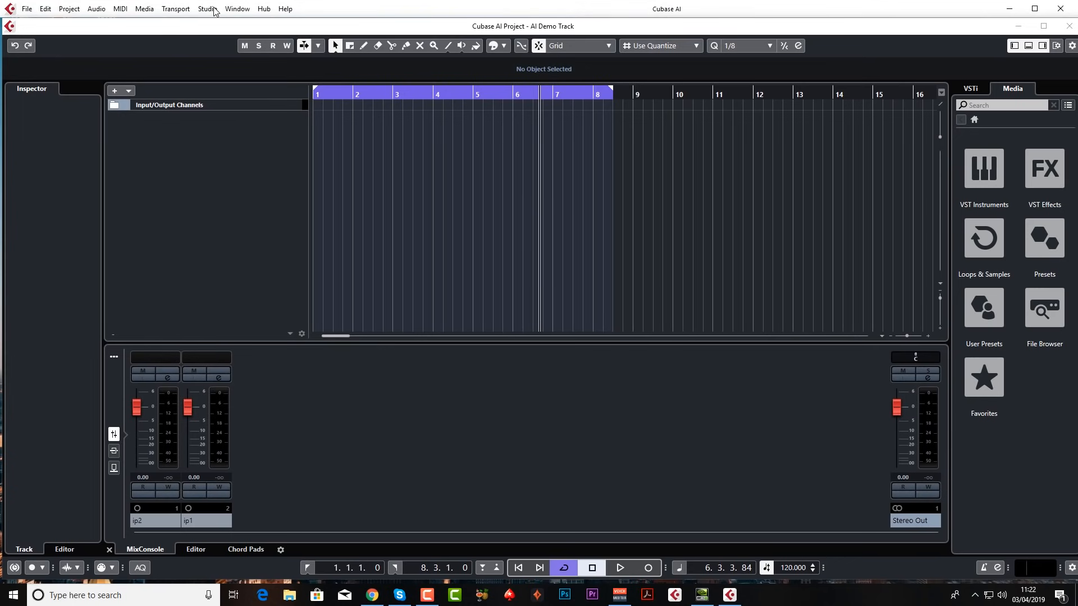
# Step: View the available ASIO drivers in Studio Setup's VST Audio System page
pyautogui.click(207, 8)
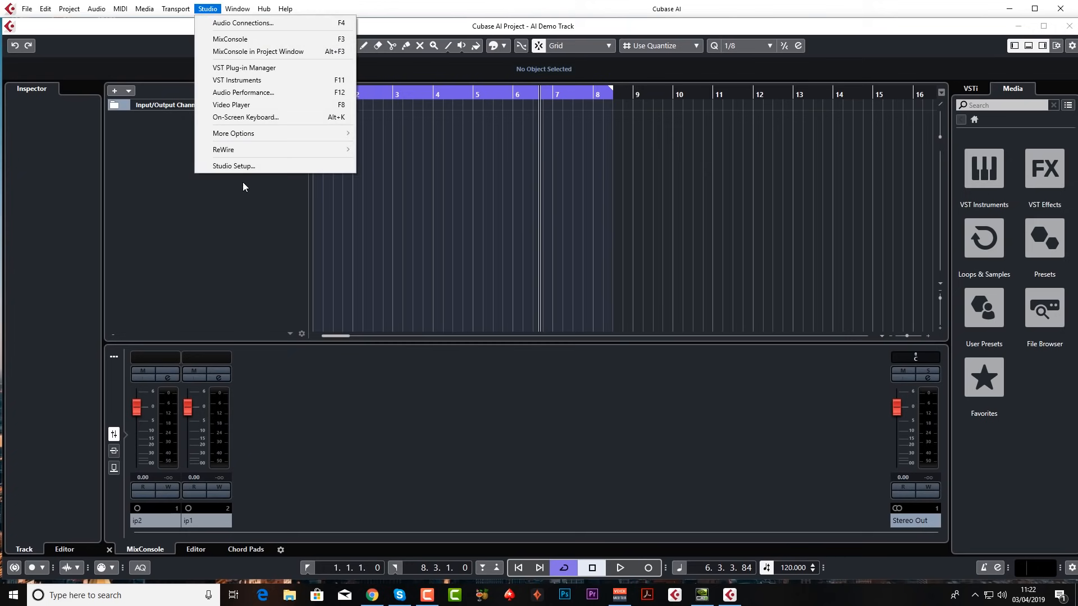
pyautogui.click(233, 167)
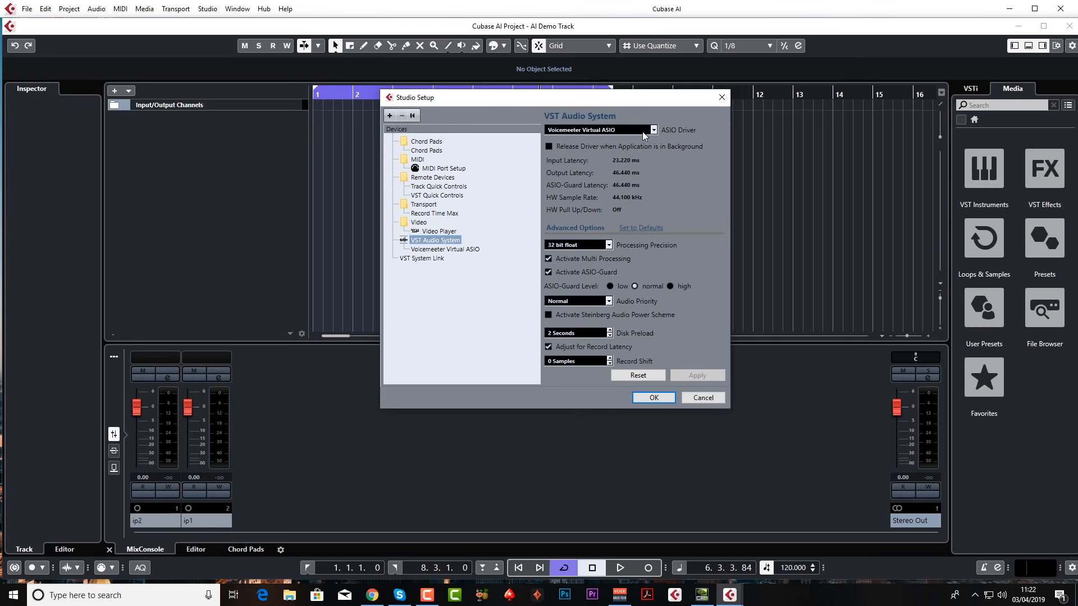
pyautogui.click(651, 130)
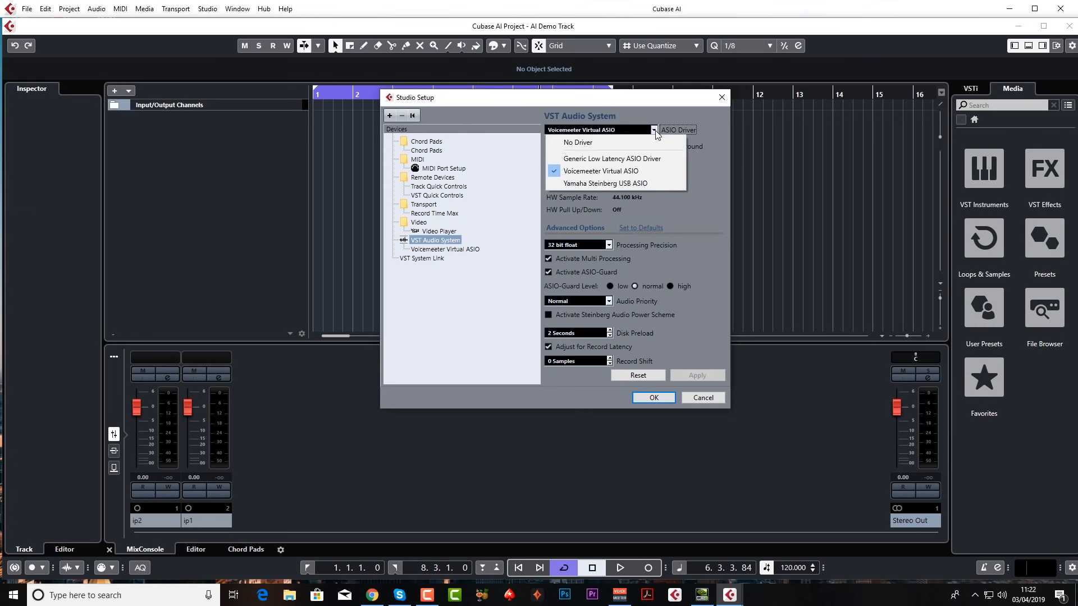
pyautogui.moveTo(605, 183)
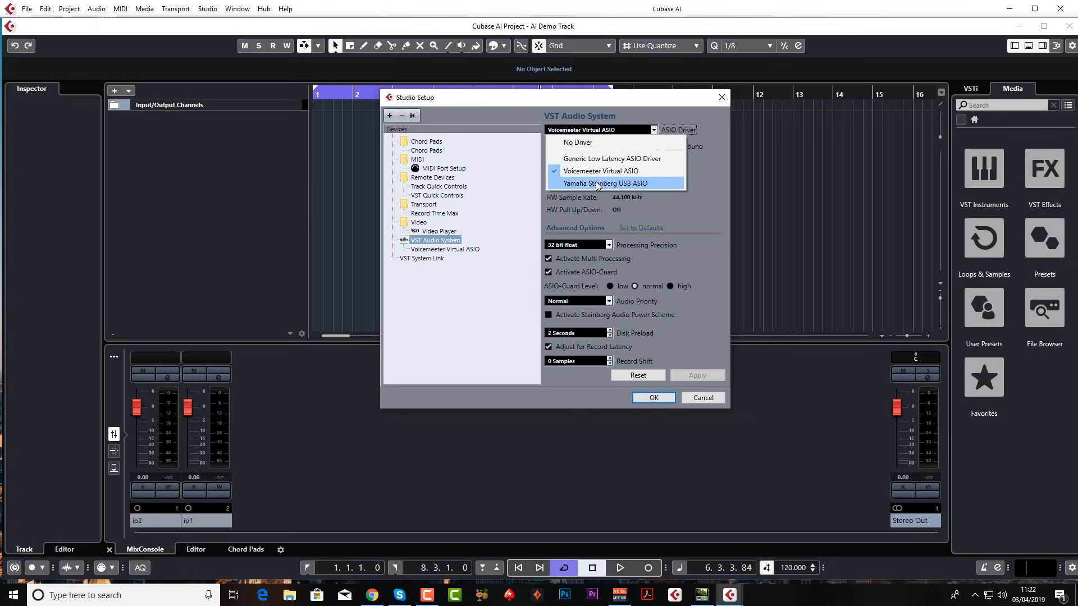
pyautogui.moveTo(597, 187)
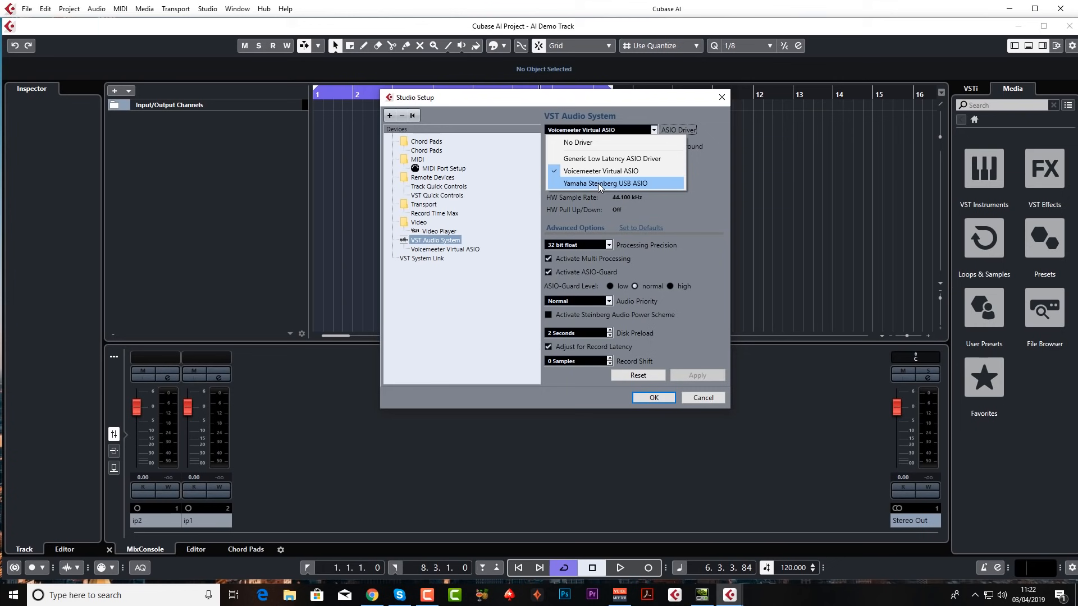
pyautogui.moveTo(600, 170)
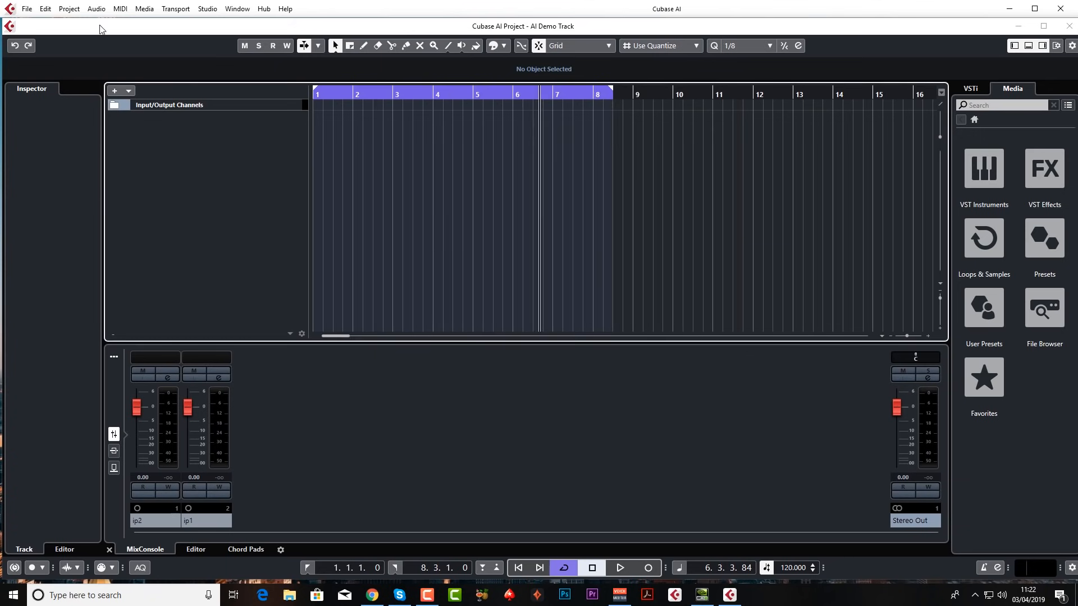
pyautogui.click(68, 8)
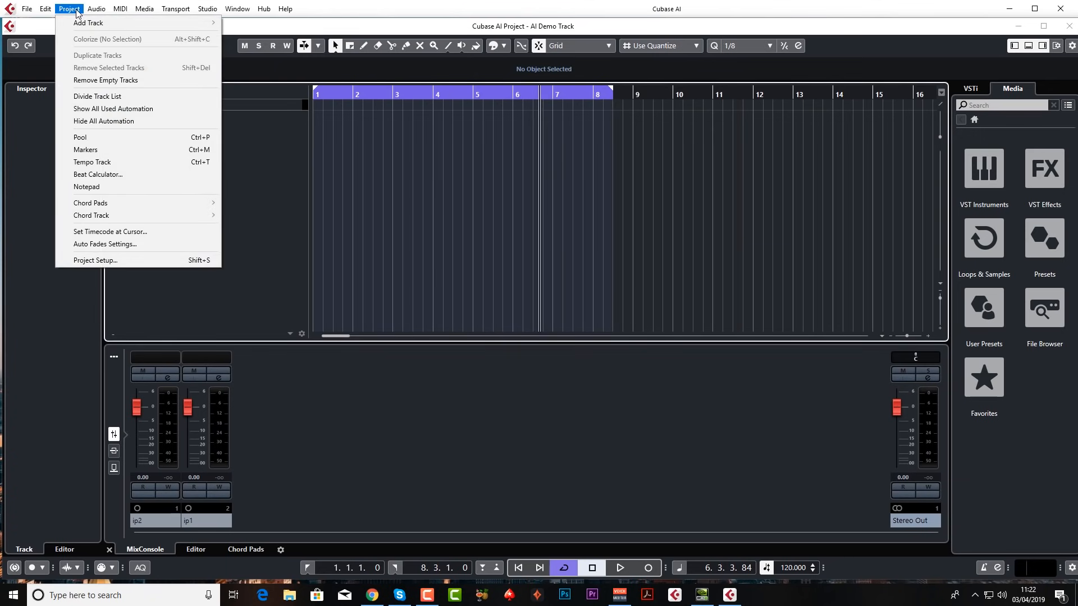
pyautogui.click(44, 9)
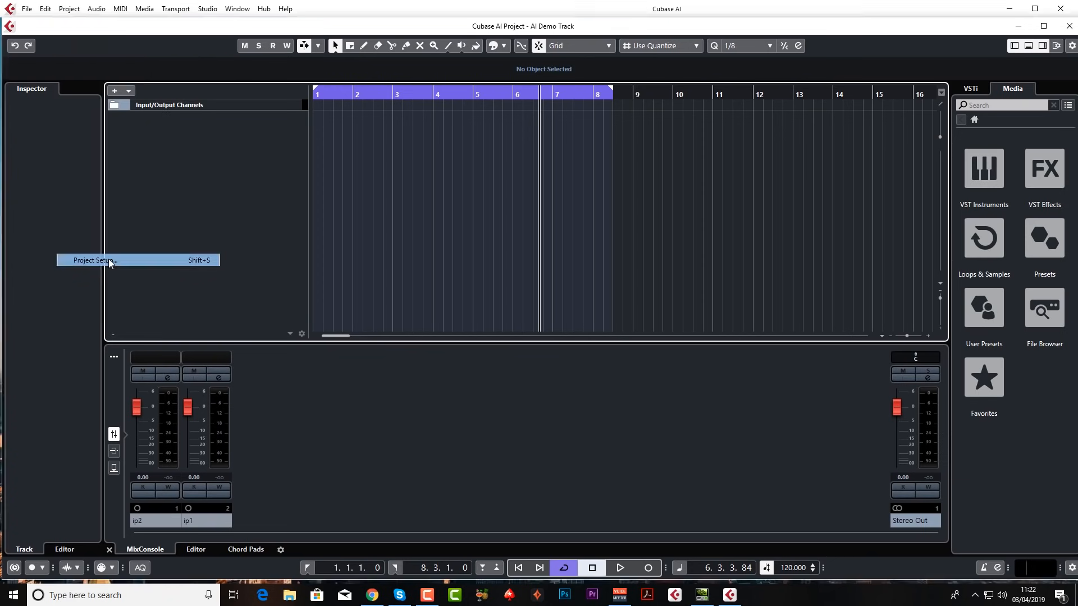
pyautogui.click(93, 259)
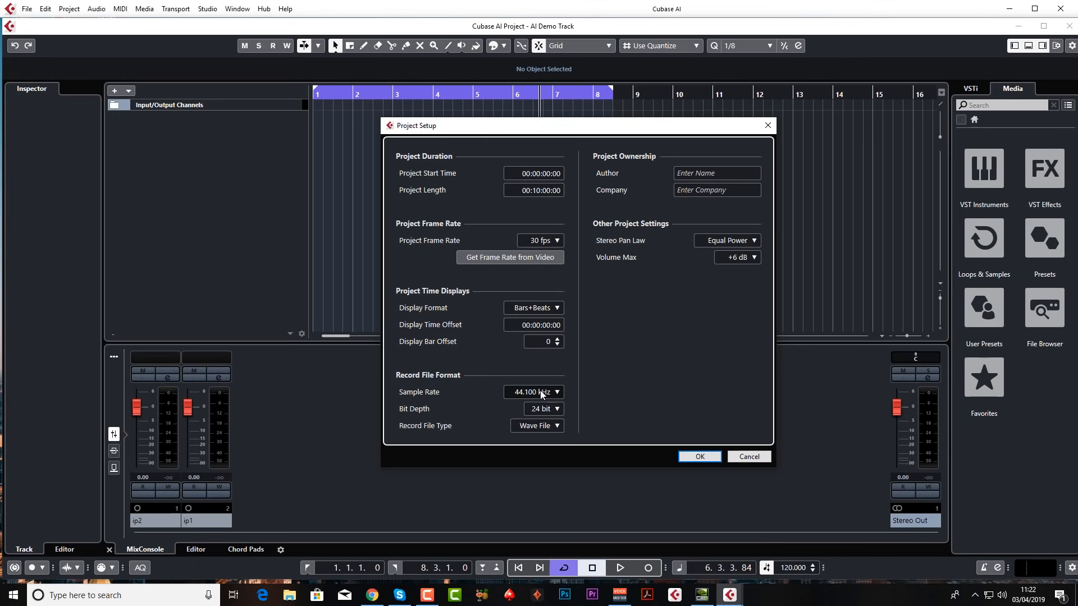
pyautogui.moveTo(469, 395)
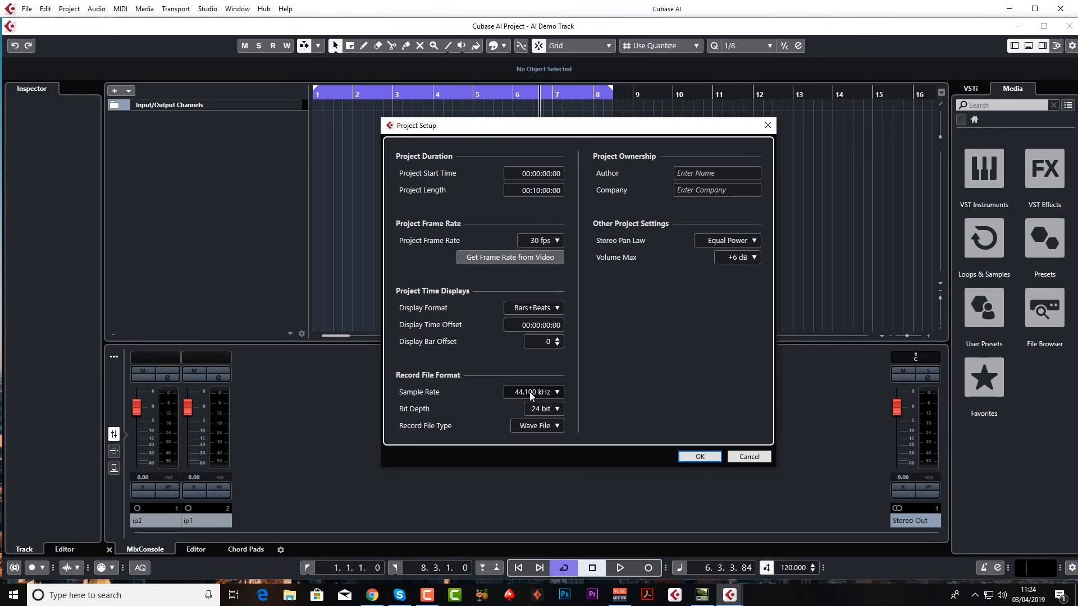
pyautogui.click(543, 409)
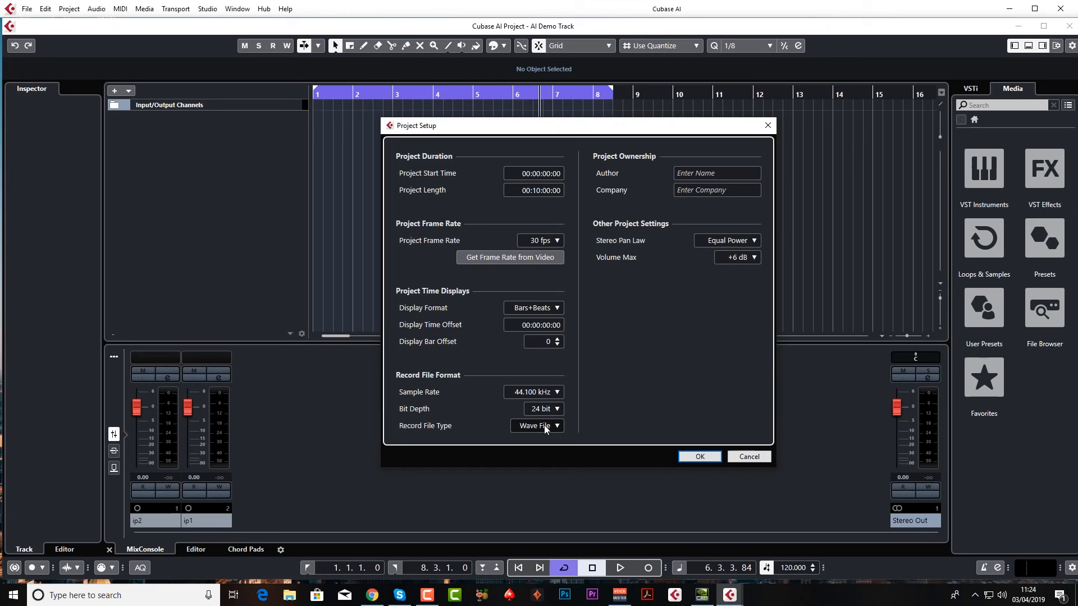
pyautogui.moveTo(700, 457)
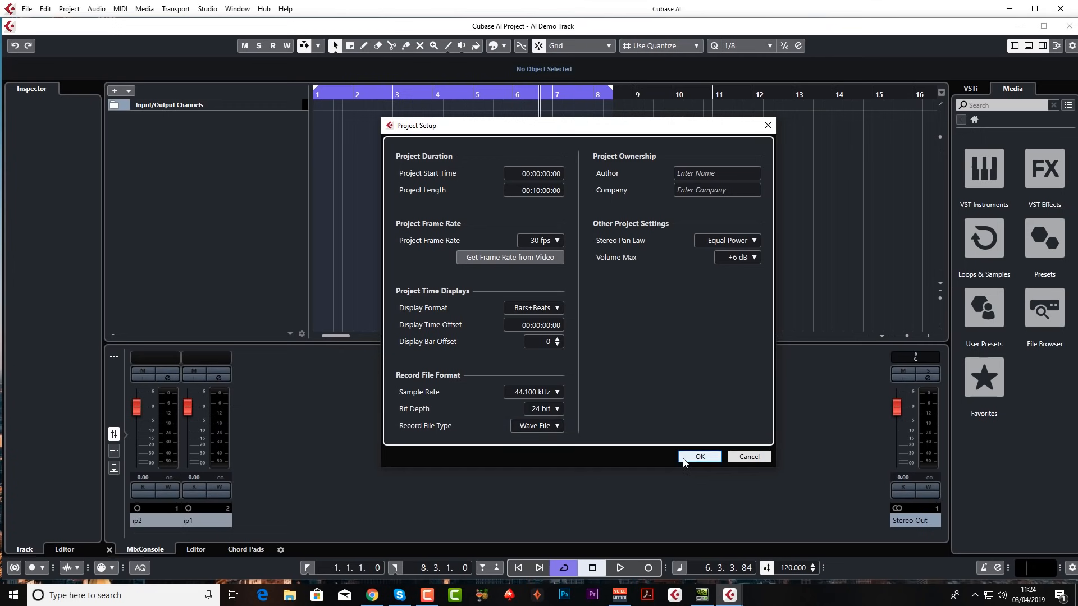
pyautogui.click(700, 457)
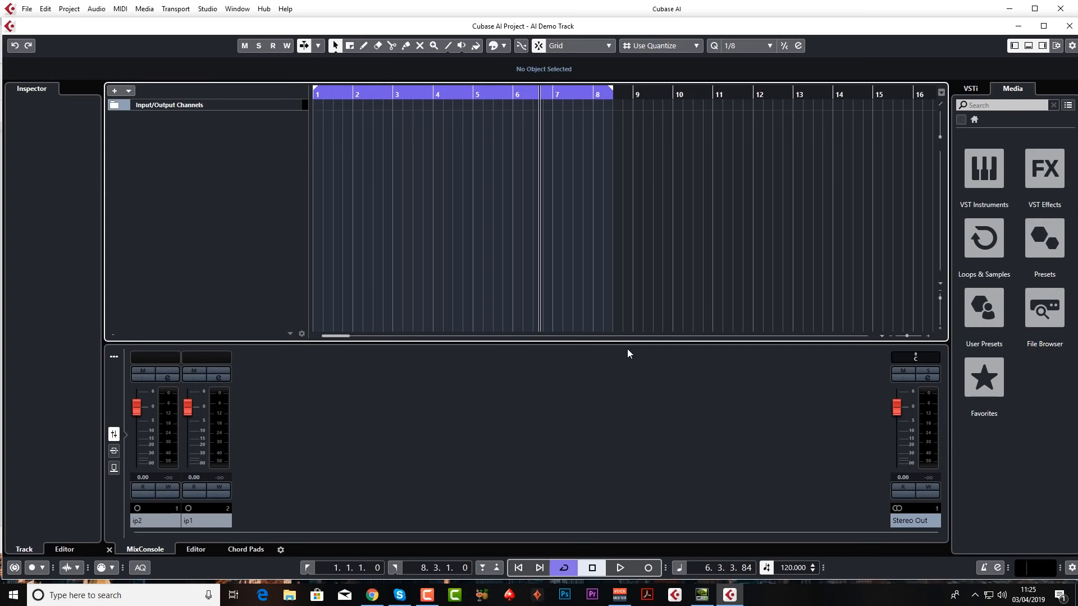
pyautogui.moveTo(514, 39)
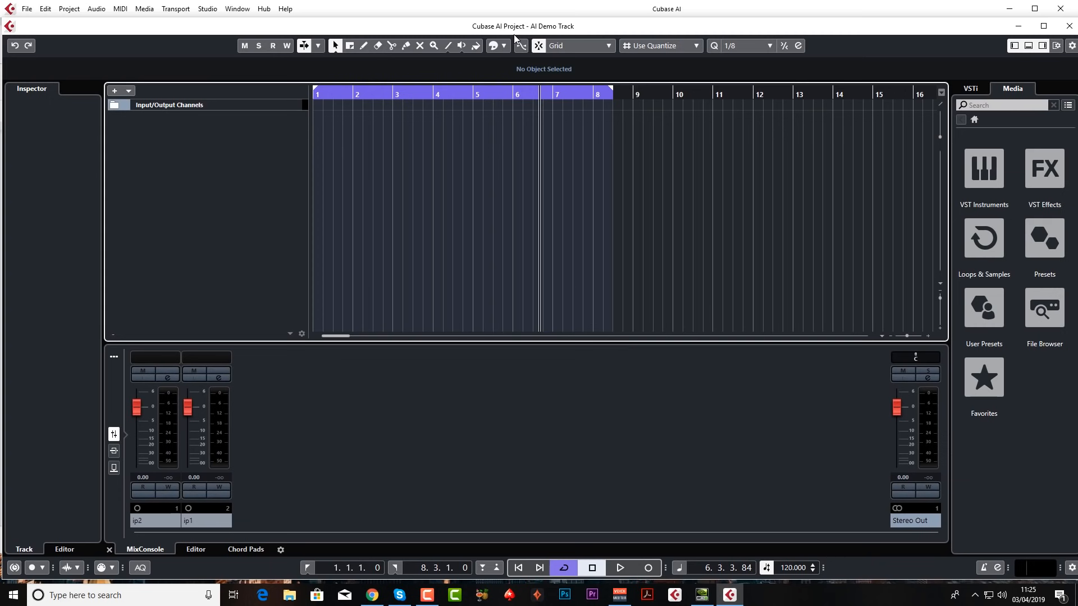
pyautogui.moveTo(320, 29)
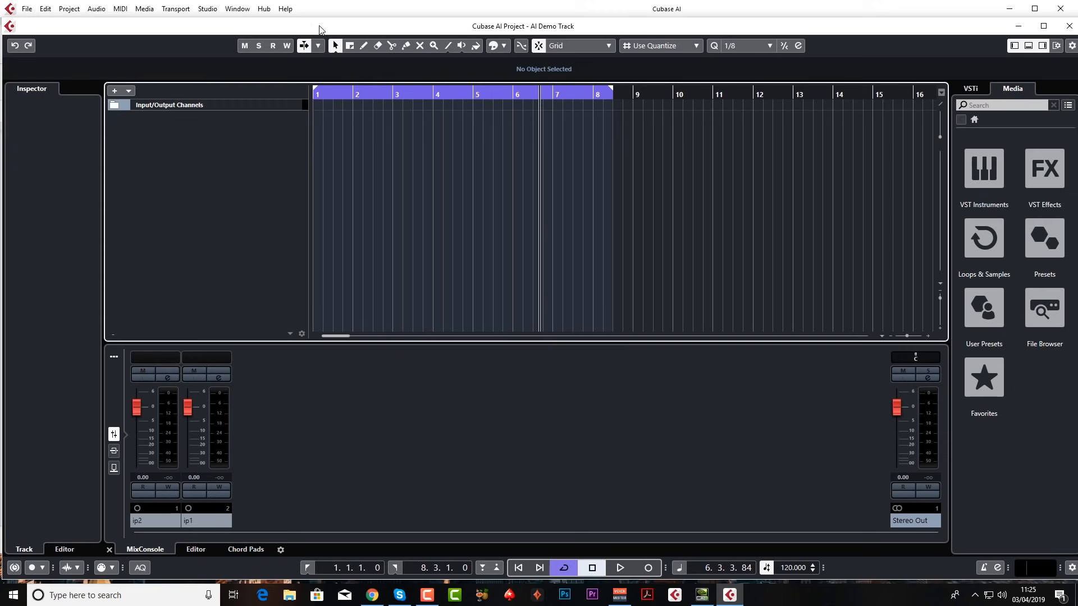
# Step: Open the Cubase AI operation manual on steinberg.help via Cubase Help
pyautogui.click(284, 8)
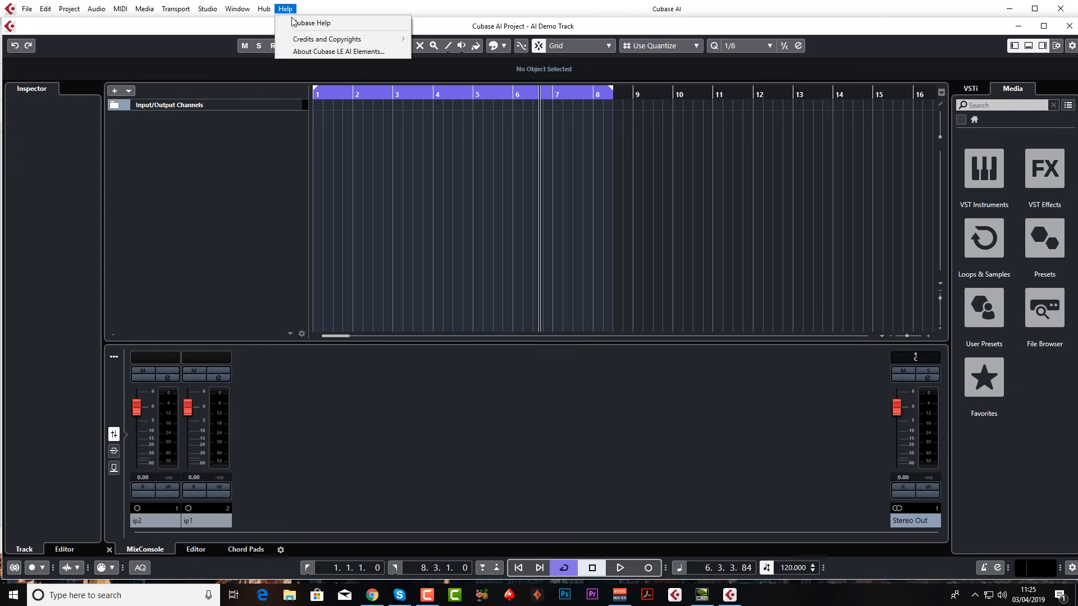
pyautogui.click(312, 23)
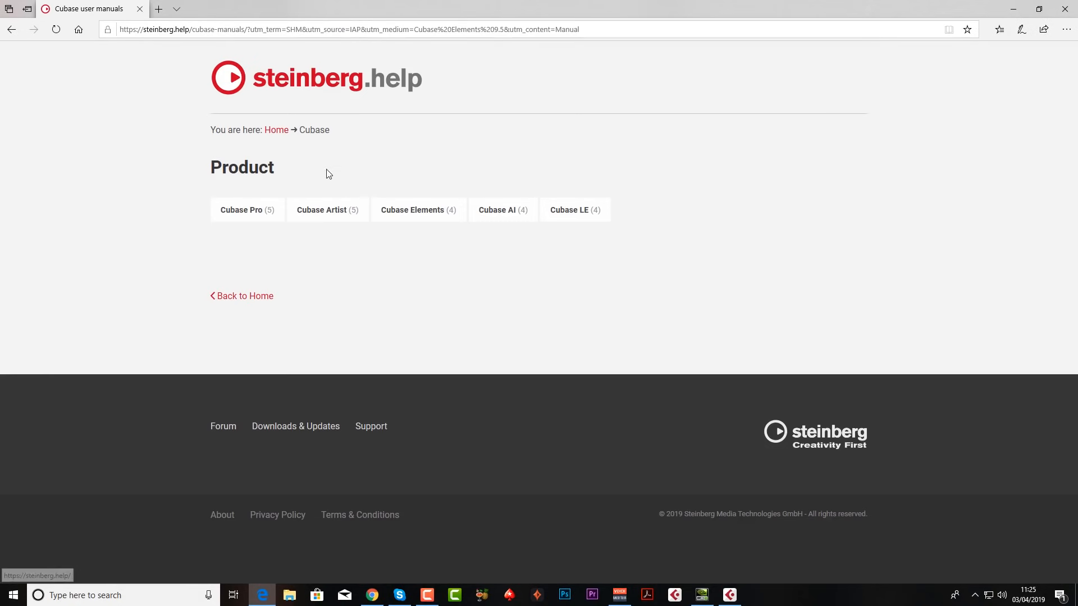
pyautogui.moveTo(503, 228)
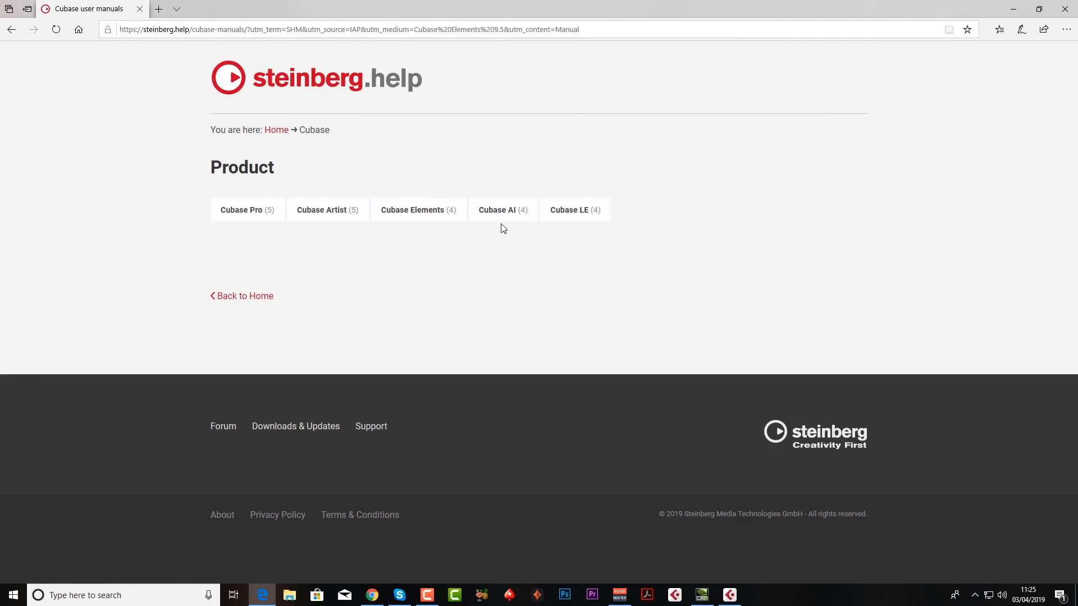
pyautogui.moveTo(501, 213)
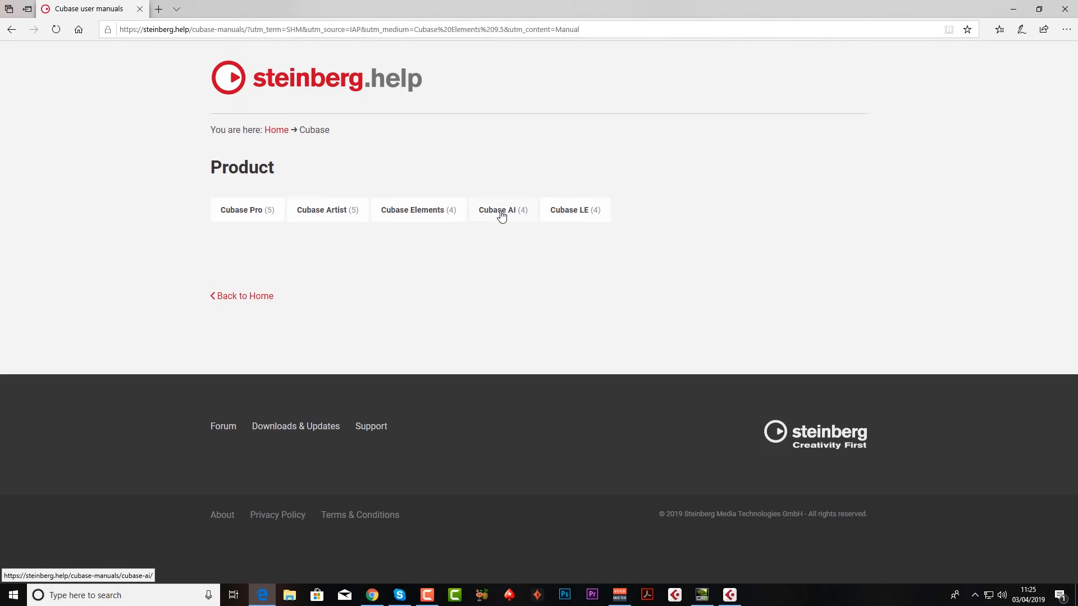
pyautogui.click(502, 210)
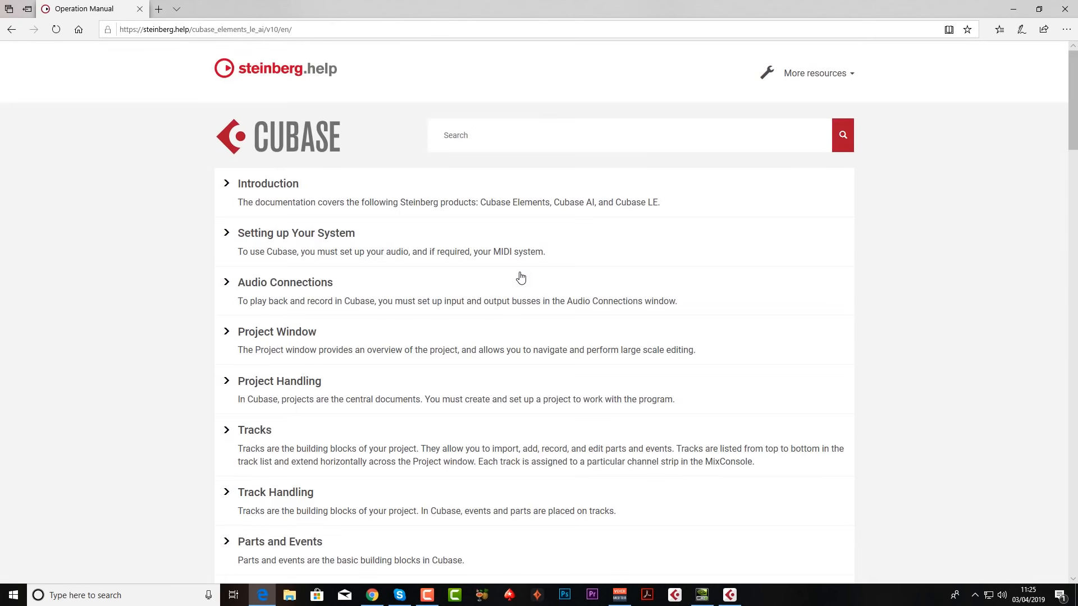
pyautogui.moveTo(884, 95)
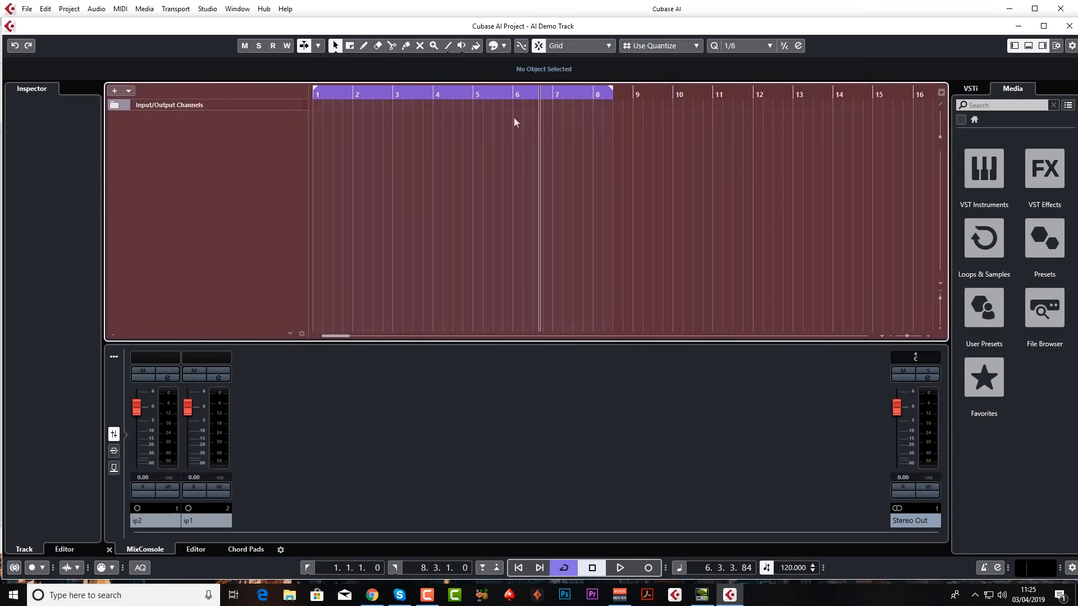
pyautogui.moveTo(801, 199)
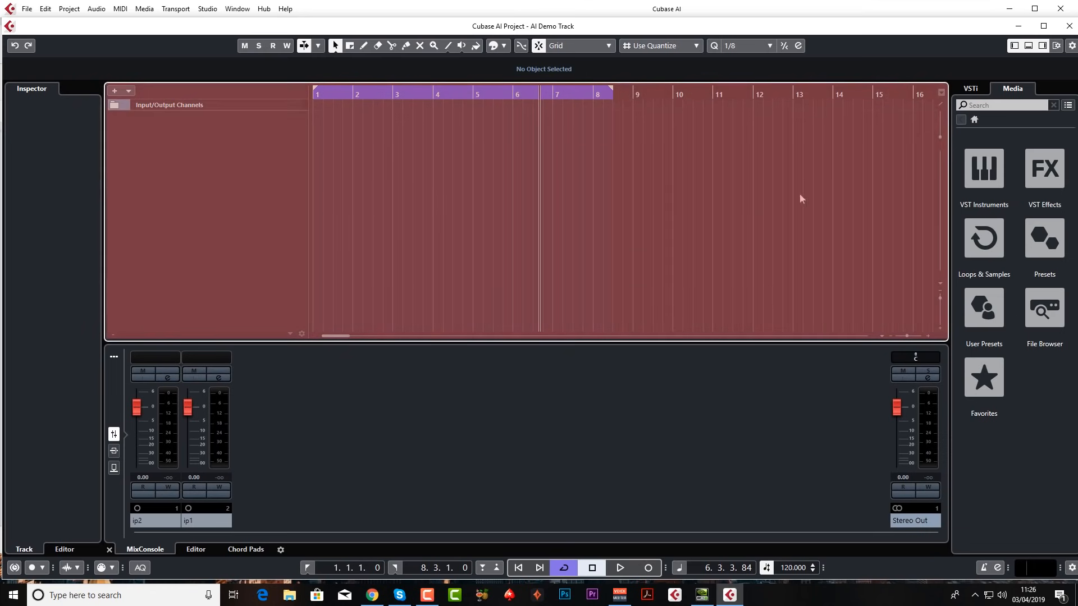
pyautogui.moveTo(453, 219)
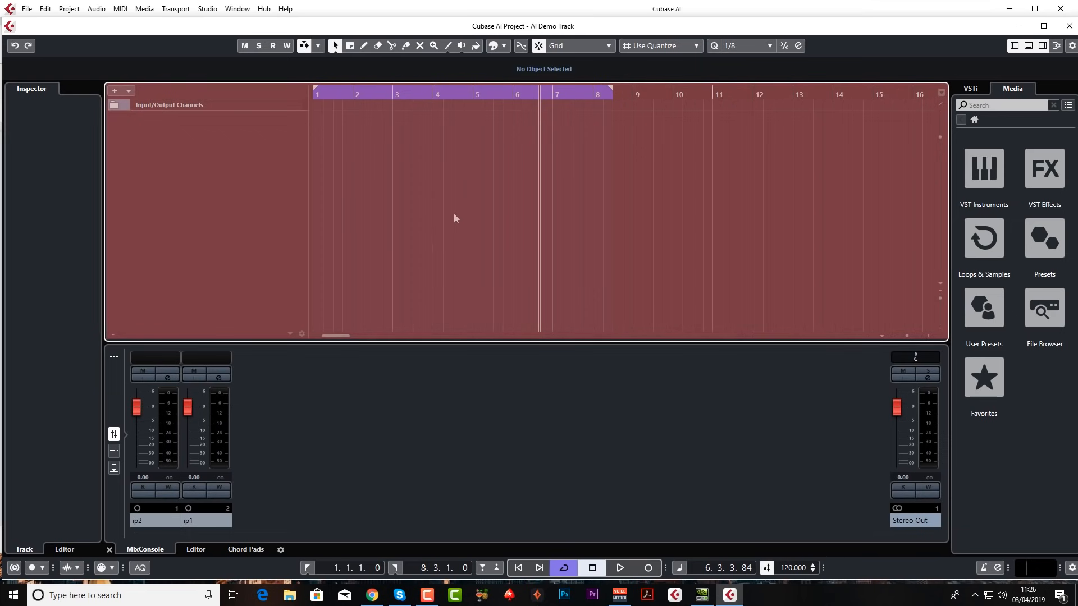
pyautogui.moveTo(654, 294)
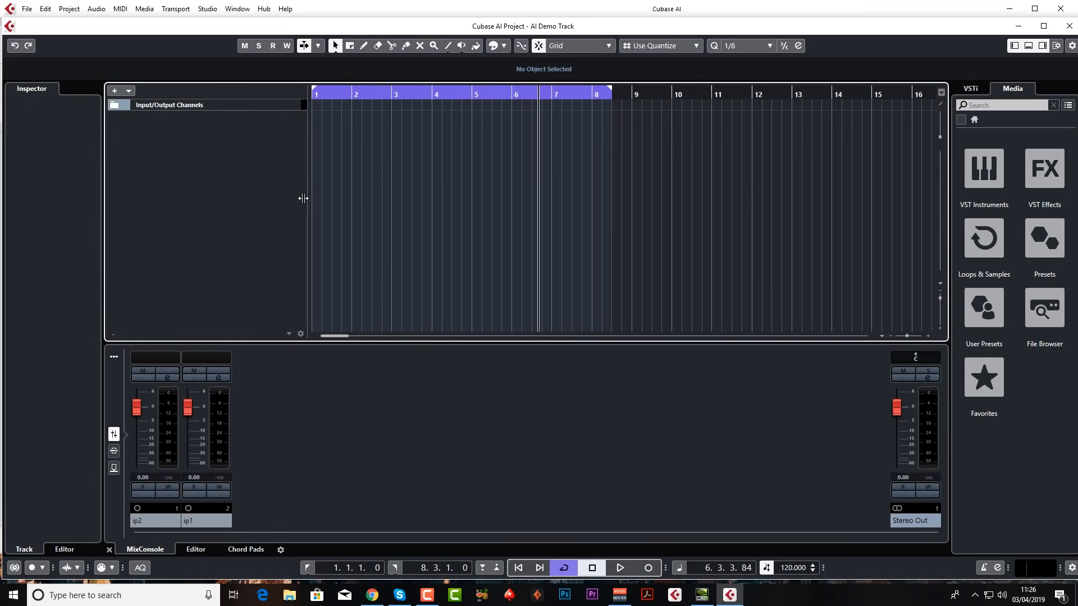
# Step: Narrow the track names column, view the Editor and Chord Pads tabs, then hide the lower zone
pyautogui.moveTo(304, 199); pyautogui.dragTo(268, 199)
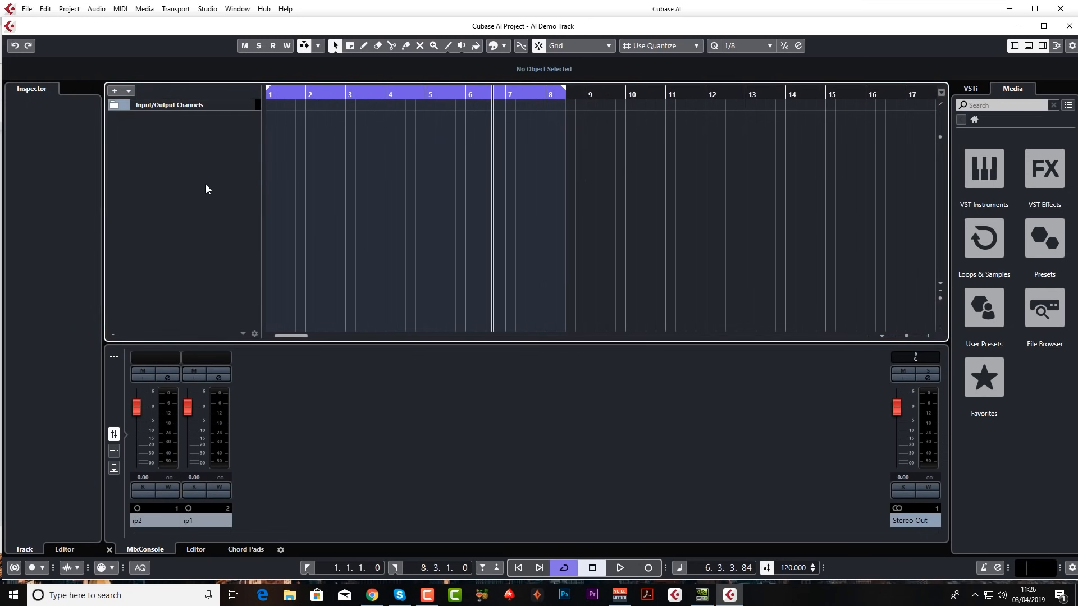
pyautogui.moveTo(203, 295)
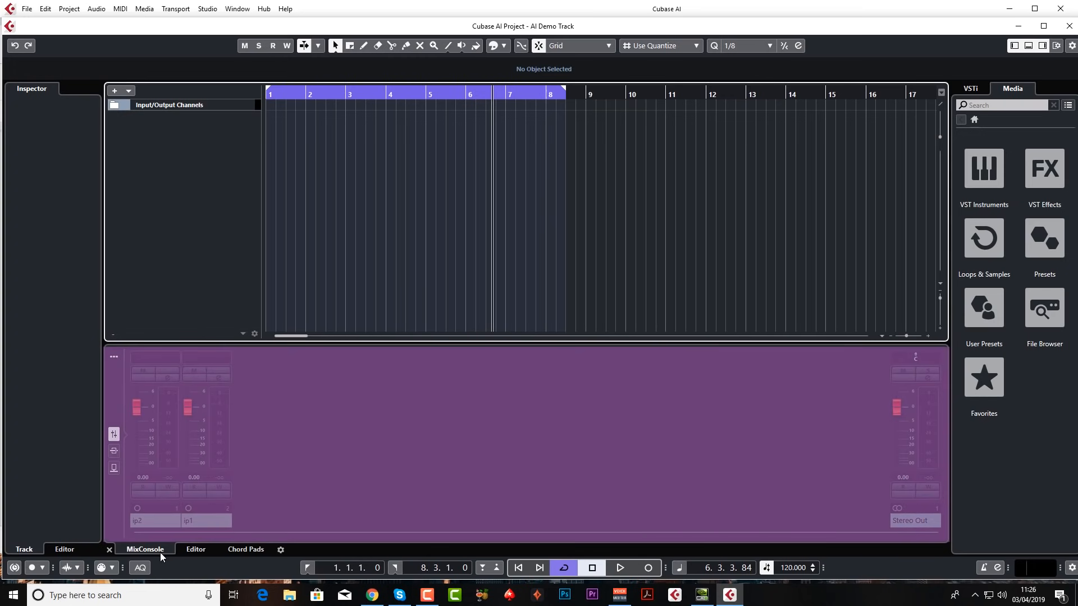
pyautogui.click(195, 549)
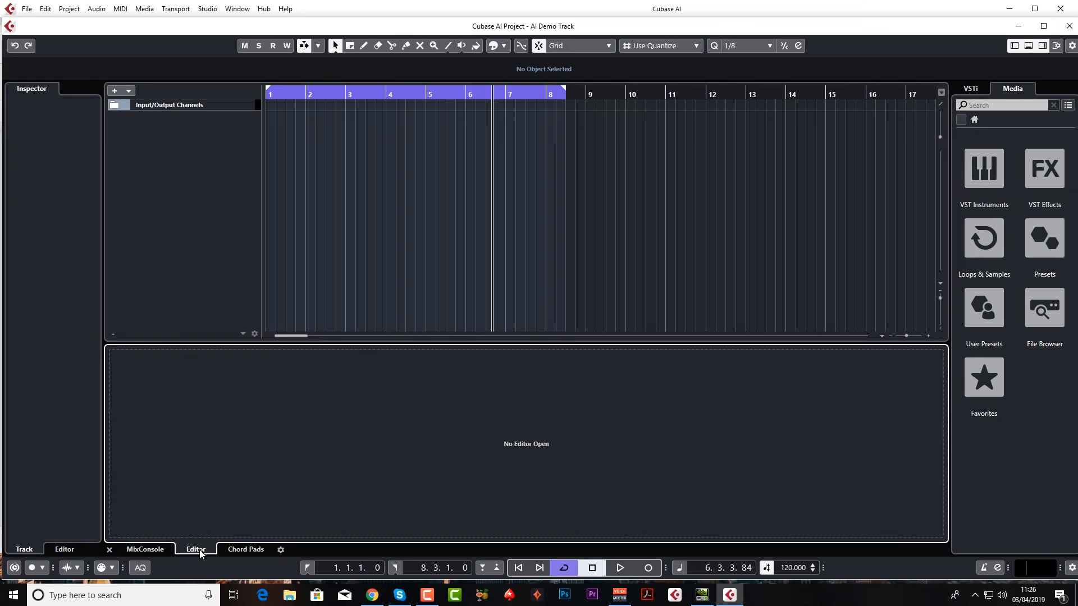
pyautogui.click(246, 549)
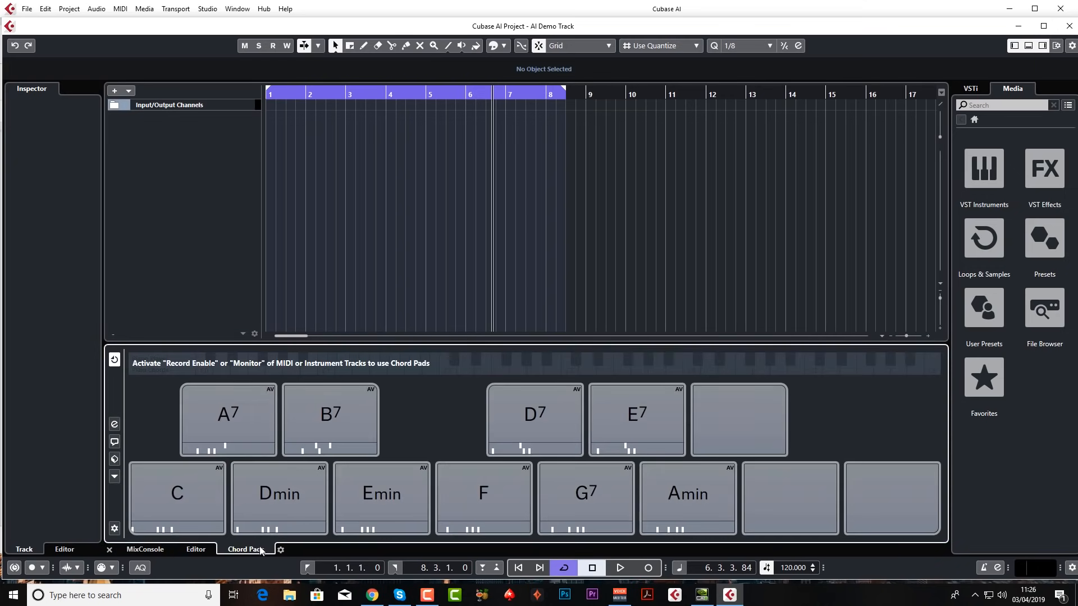
pyautogui.click(145, 549)
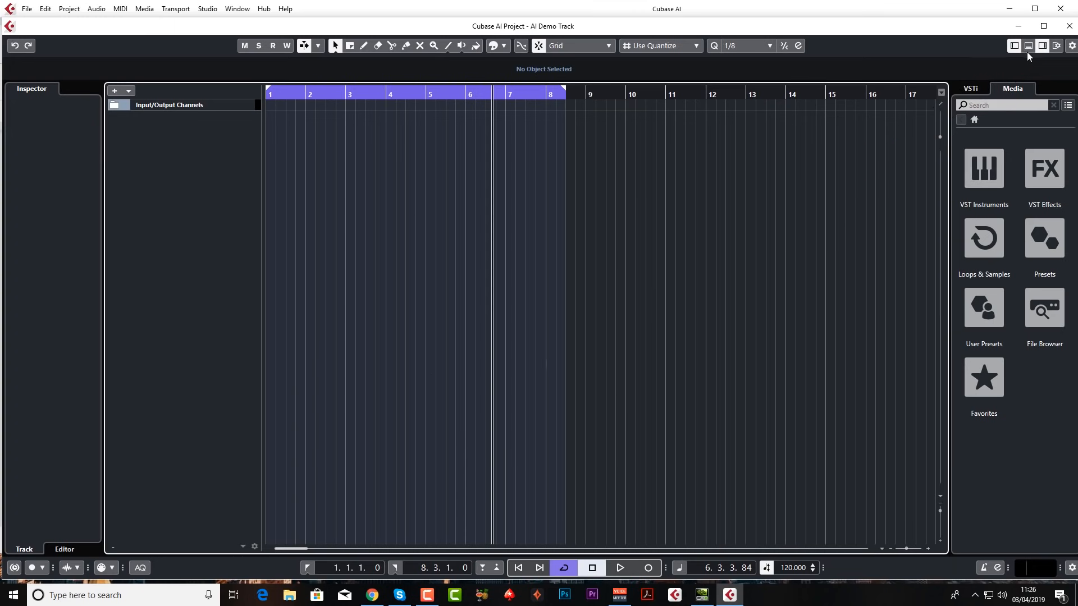
# Step: Restore the lower mixer area and toggle the right media zone off and back on
pyautogui.click(1027, 45)
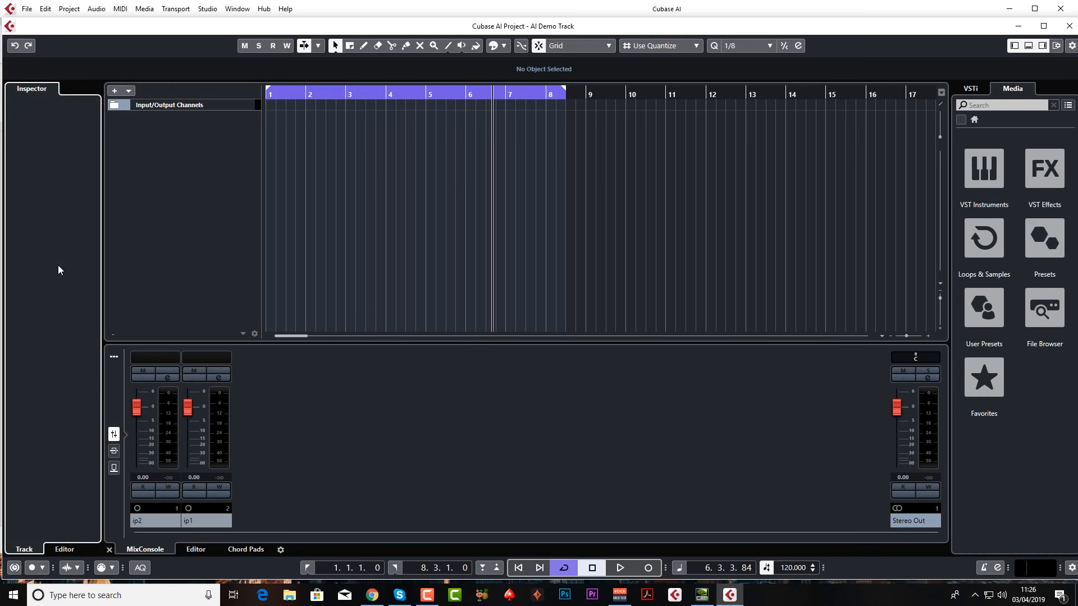
pyautogui.moveTo(183, 301)
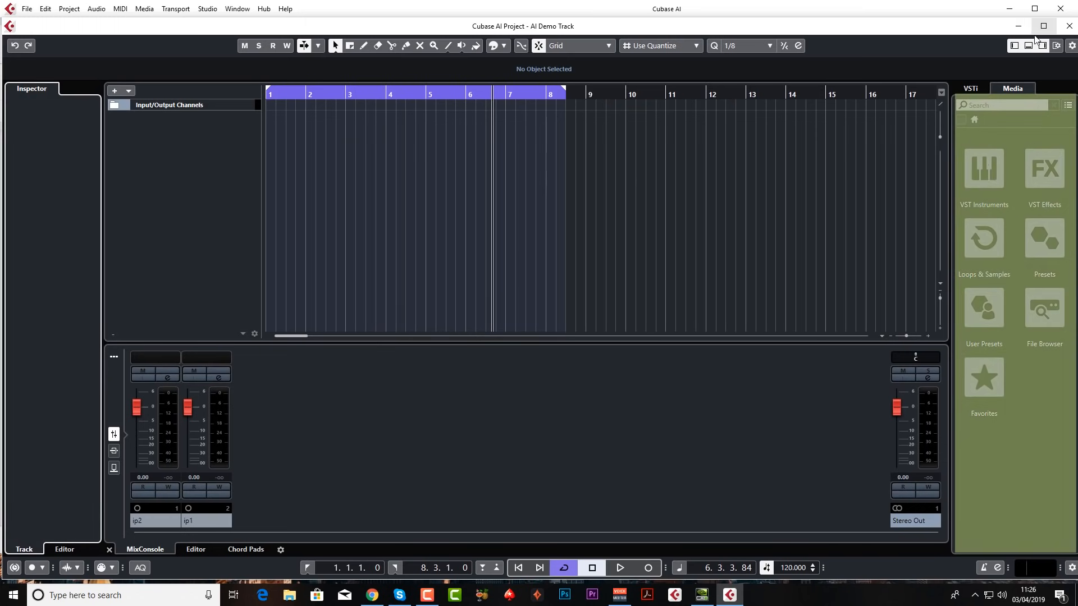
pyautogui.click(1041, 45)
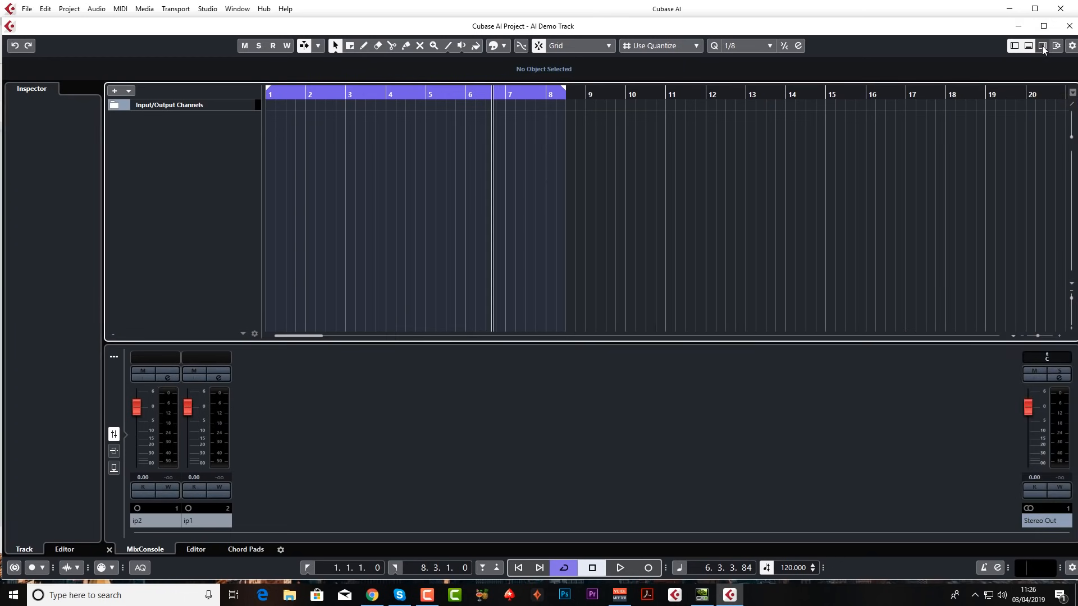
pyautogui.click(1042, 45)
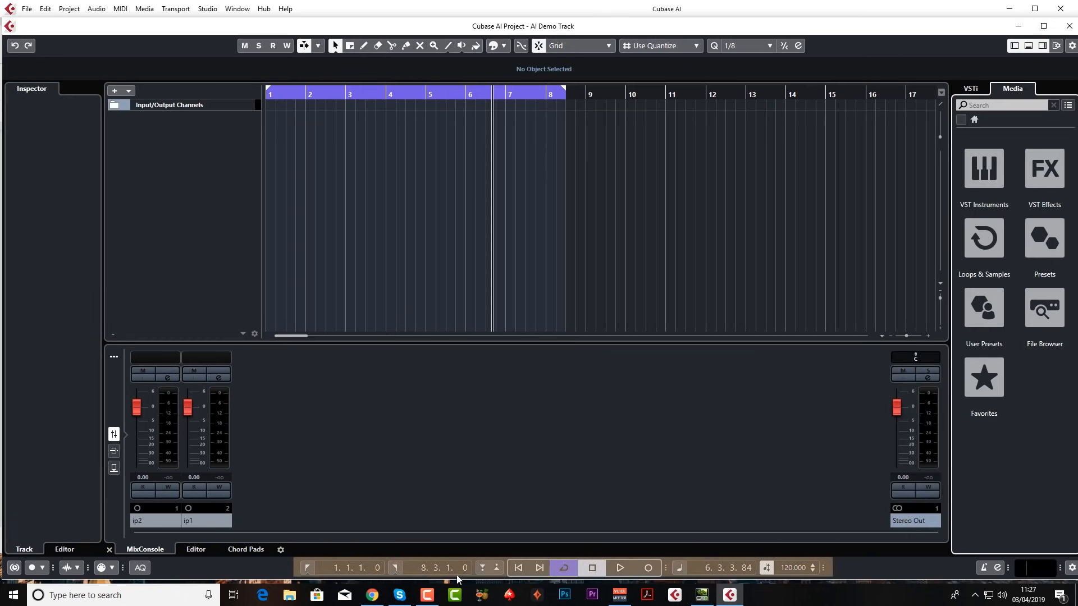
pyautogui.moveTo(591, 569)
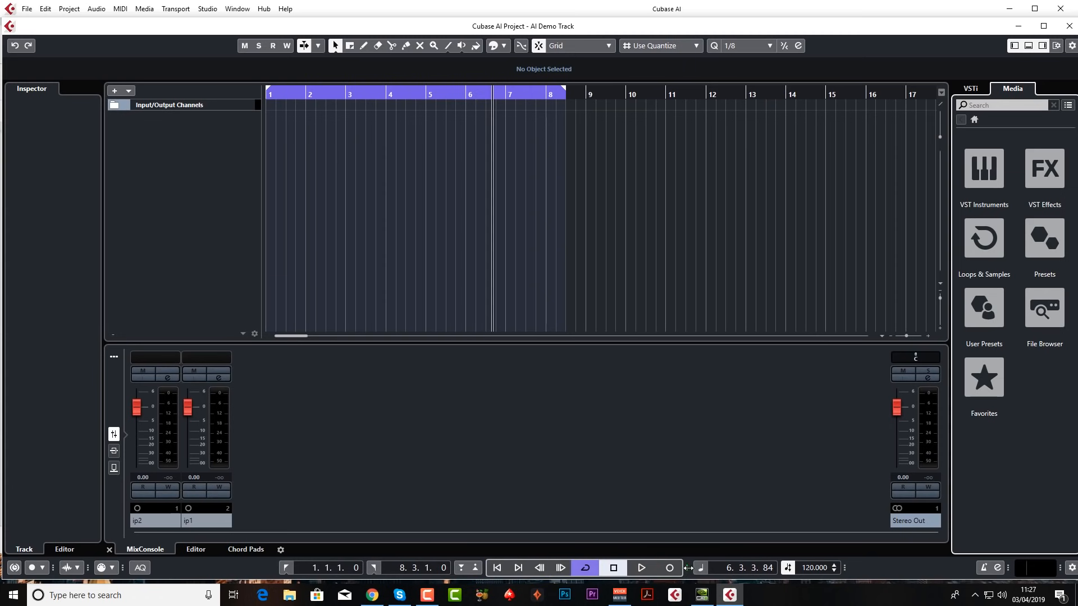
# Step: Adjust the shown transport controls and raise the tempo from 126 to 128 BPM
pyautogui.click(585, 568)
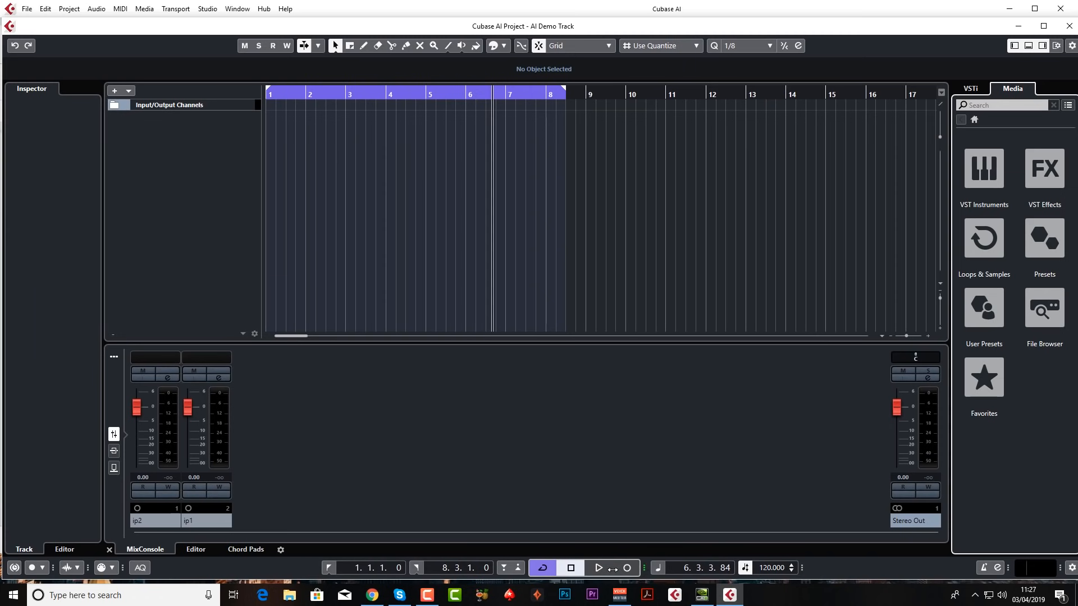
pyautogui.moveTo(791, 568)
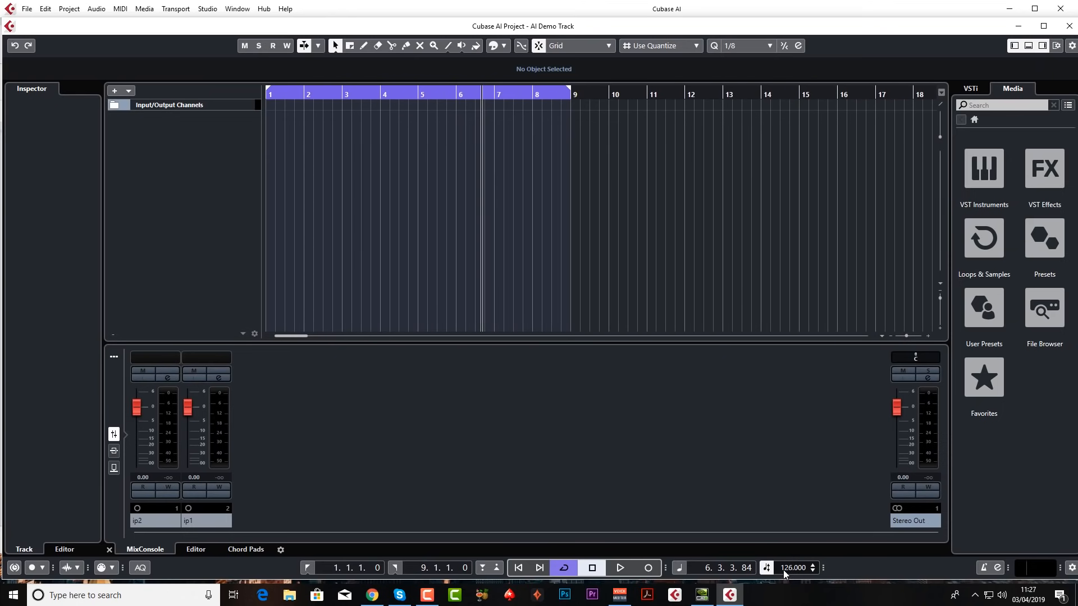
pyautogui.click(813, 565)
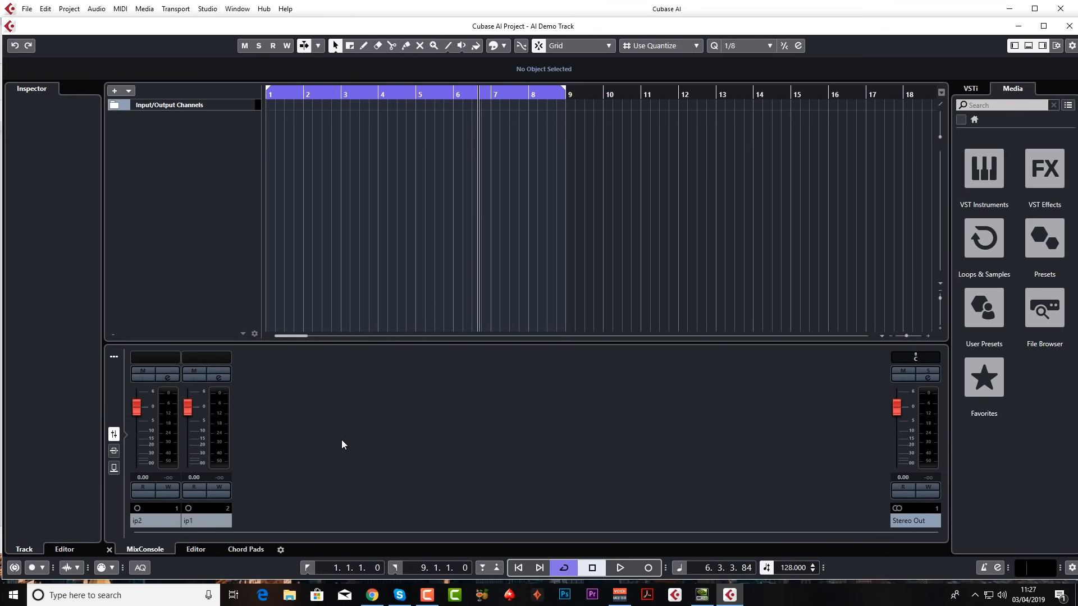
pyautogui.moveTo(901, 438)
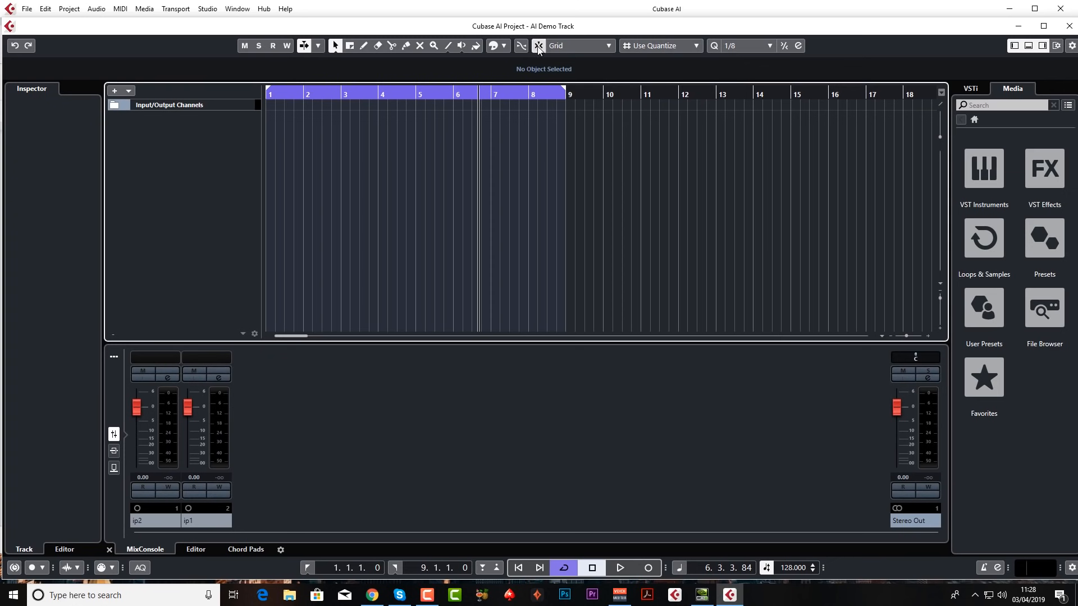
pyautogui.moveTo(557, 199)
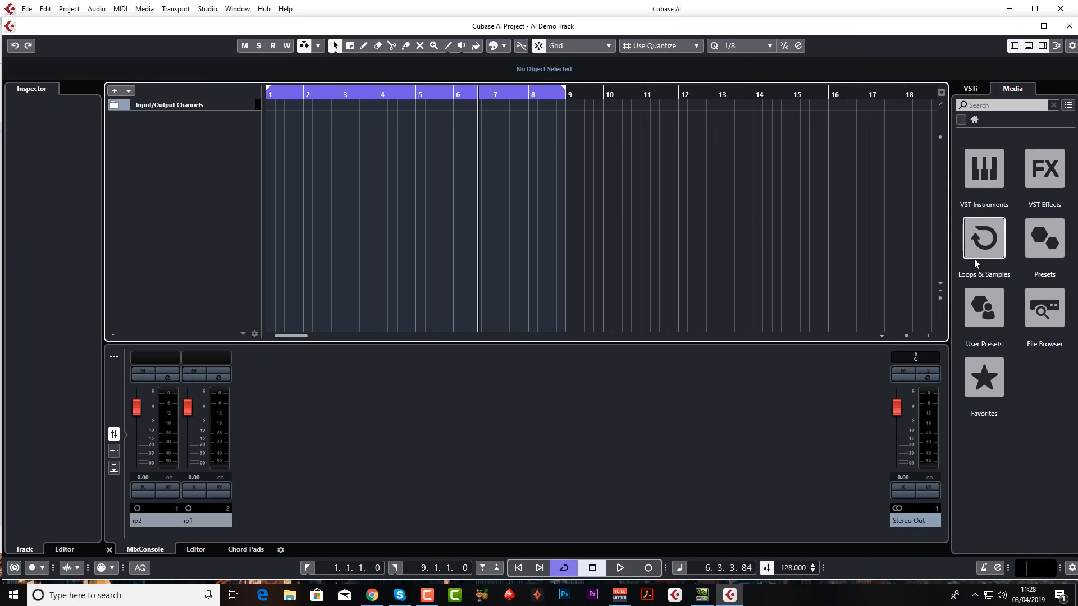
pyautogui.moveTo(983, 308)
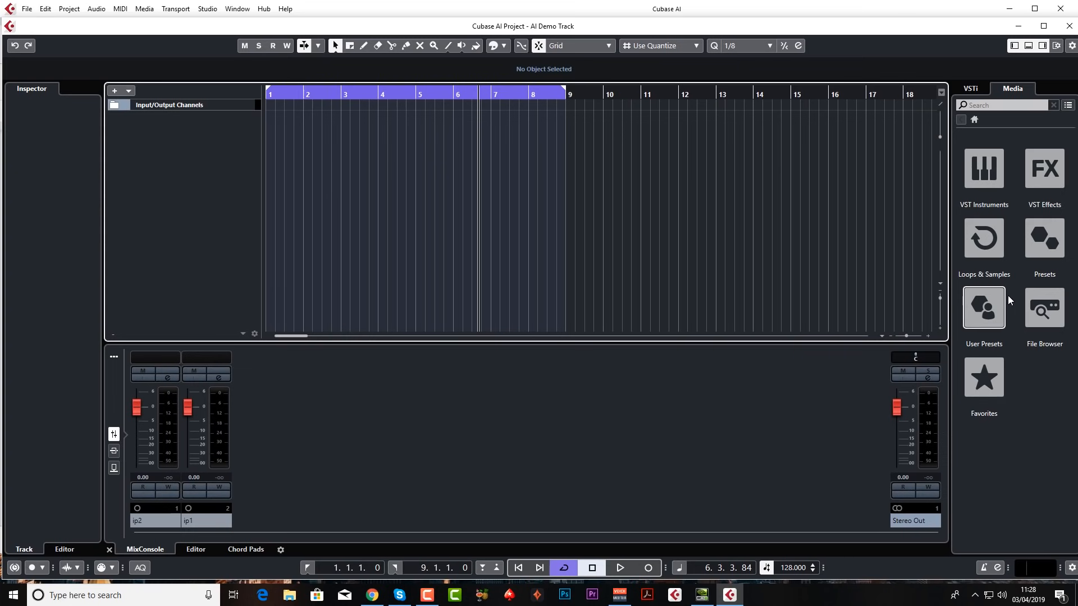
pyautogui.moveTo(782, 310)
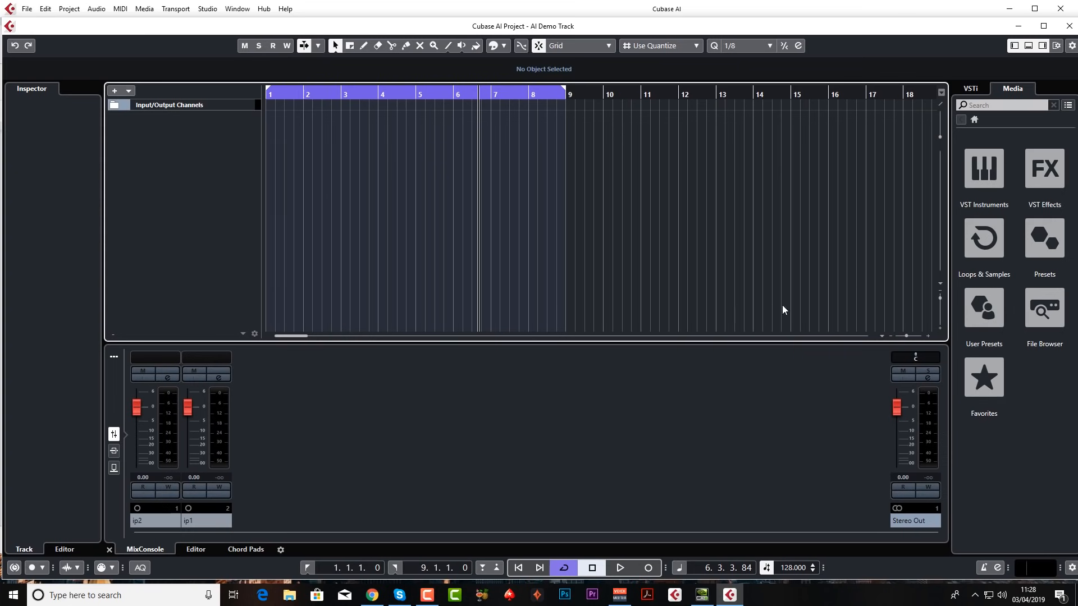
pyautogui.moveTo(1019, 87)
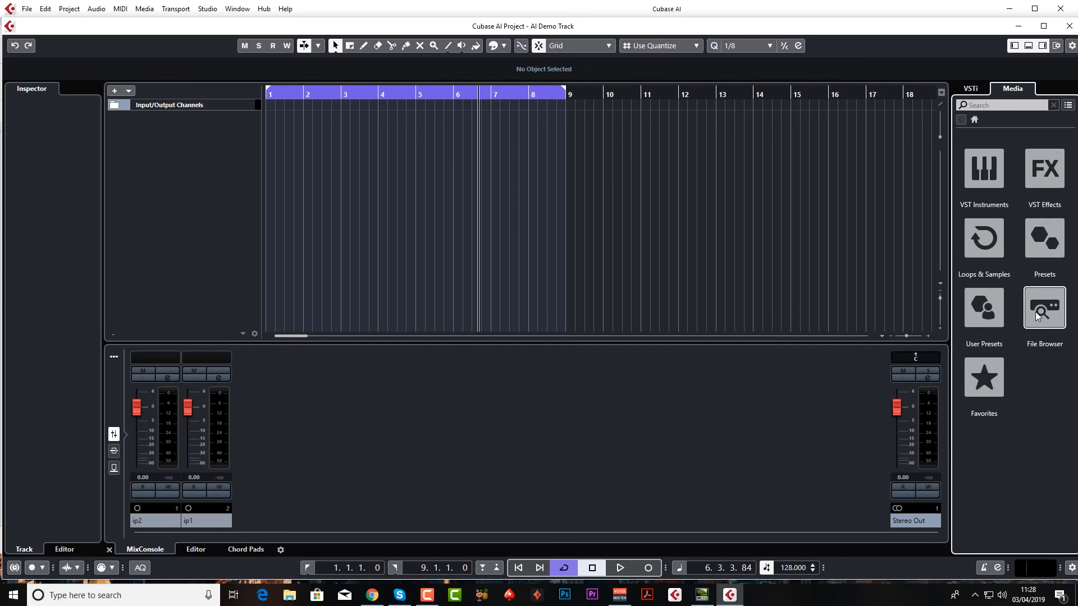
pyautogui.click(1043, 308)
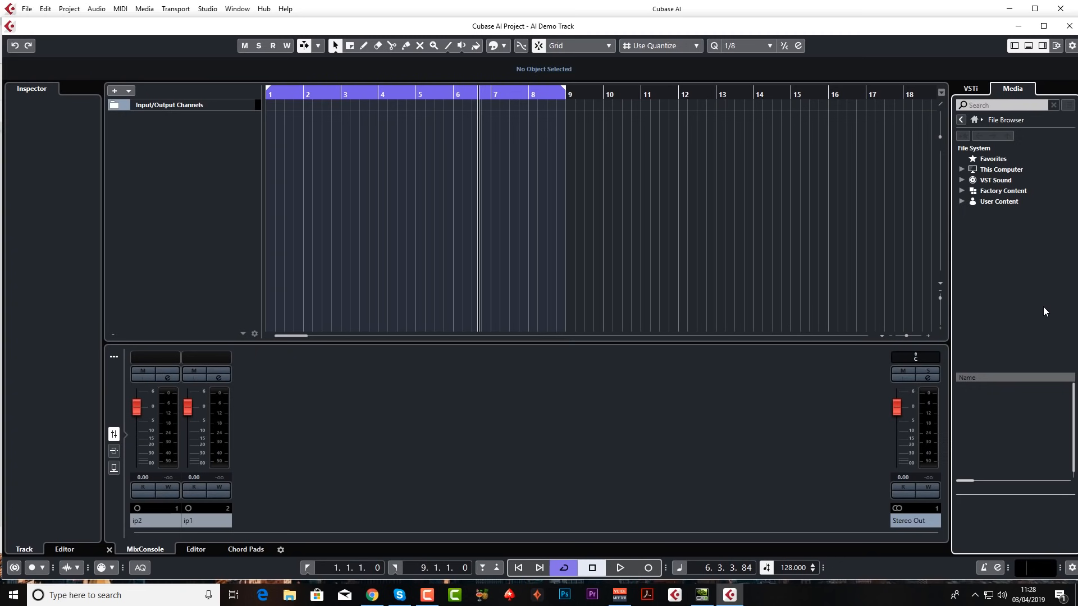
pyautogui.click(960, 119)
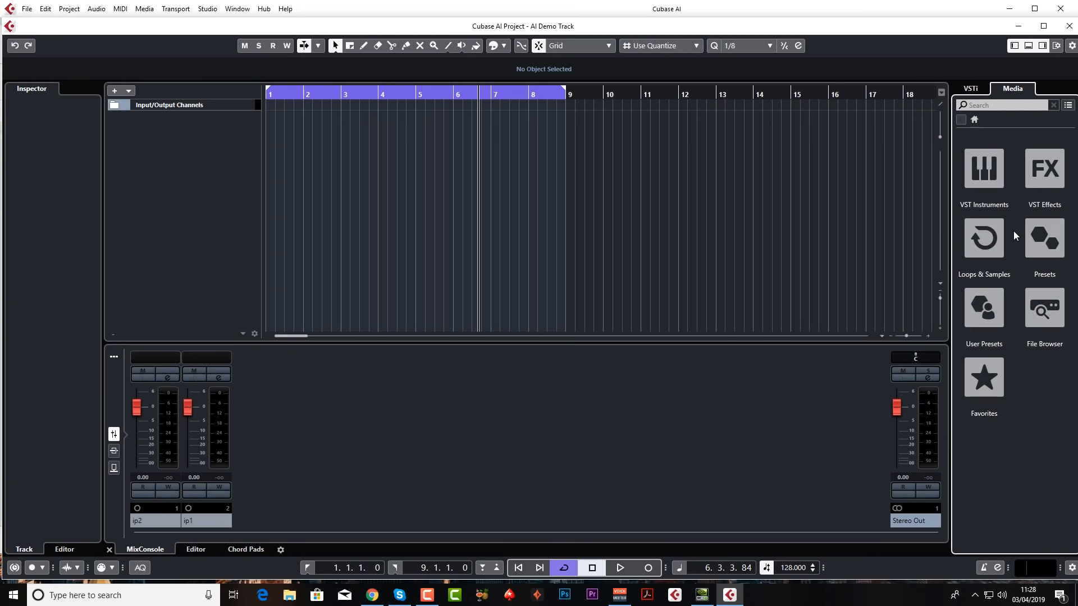
pyautogui.moveTo(984, 238)
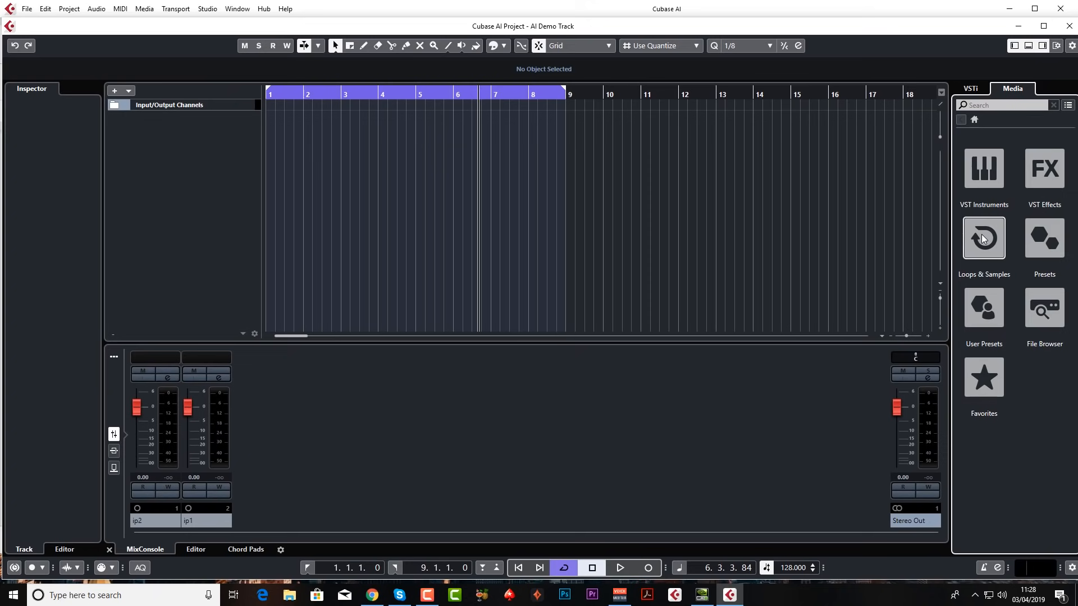
# Step: Audition Kick Loop 01 130 in the Loops & Samples library
pyautogui.click(984, 238)
pyautogui.write('kick')
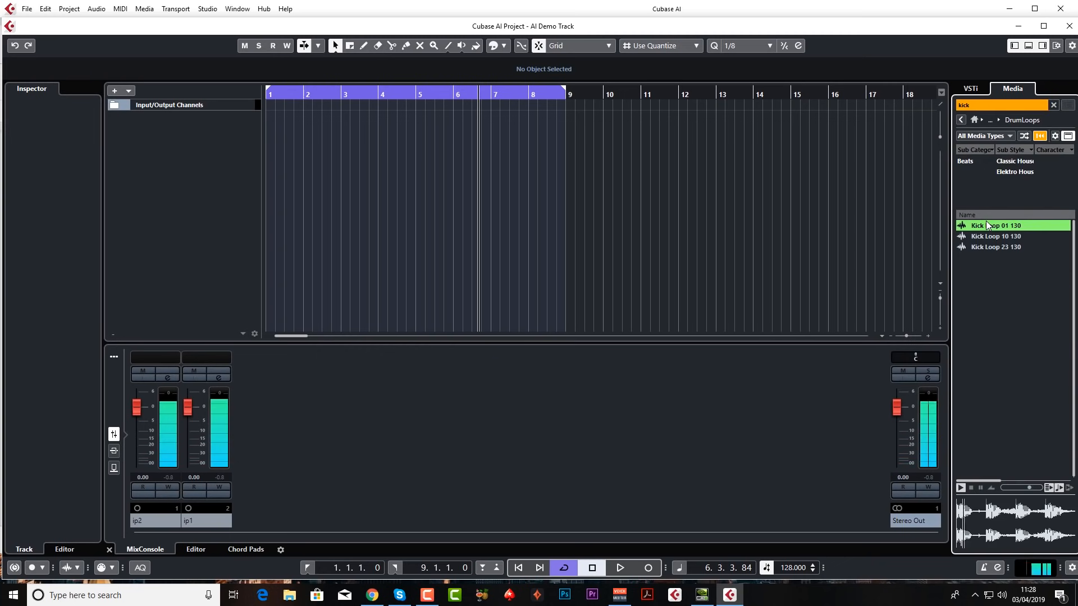
pyautogui.click(960, 488)
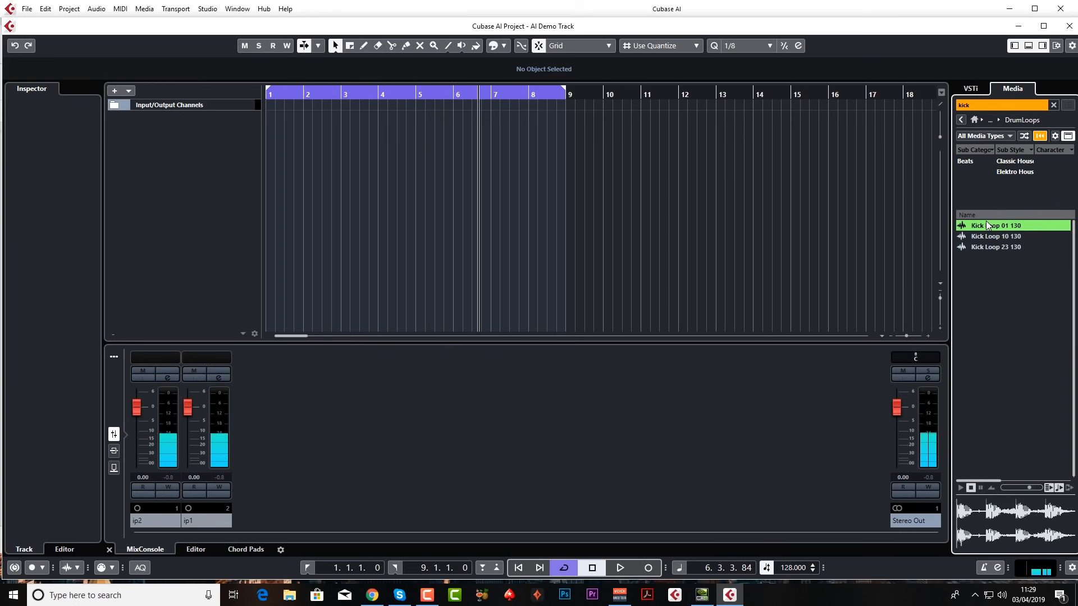
pyautogui.moveTo(999, 306)
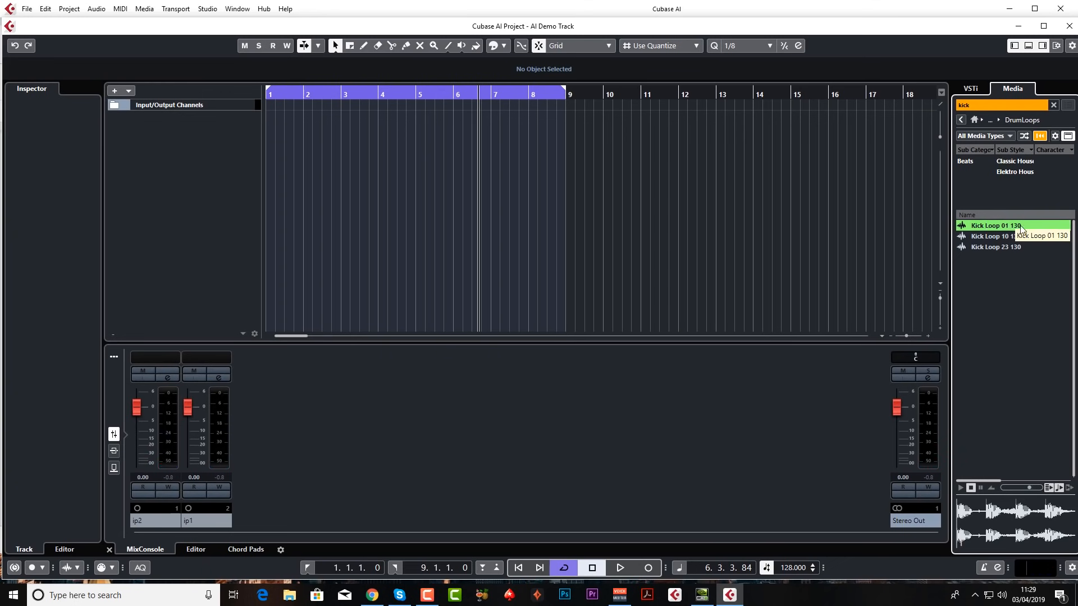
pyautogui.moveTo(1022, 231)
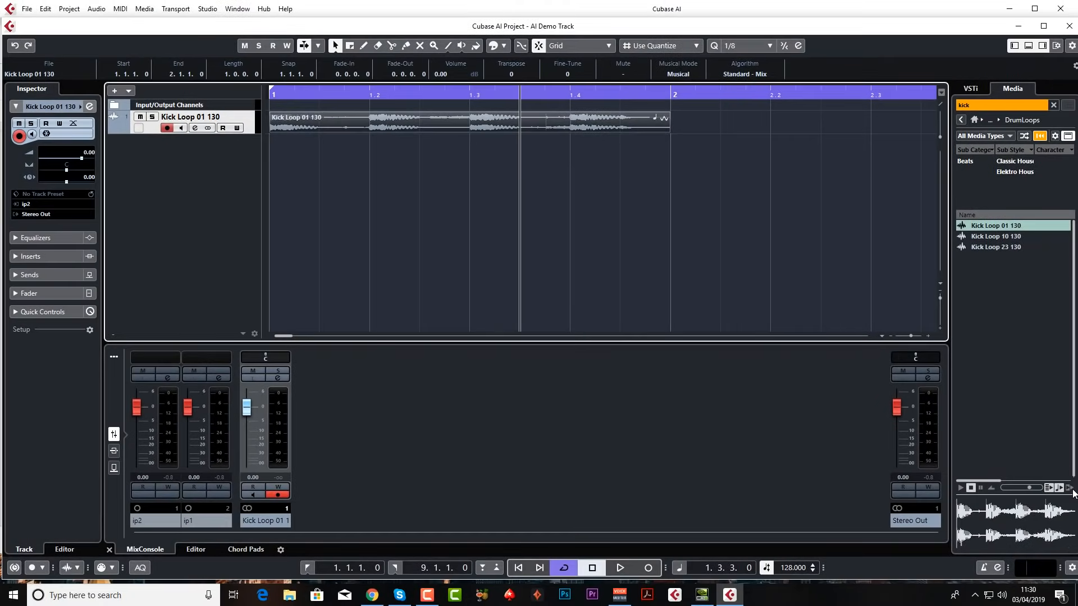
pyautogui.moveTo(1059, 488)
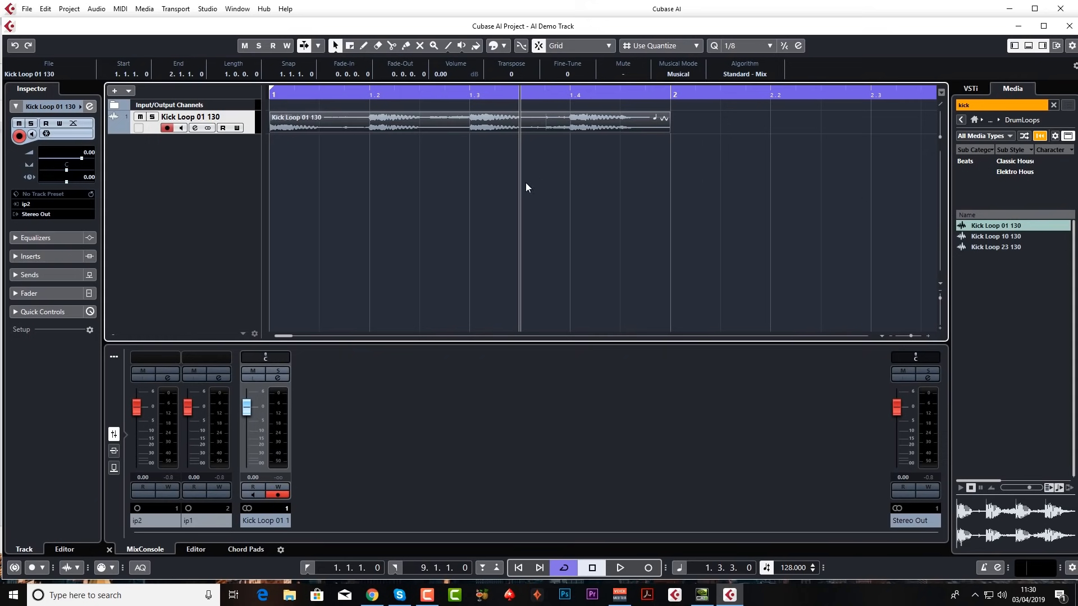
pyautogui.moveTo(553, 212)
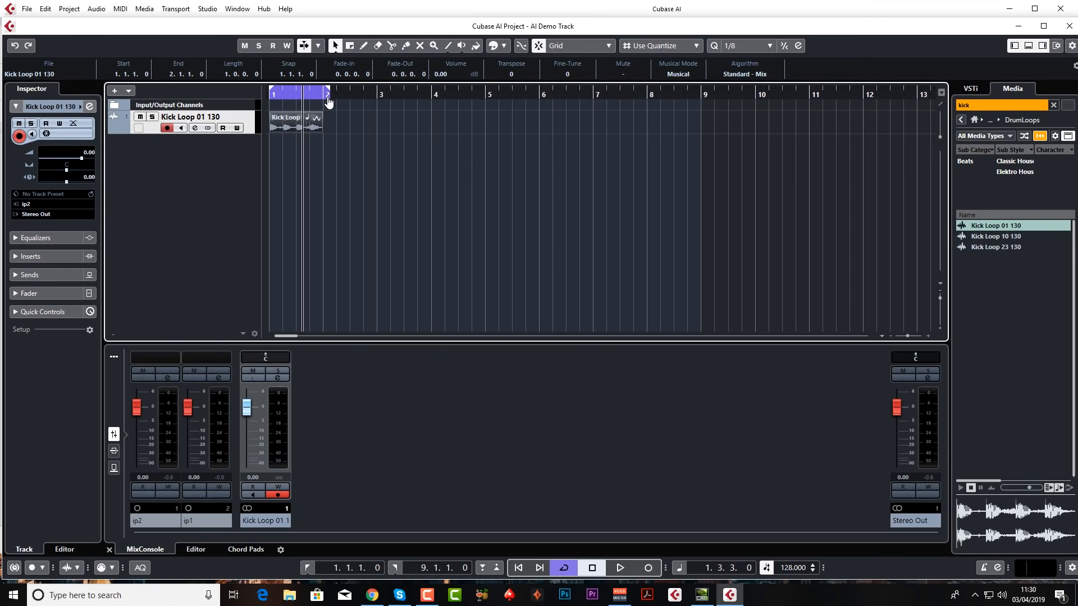
# Step: Set the right locator to bar 2 and enable Cycle on the Transport bar
pyautogui.click(333, 94)
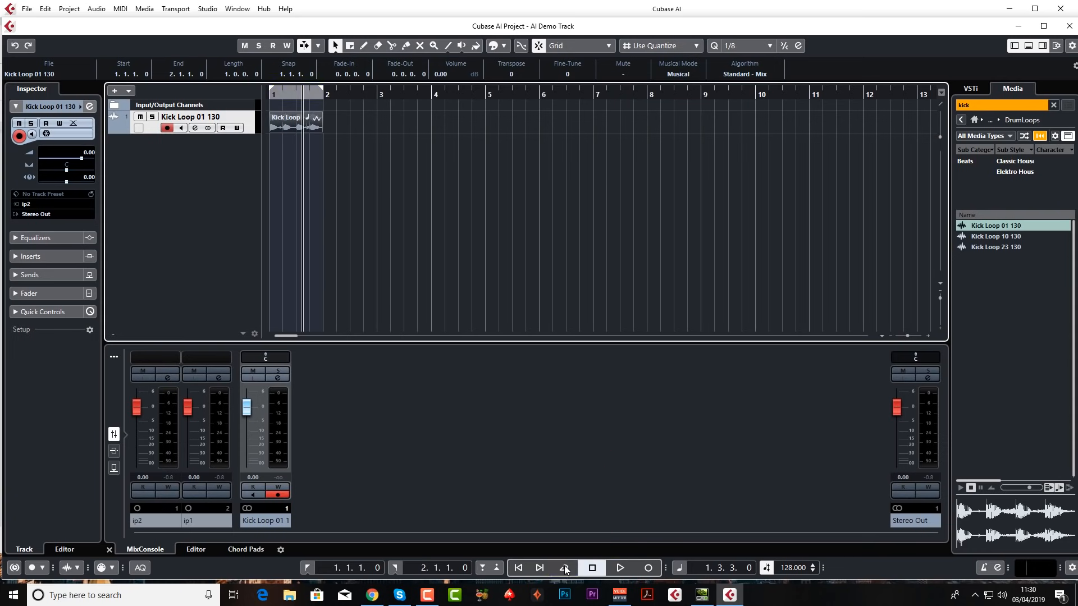
pyautogui.click(564, 568)
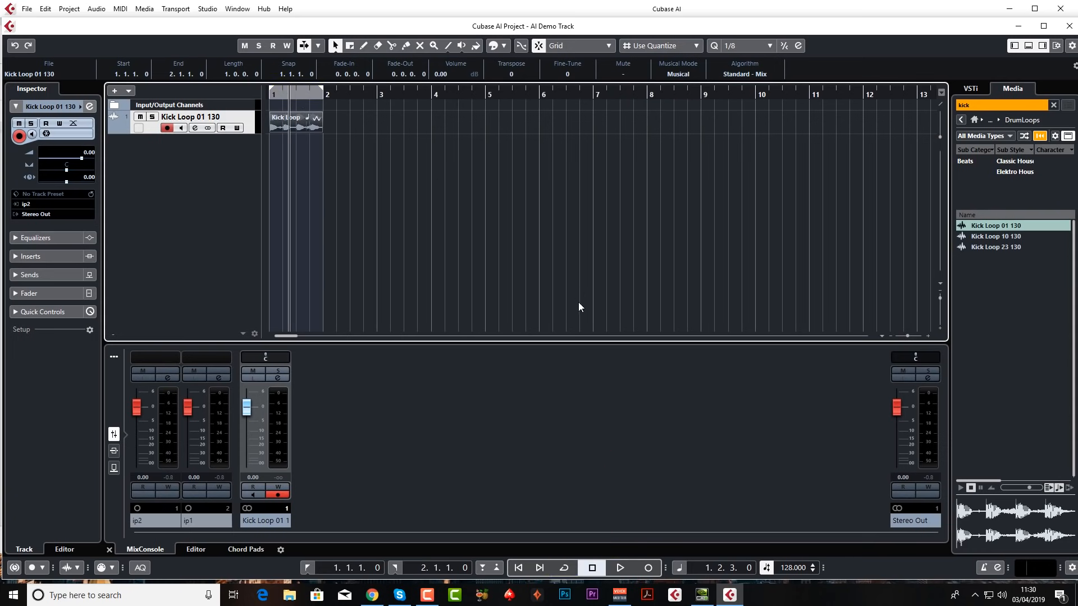
pyautogui.click(617, 568)
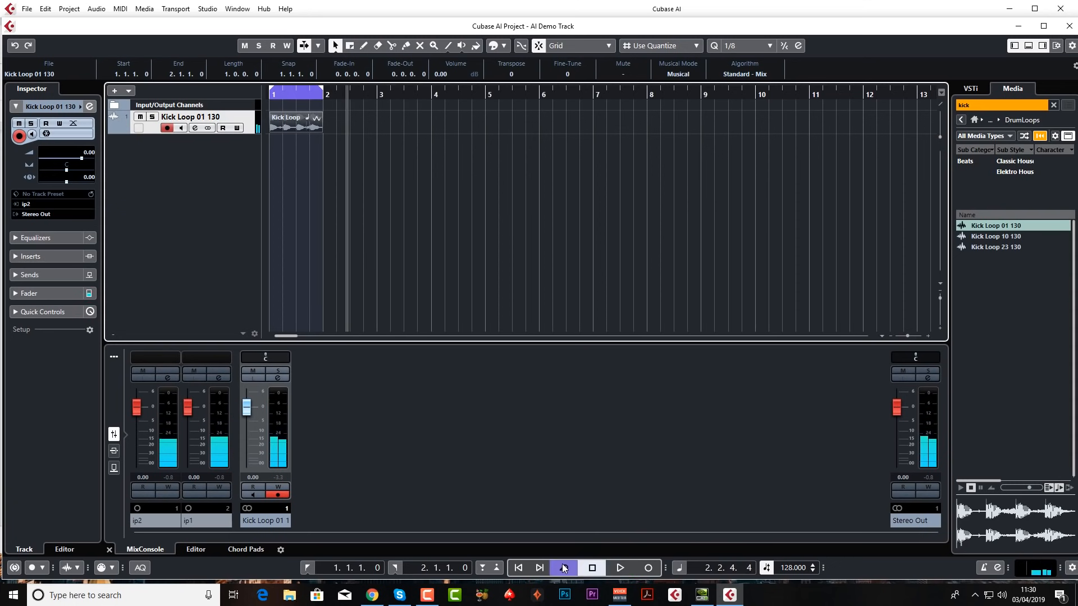
# Step: Play the kick loop repeating within the bar 1–2 cycle
pyautogui.click(561, 568)
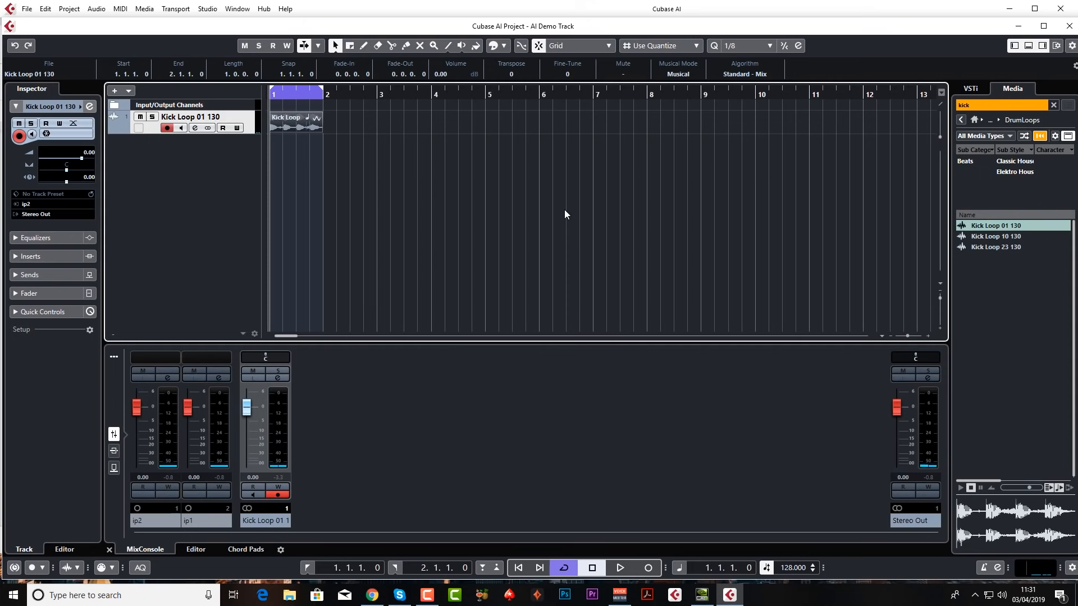
pyautogui.click(618, 568)
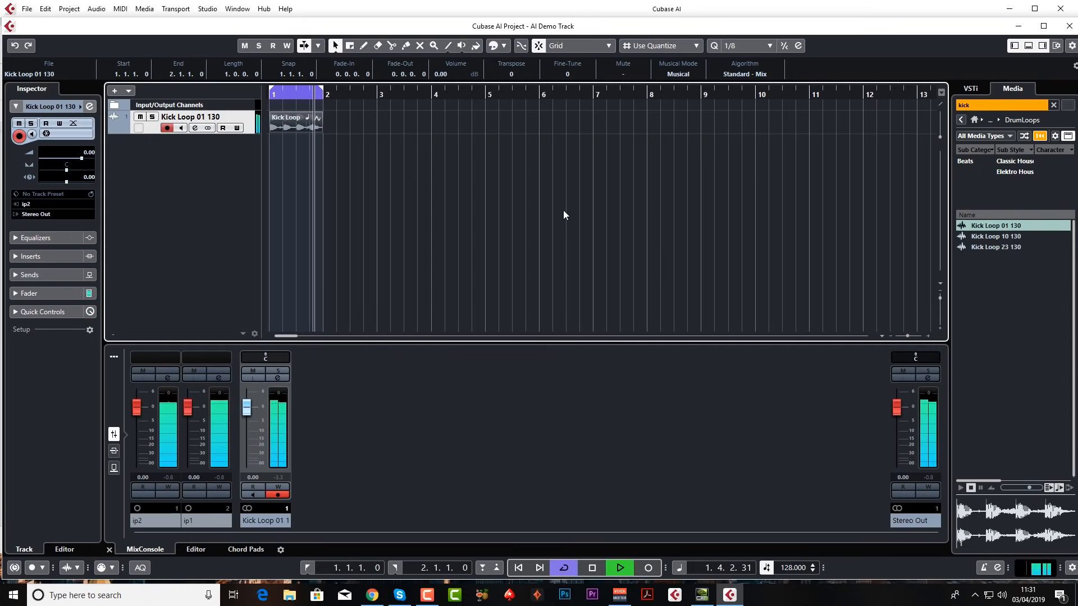
pyautogui.click(618, 568)
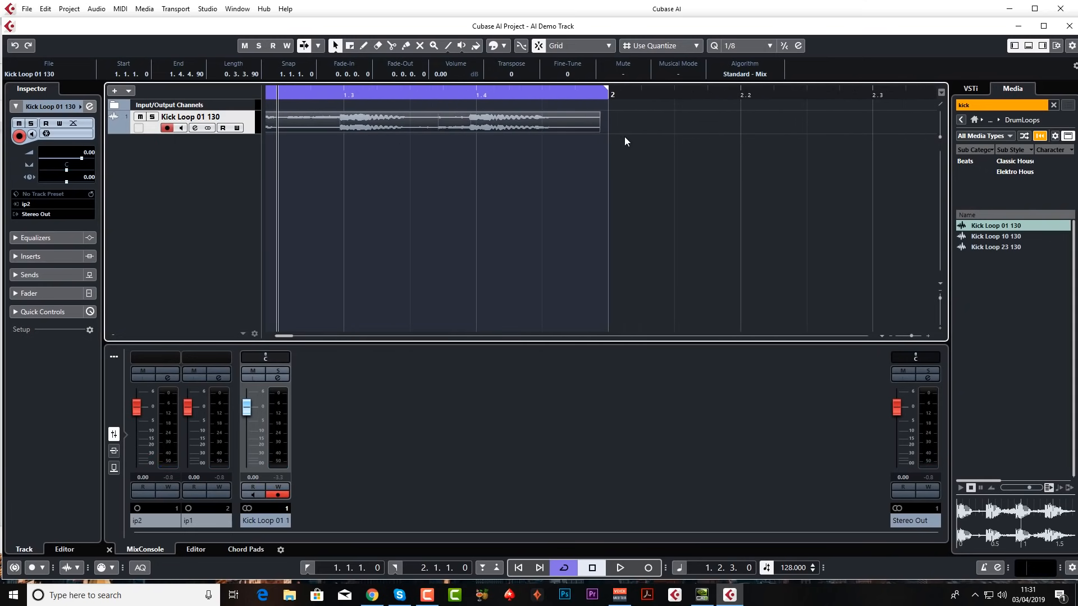
pyautogui.moveTo(602, 106)
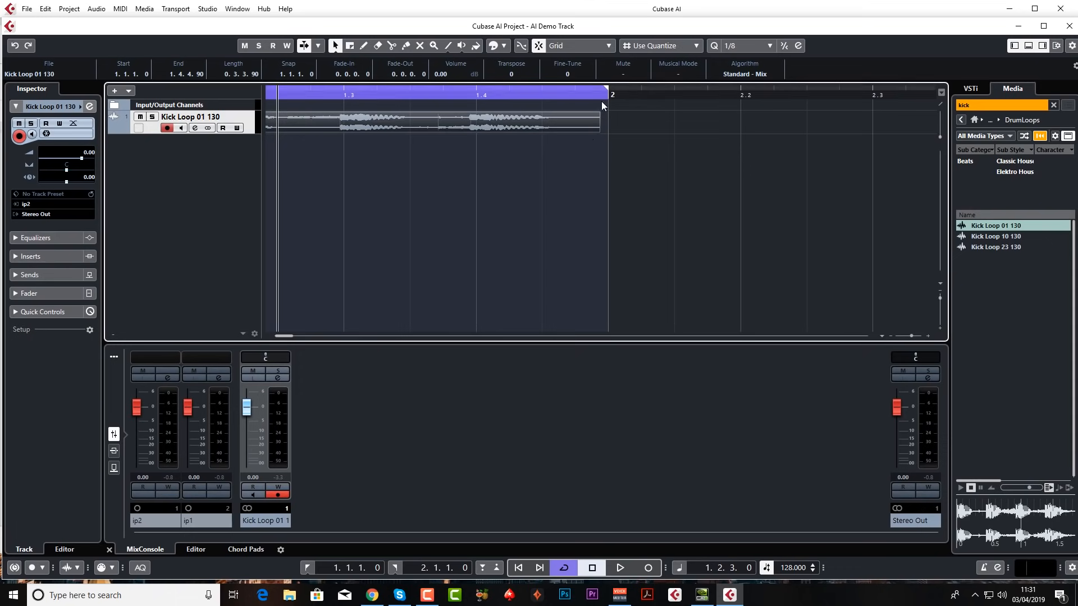
# Step: Play the cycling kick loop once more and stop playback
pyautogui.click(618, 568)
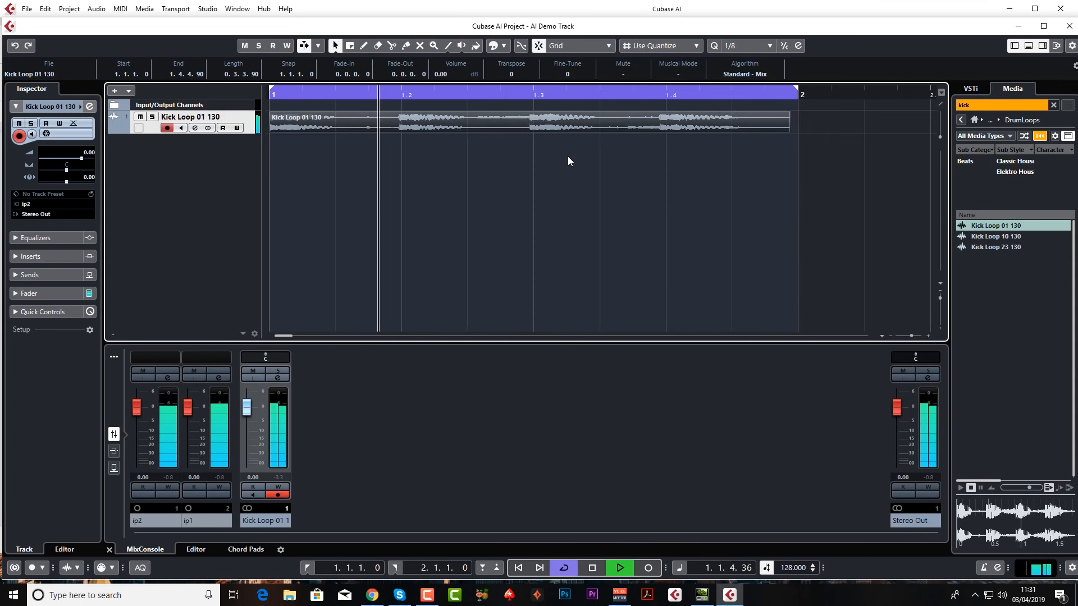
pyautogui.click(590, 568)
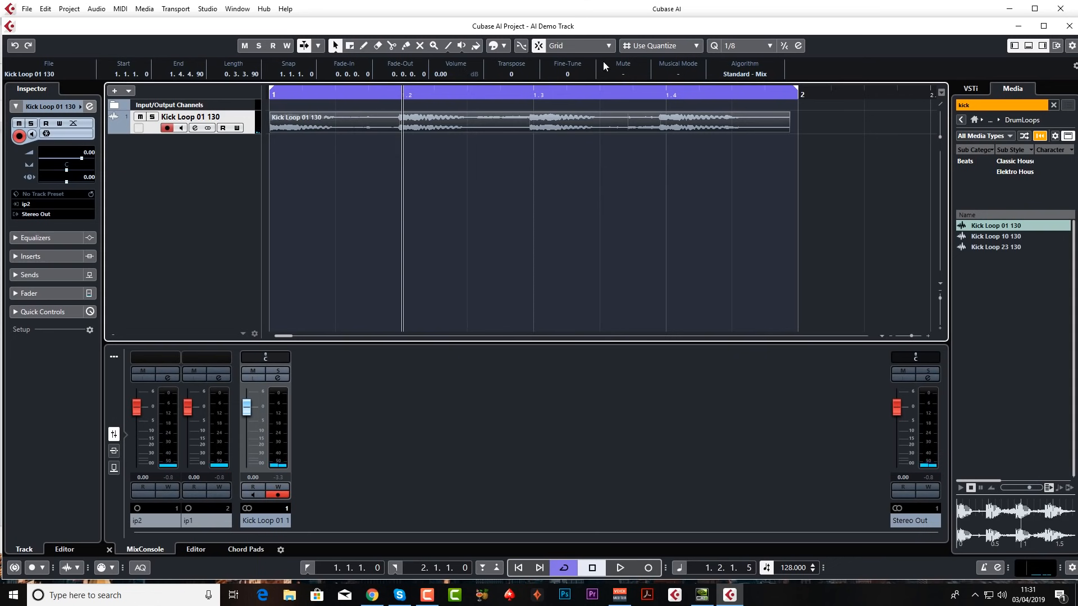
pyautogui.moveTo(659, 45)
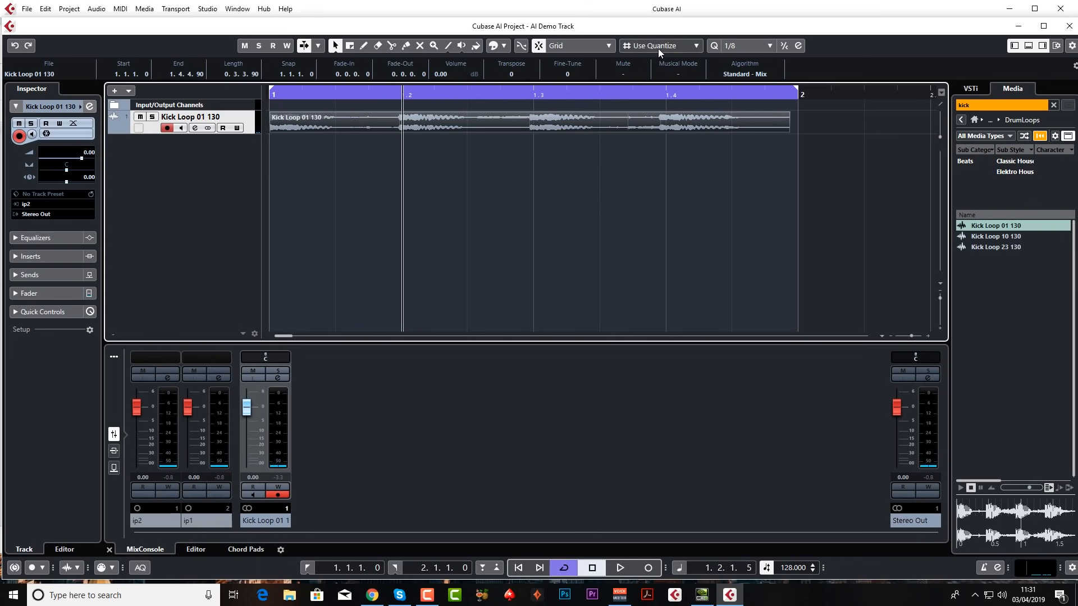
pyautogui.moveTo(657, 45)
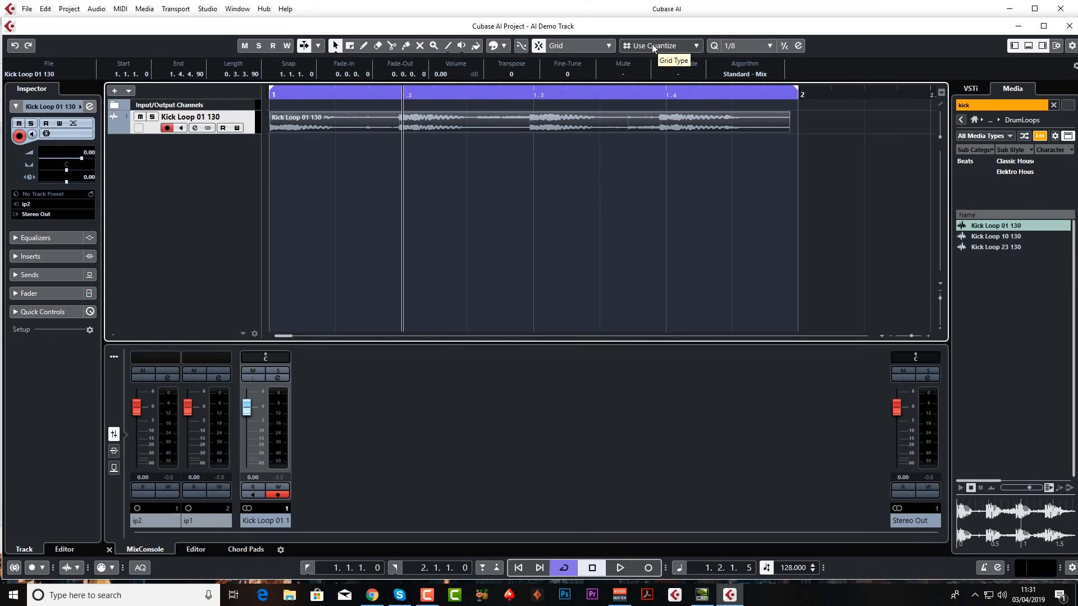
pyautogui.click(696, 45)
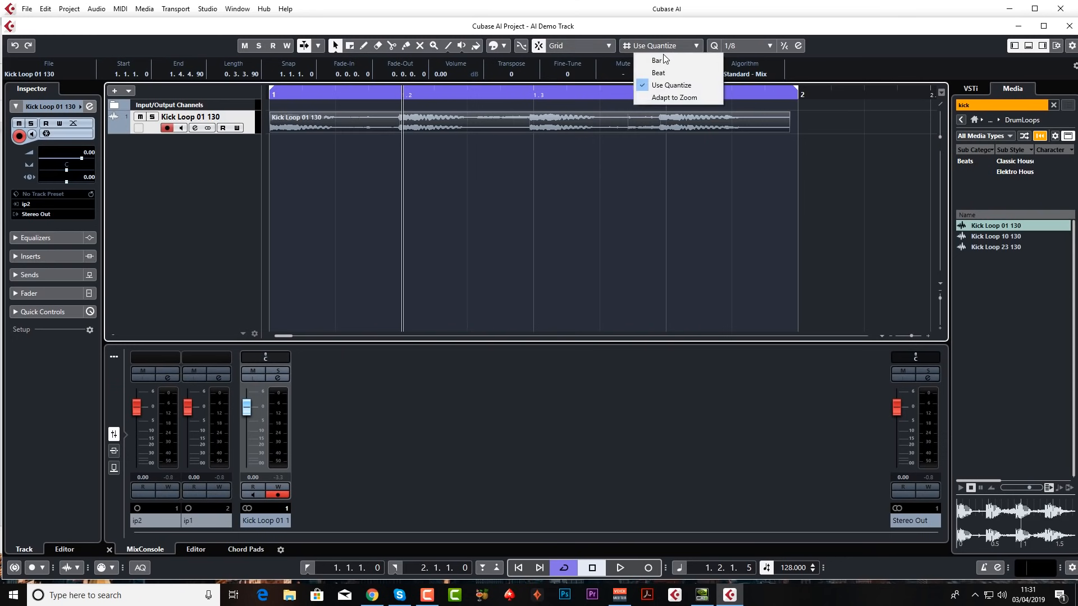
pyautogui.click(657, 61)
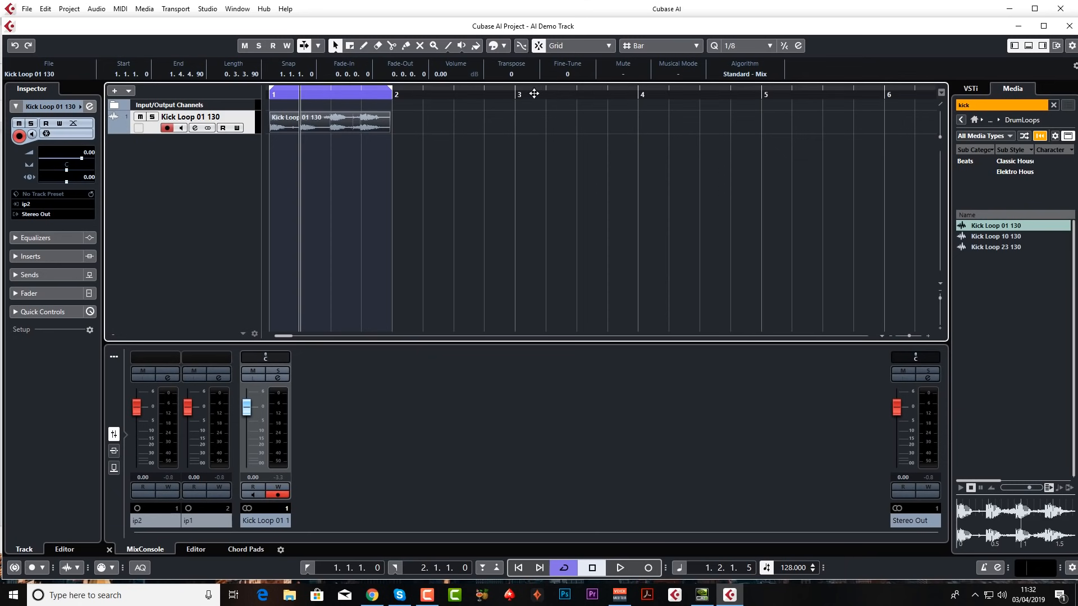
pyautogui.moveTo(611, 95)
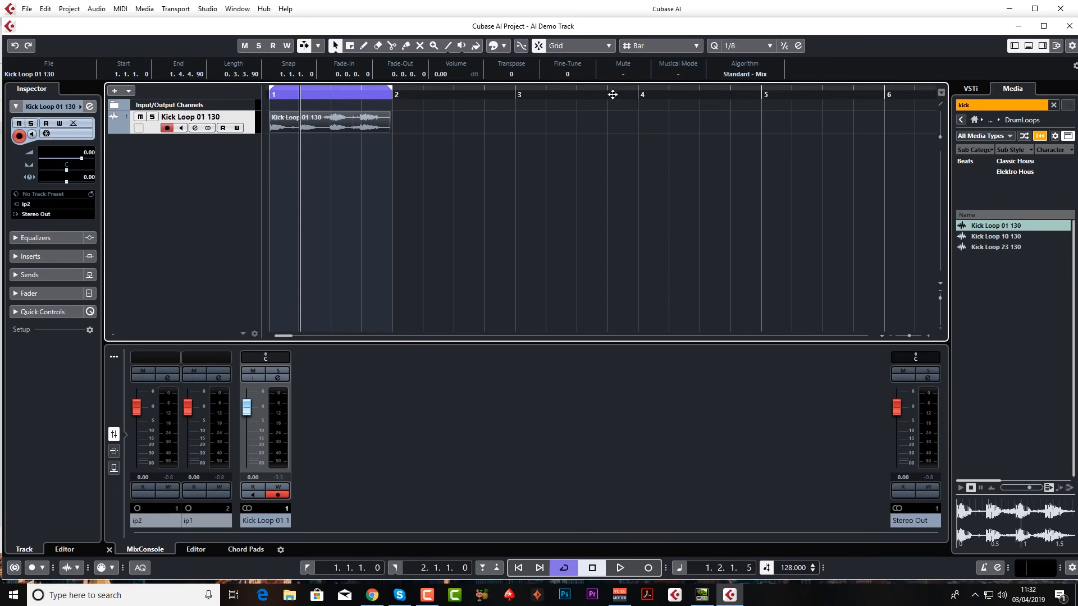
pyautogui.moveTo(544, 96)
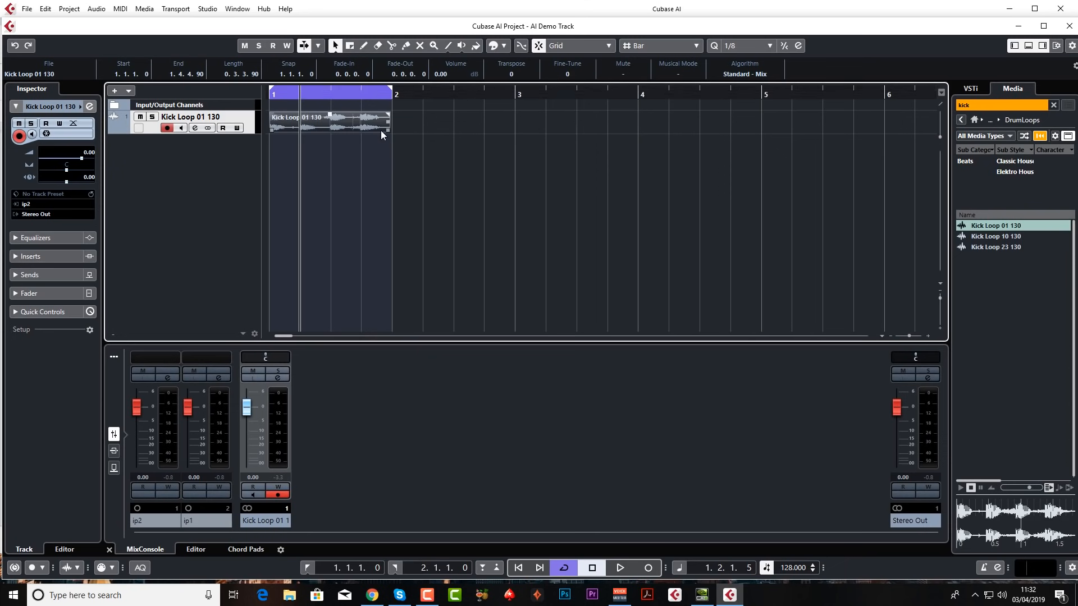
pyautogui.moveTo(372, 139)
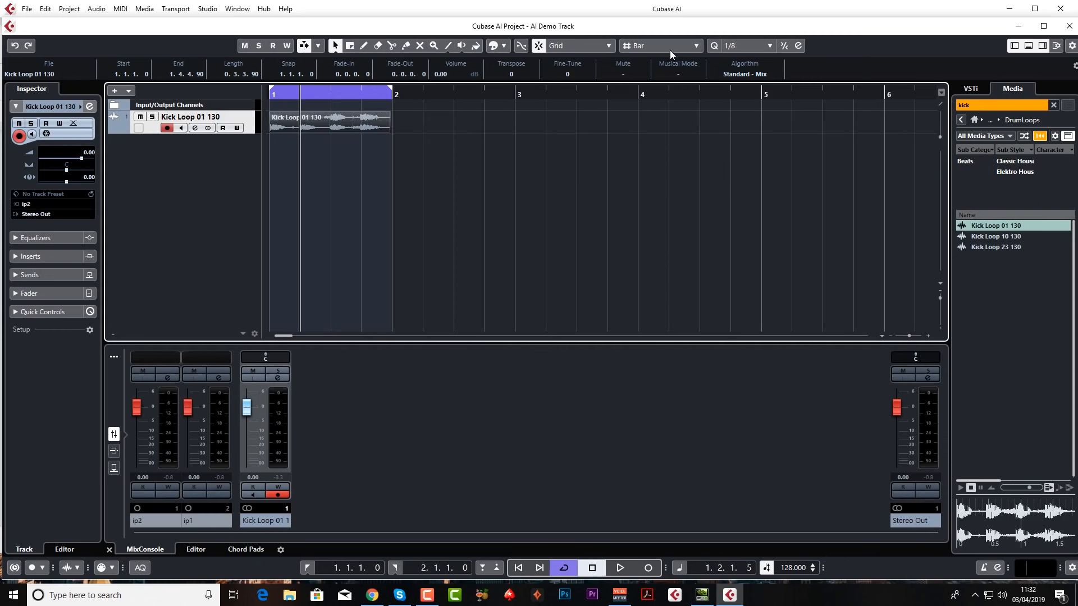
pyautogui.click(659, 45)
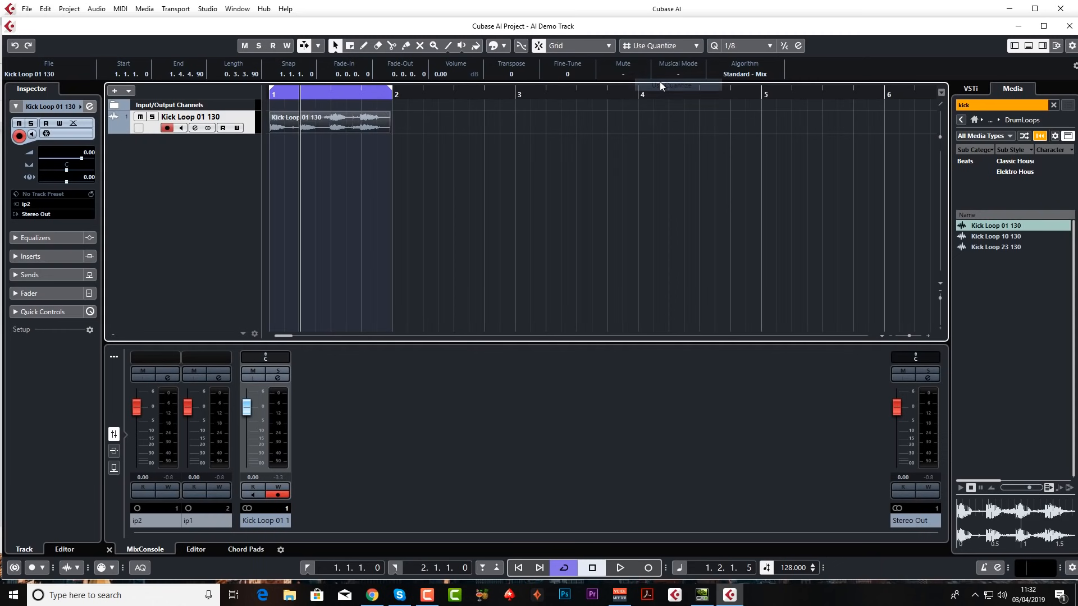
pyautogui.moveTo(741, 45)
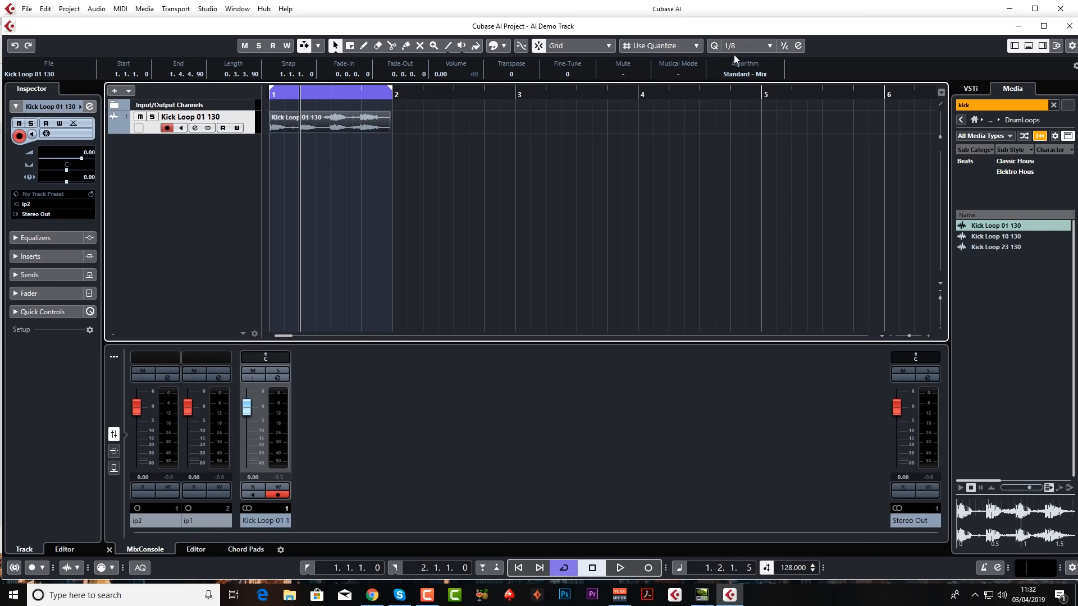
pyautogui.moveTo(695, 87)
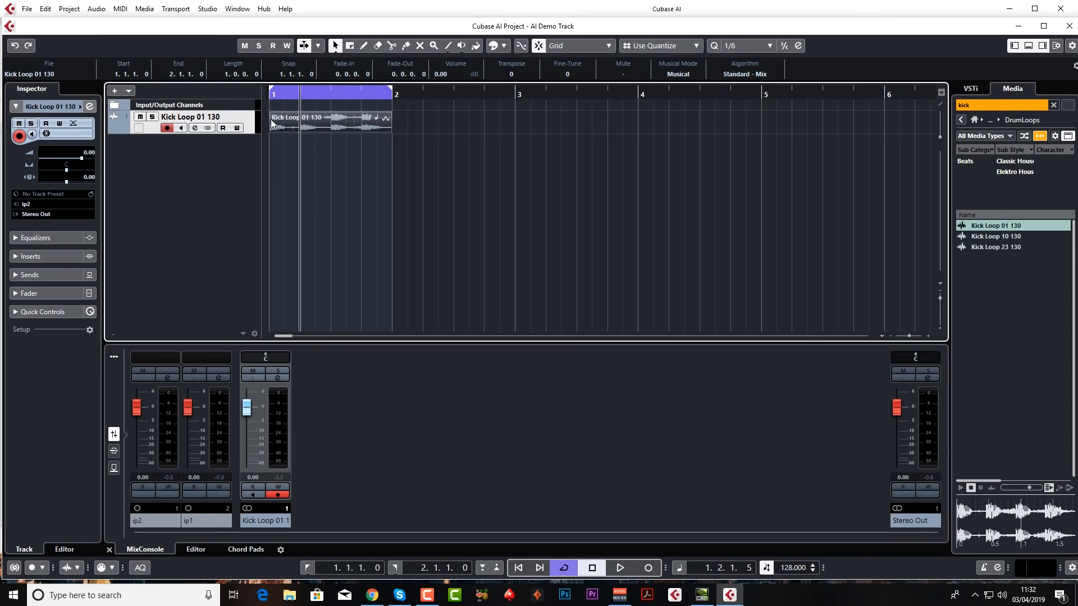
# Step: Drag the kick loop later in the project and set the quantize value to 1/16
pyautogui.moveTo(330, 118); pyautogui.dragTo(381, 118)
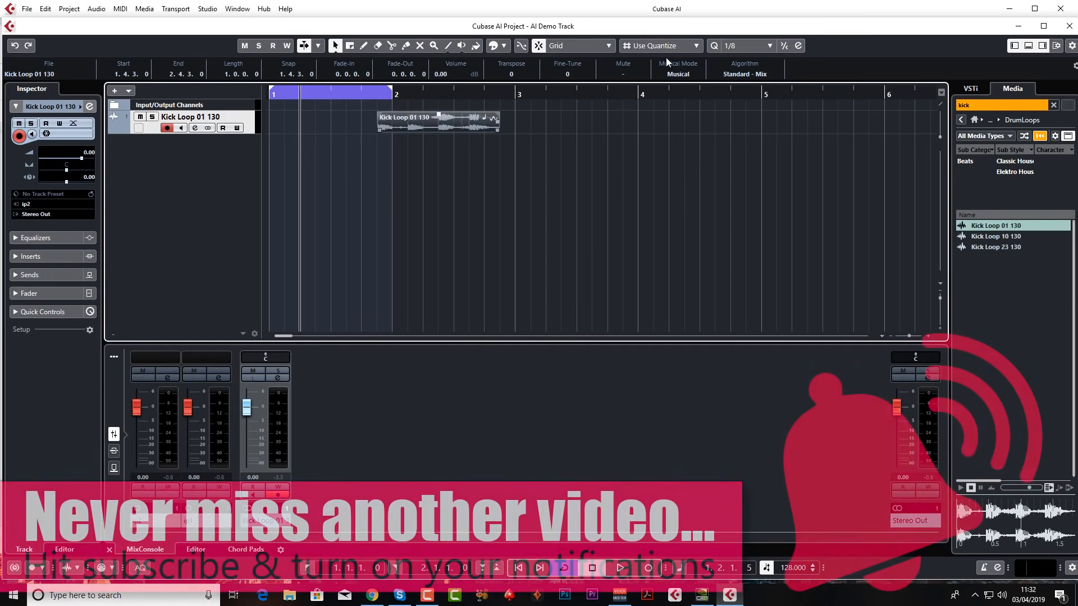
pyautogui.click(761, 45)
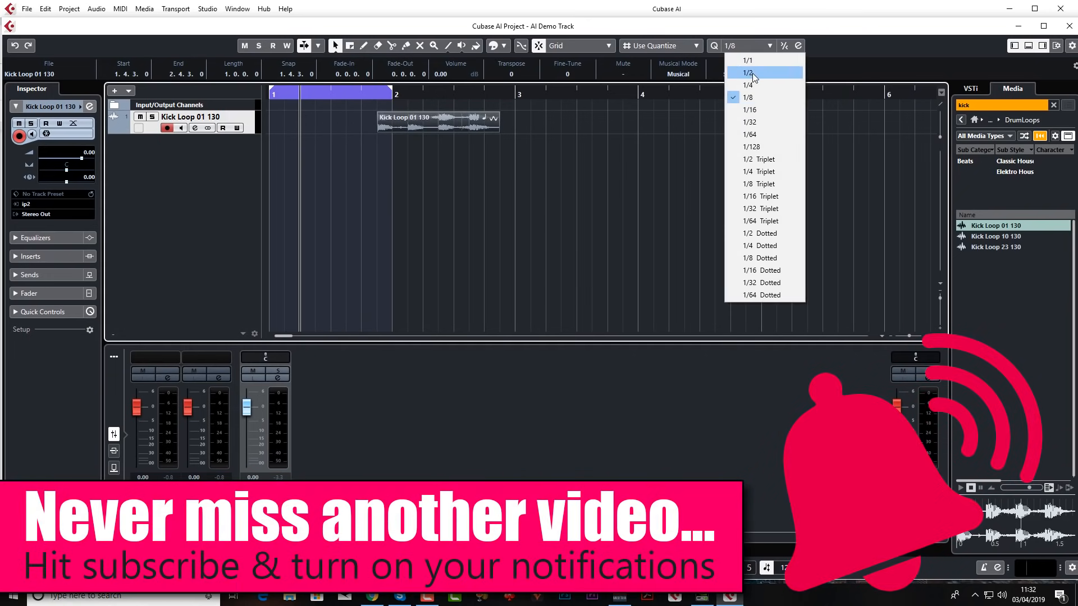
pyautogui.click(749, 109)
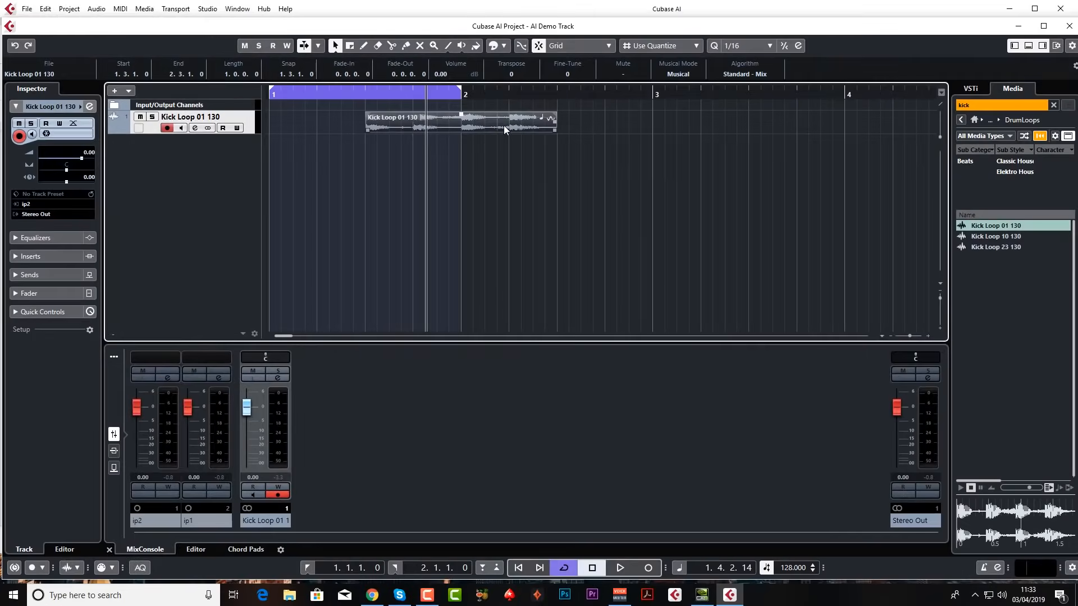
pyautogui.moveTo(548, 151)
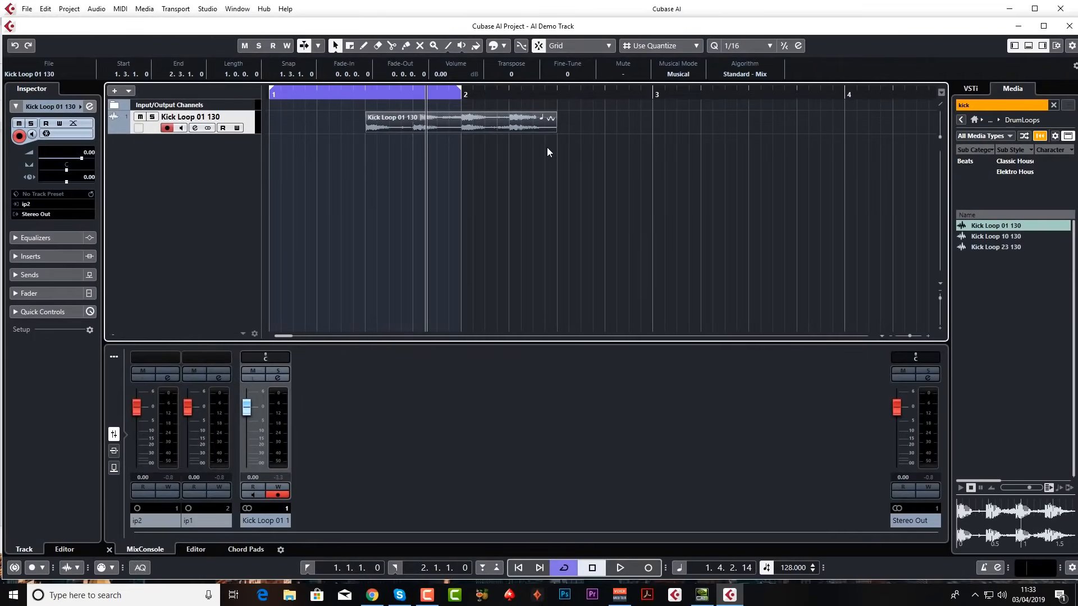
pyautogui.moveTo(558, 161)
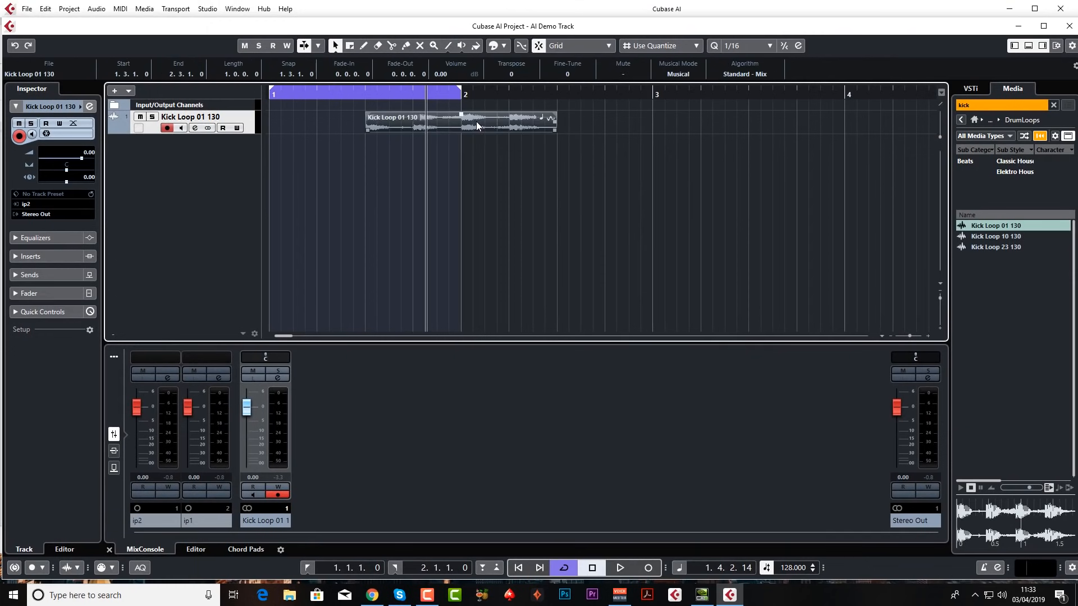
pyautogui.moveTo(460, 132)
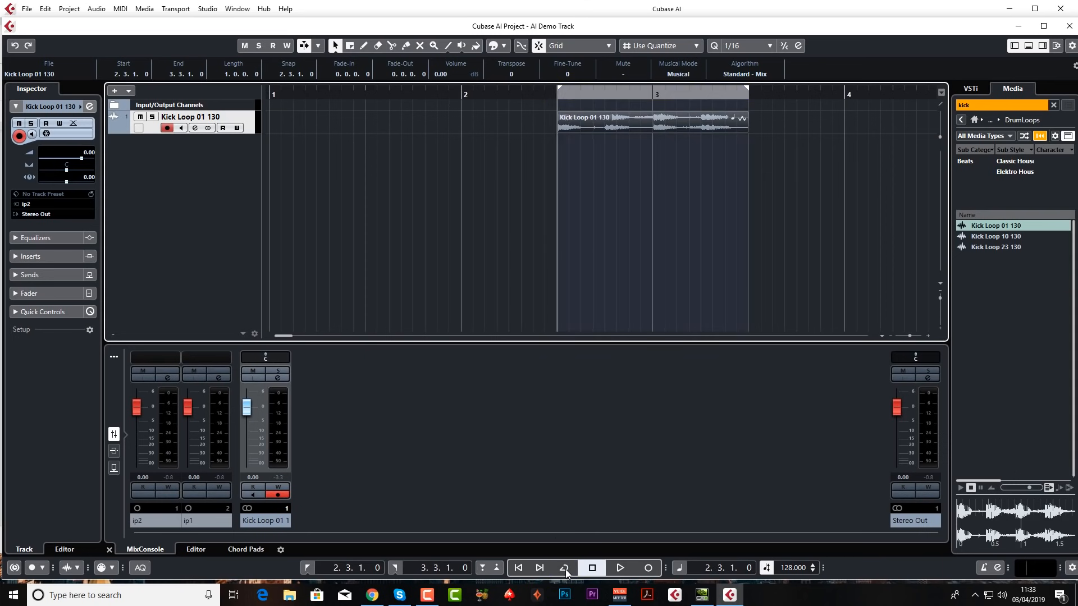
# Step: Enable Cycle, fit the locators to the kick loop at 1.3.4.0 with Alt+P, and audition it
pyautogui.click(563, 569)
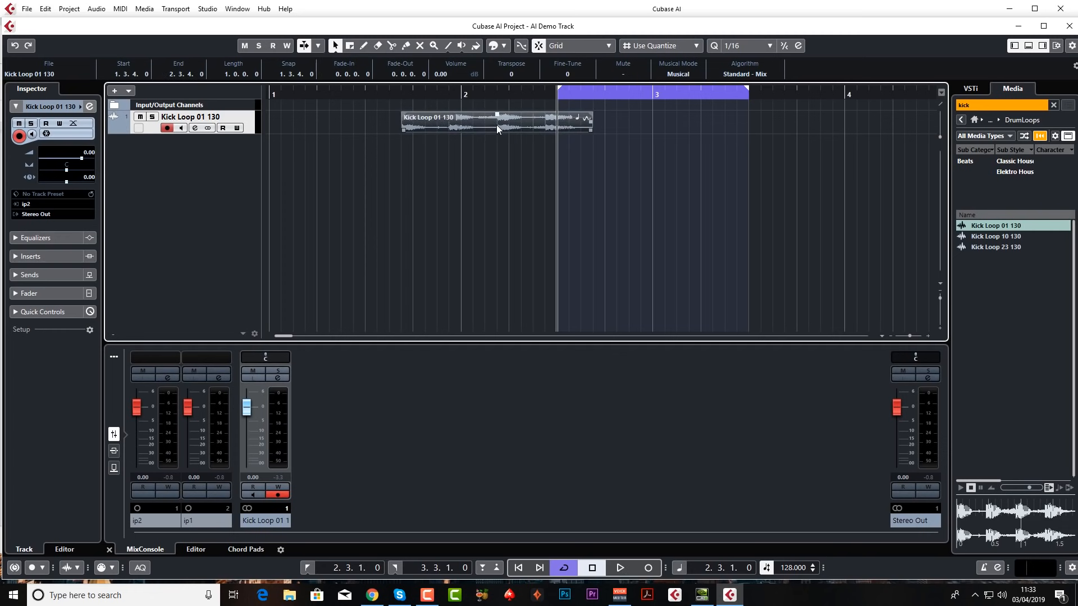
pyautogui.press('alt+p')
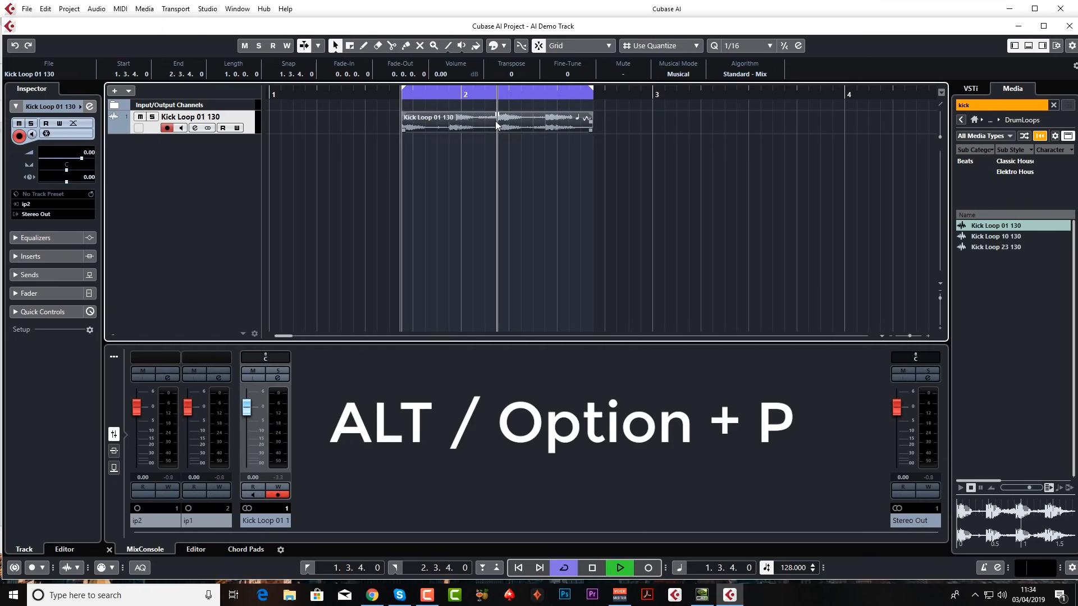
pyautogui.click(617, 568)
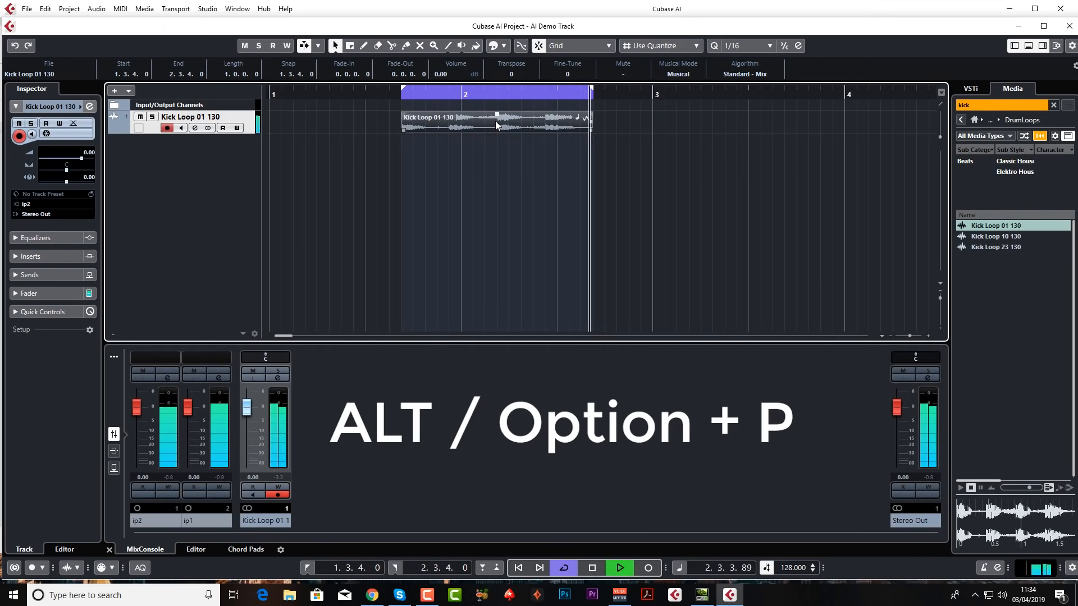
pyautogui.press('alt+p')
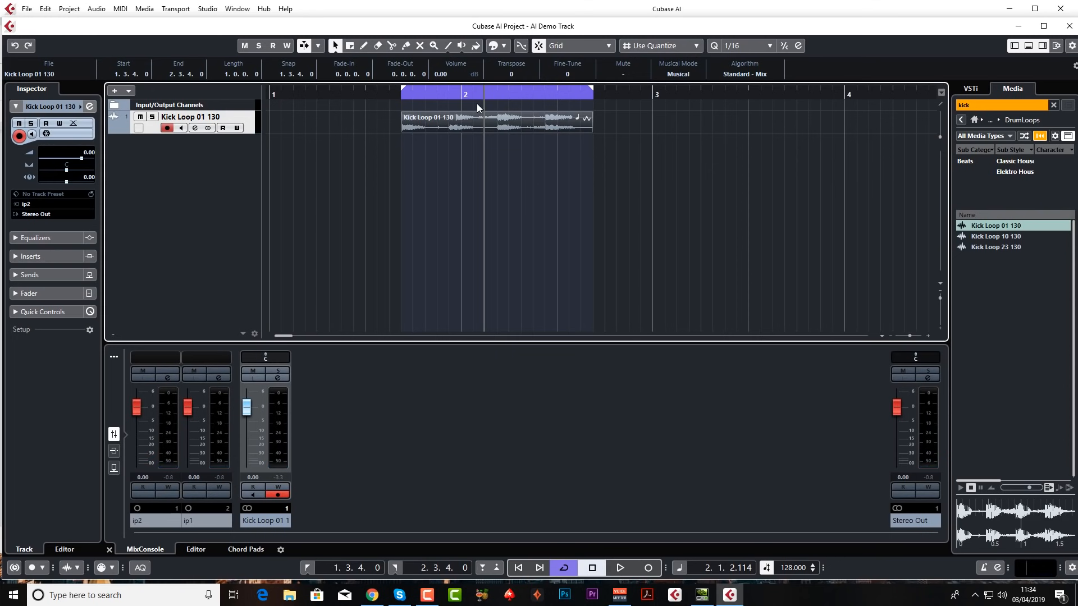
pyautogui.moveTo(709, 259)
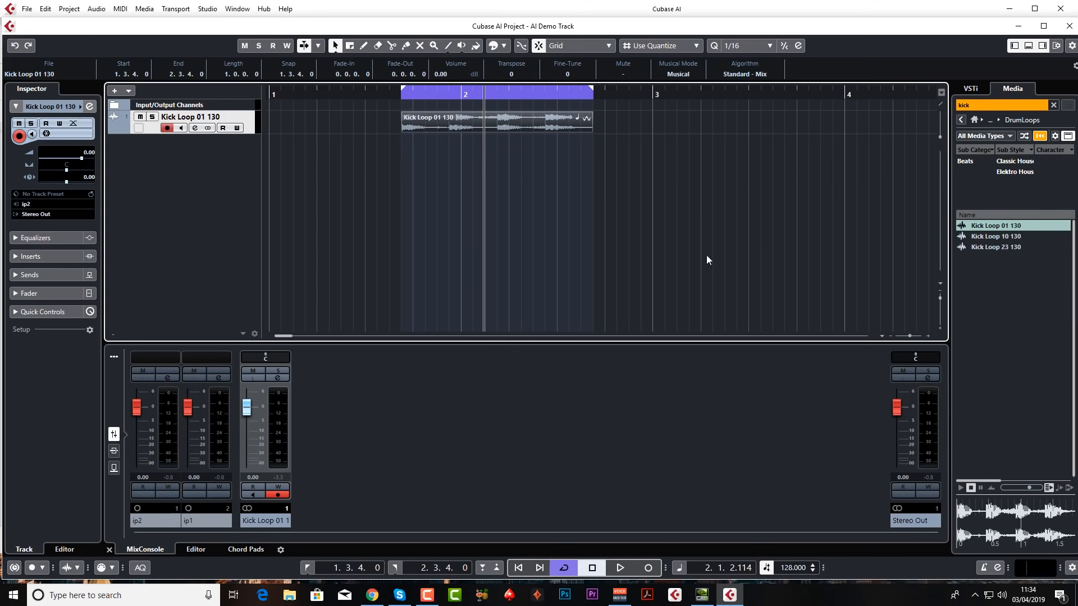
pyautogui.moveTo(568, 244)
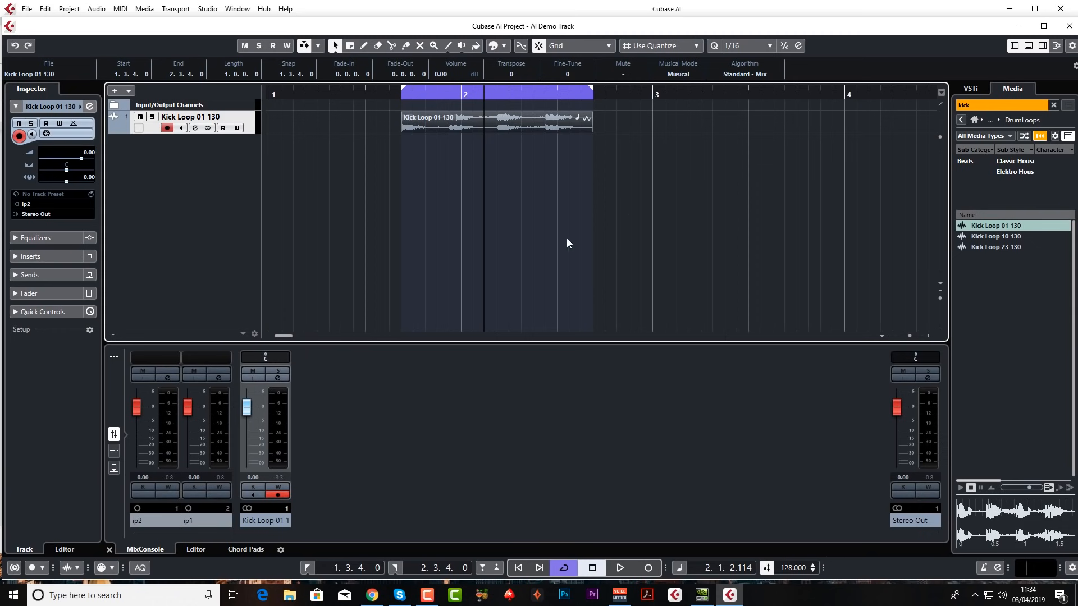
pyautogui.moveTo(301, 65)
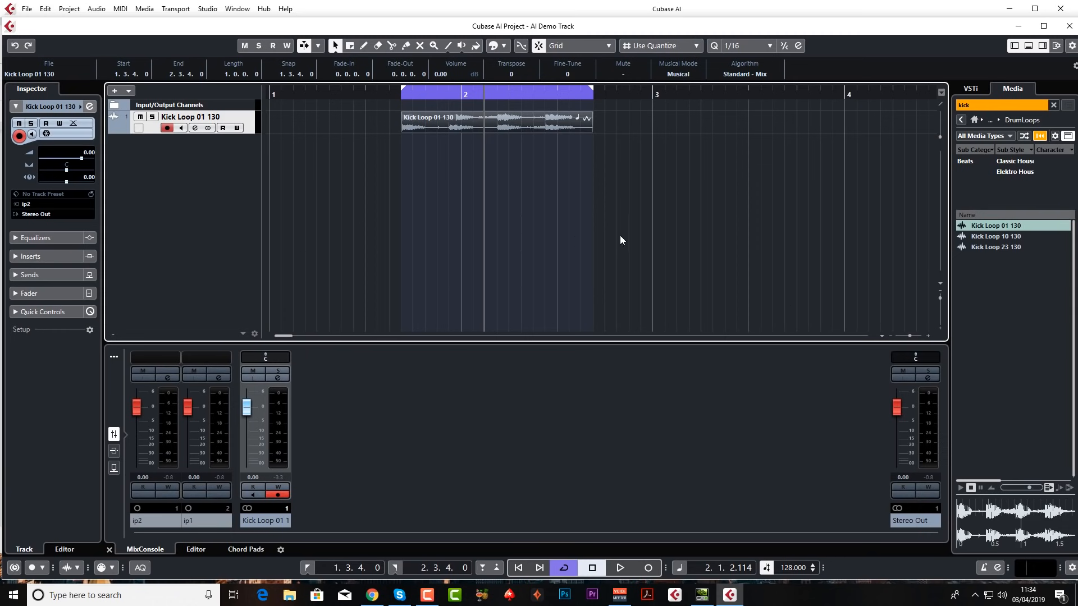
pyautogui.moveTo(462, 161)
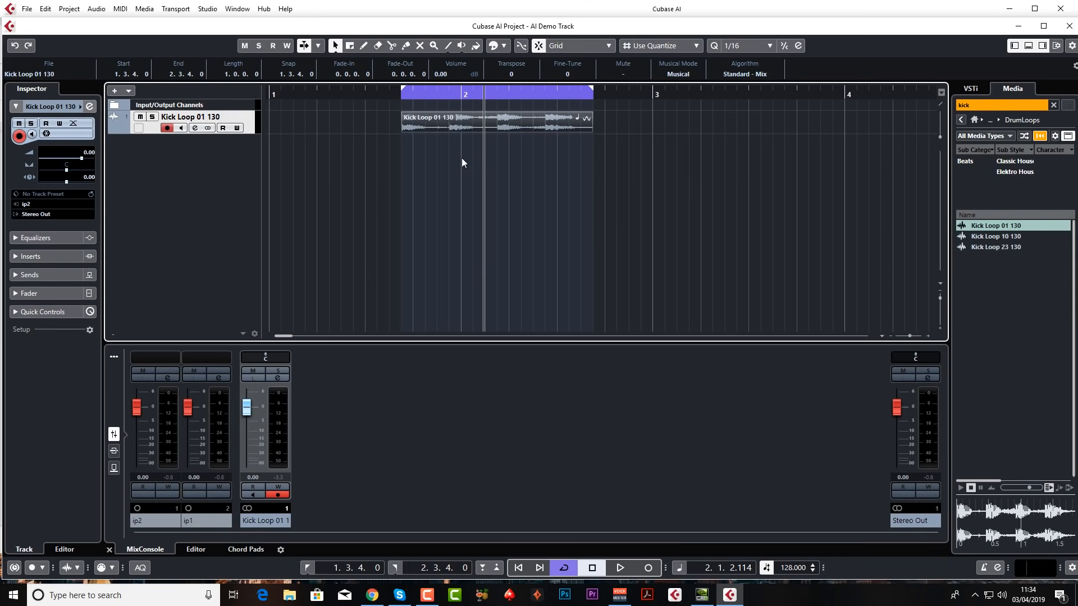